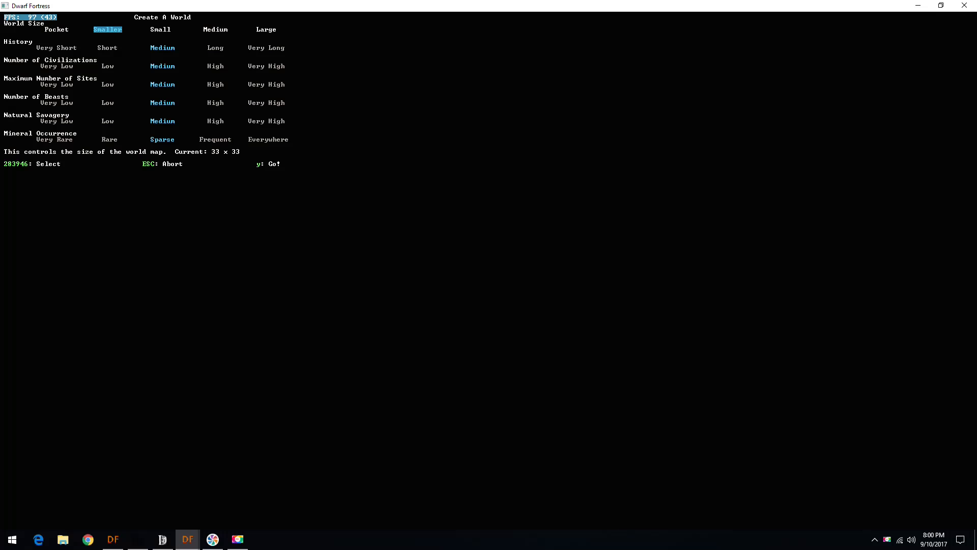
Pick Small world size and Very High beasts, then start world generation with y.
{"action": "key", "text": "Down"}
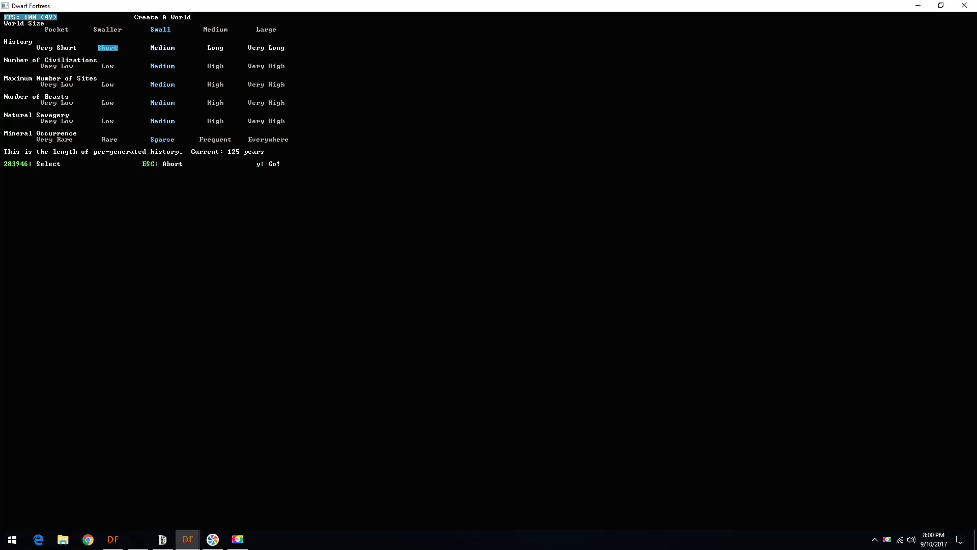
{"action": "key", "text": "Down"}
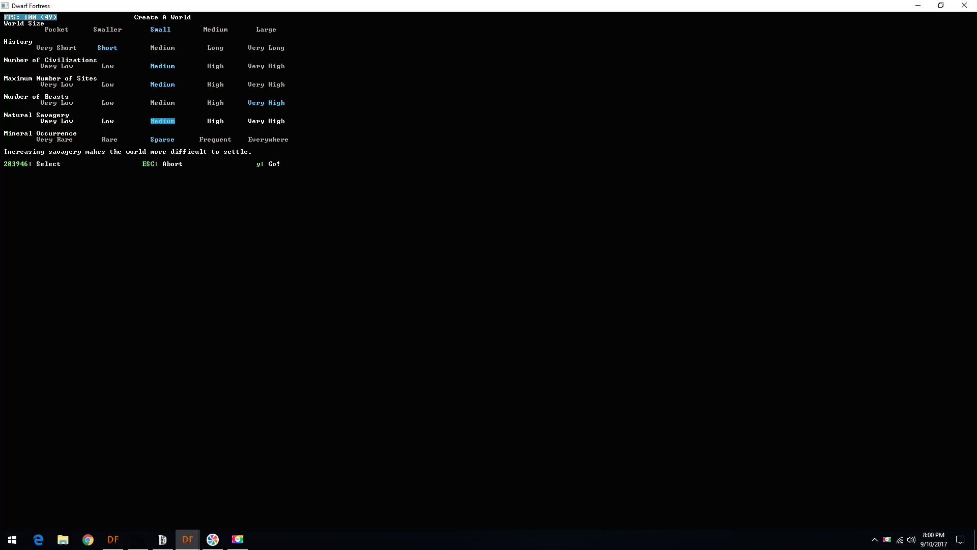
{"action": "key", "text": "y"}
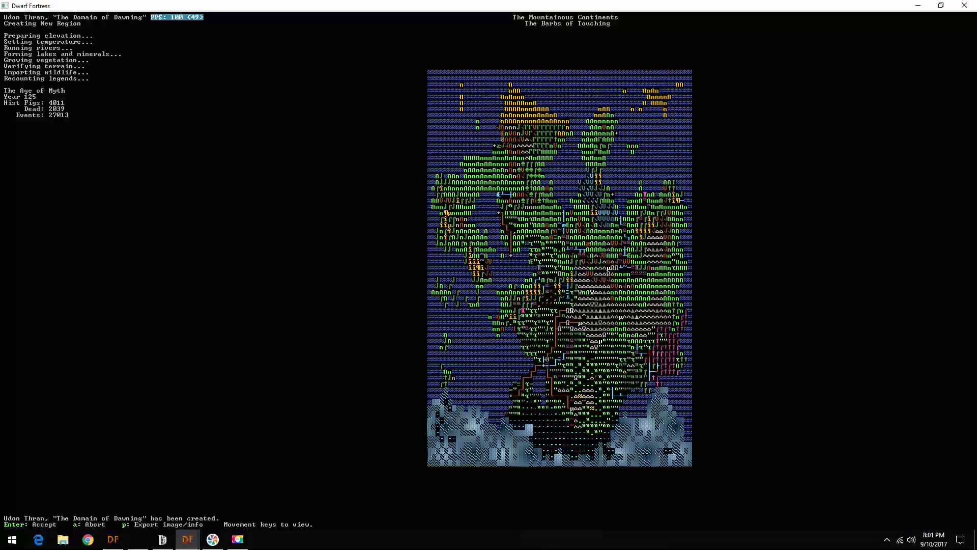
Accept the created world, choose Start Playing and scroll the region folder list.
{"action": "key", "text": "Return"}
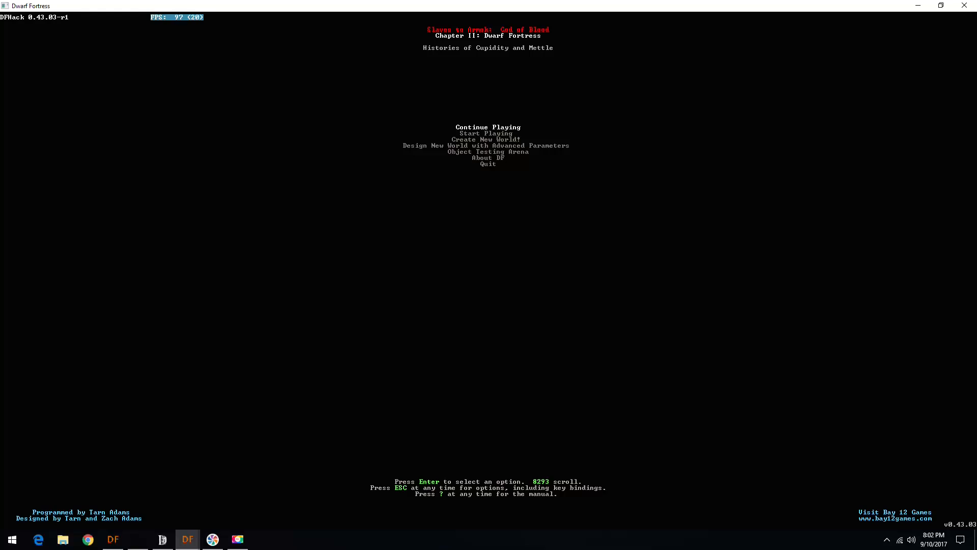
{"action": "mouse_move", "coordinate": [603, 4]}
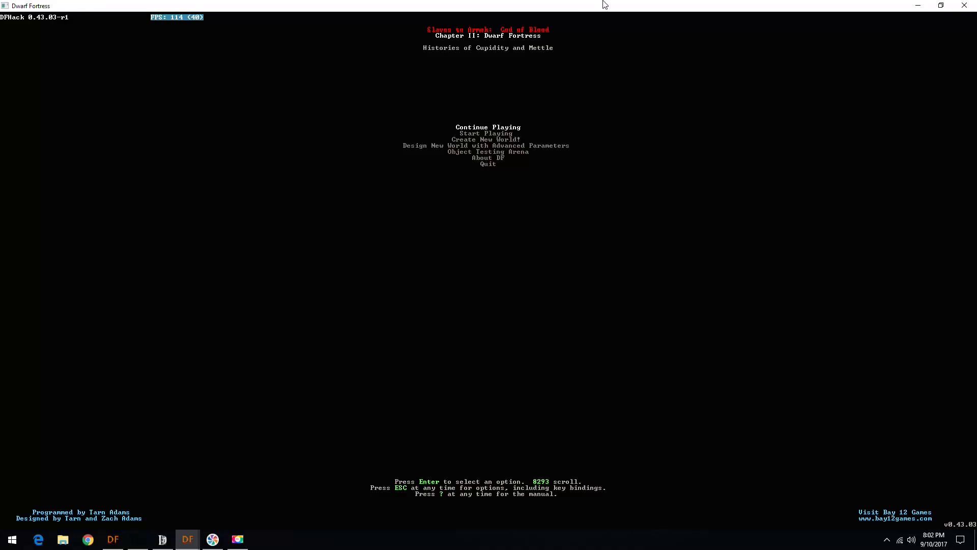
{"action": "key", "text": "Return"}
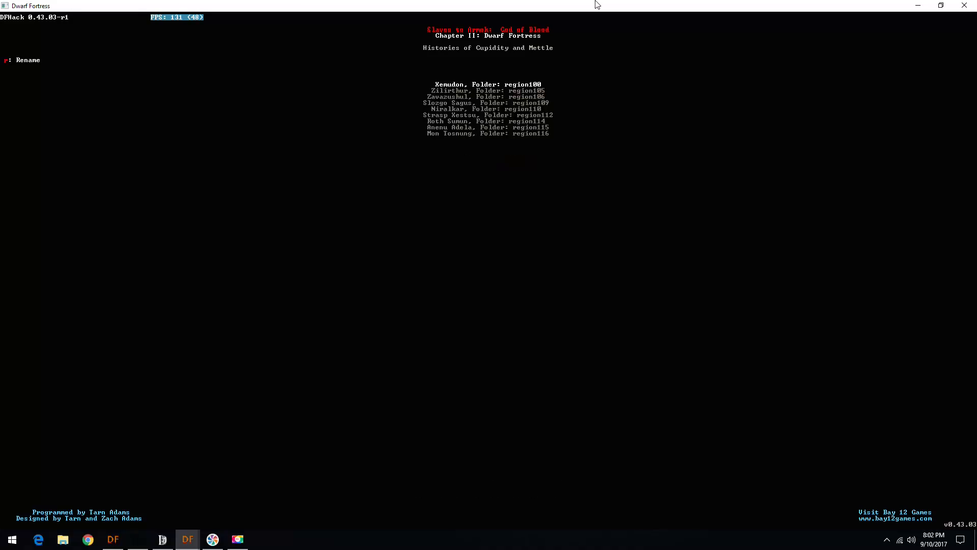
{"action": "scroll", "scroll_direction": "down", "scroll_amount": 3}
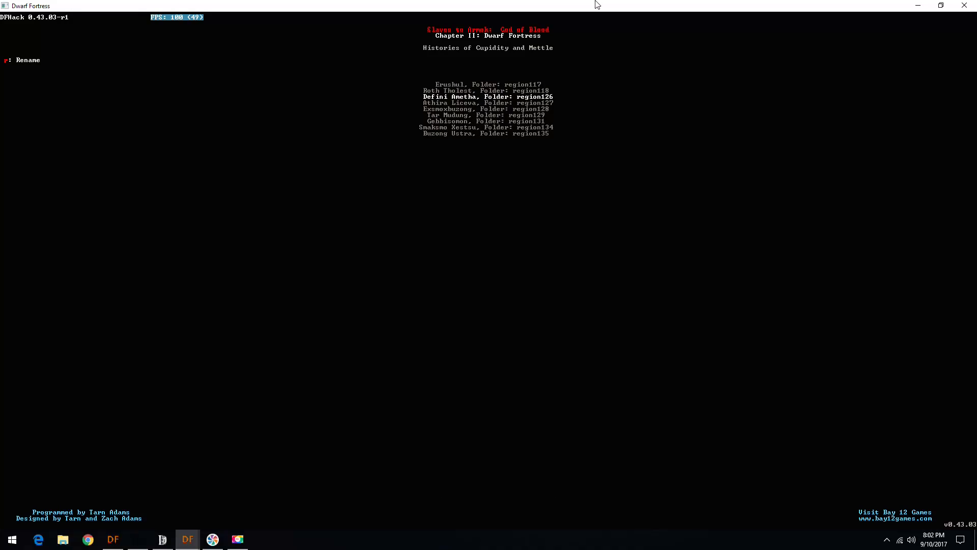
Move through regions and check biome details with Tab and F2 for a marsh site.
{"action": "scroll", "scroll_direction": "down", "scroll_amount": 3}
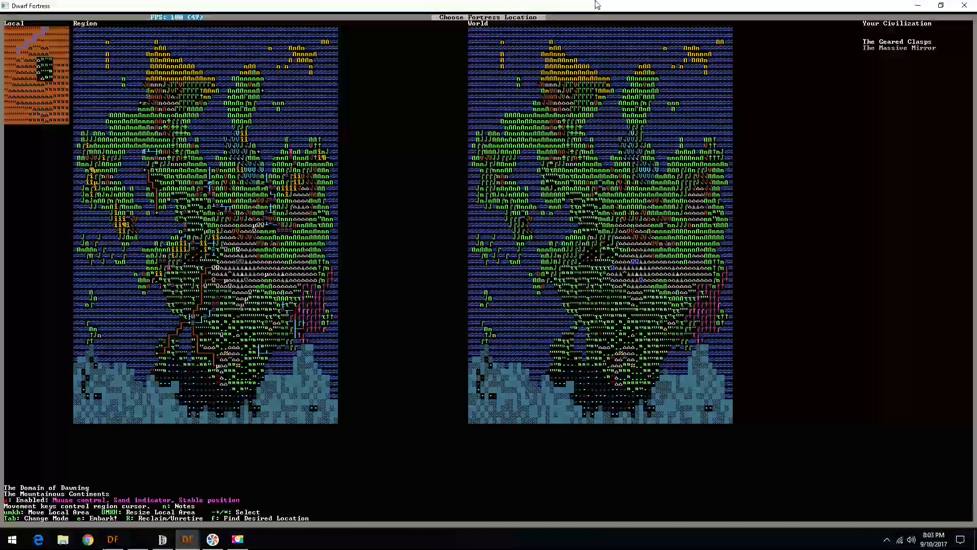
{"action": "key", "text": "tab"}
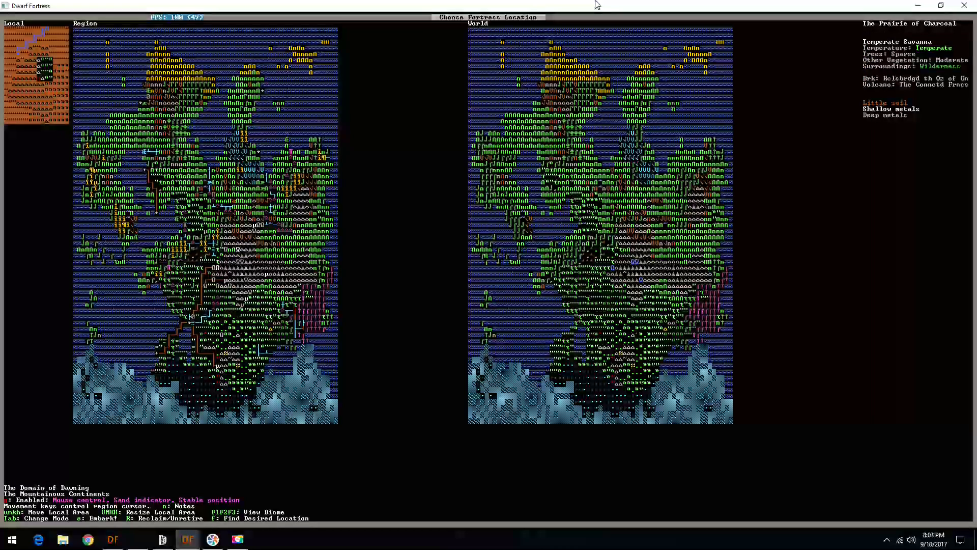
{"action": "key", "text": "F2"}
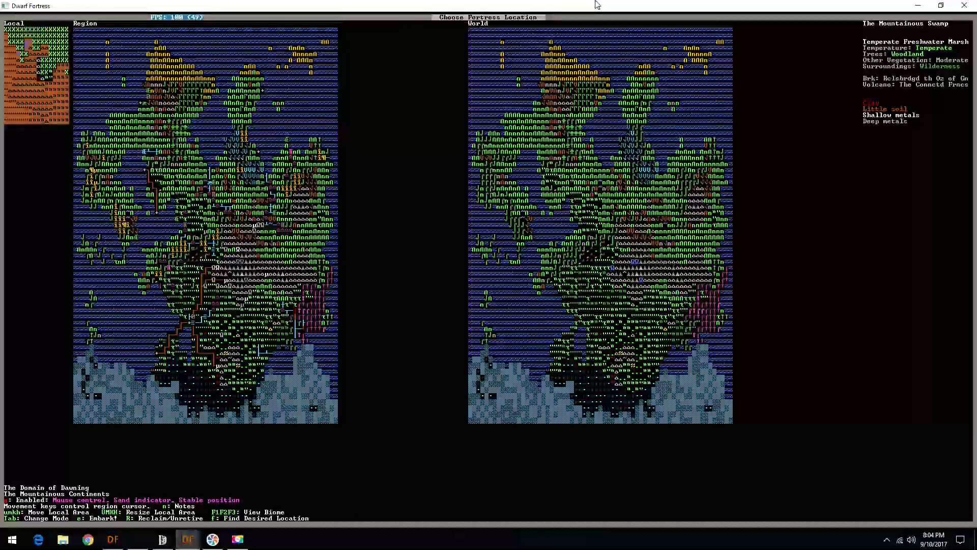
Embark on the site, then launch Dwarf Therapist from PyLNP's Utilities list.
{"action": "key", "text": "e"}
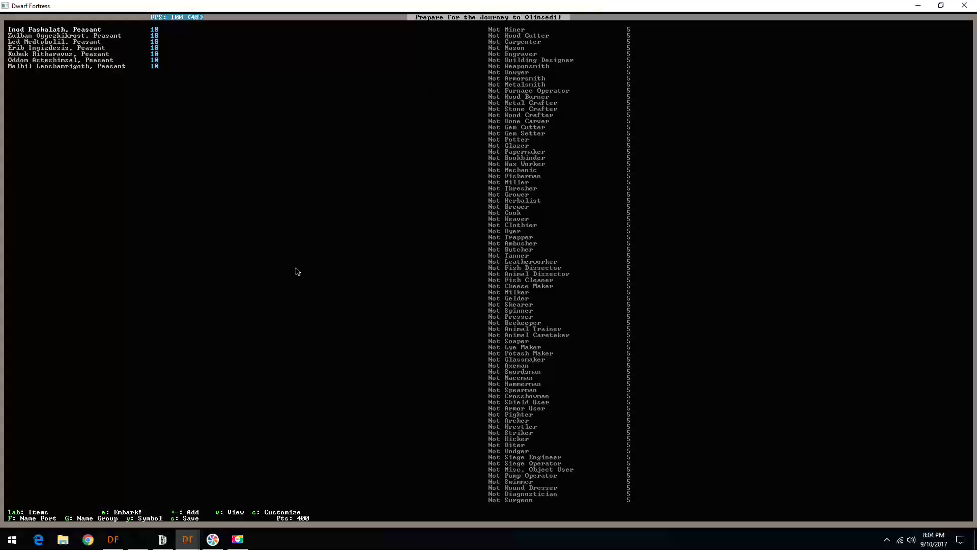
{"action": "left_click", "coordinate": [112, 540]}
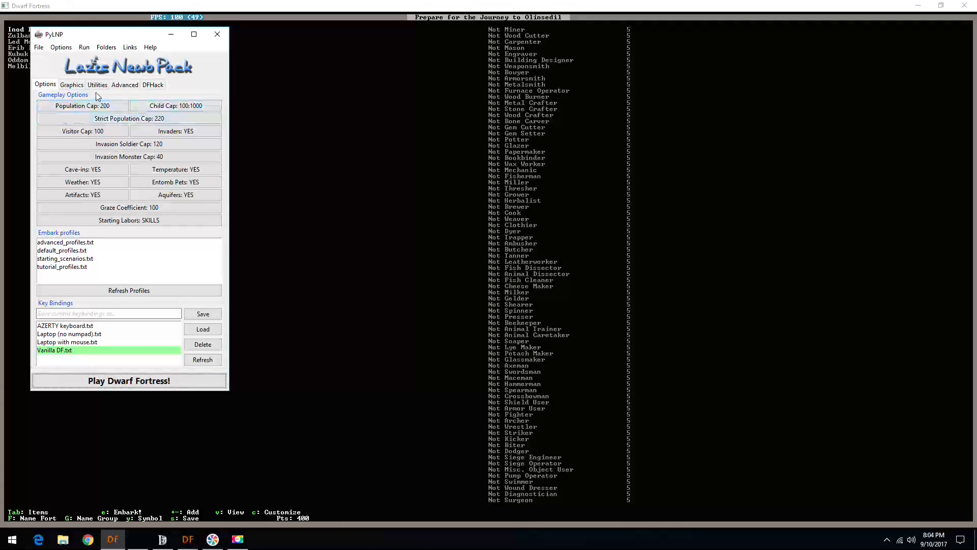
{"action": "left_click", "coordinate": [97, 85]}
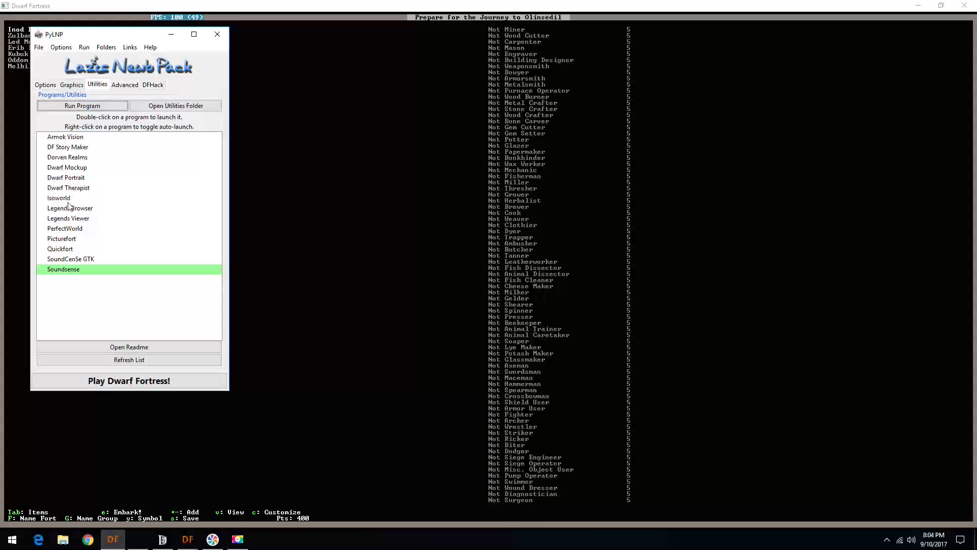
{"action": "left_click", "coordinate": [68, 187]}
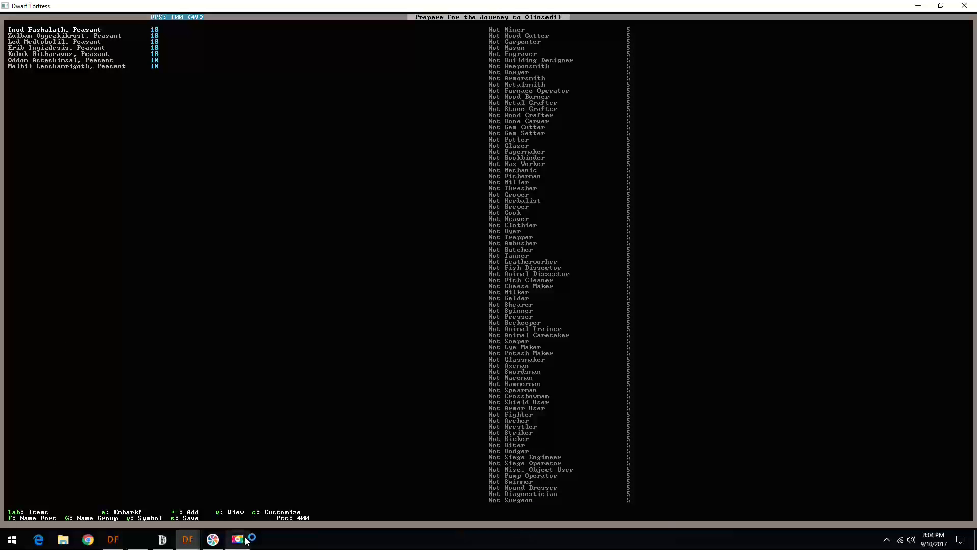
Bring Dwarf Therapist forward and show the Roles table with each dwarf's fit percentages.
{"action": "left_click", "coordinate": [259, 539]}
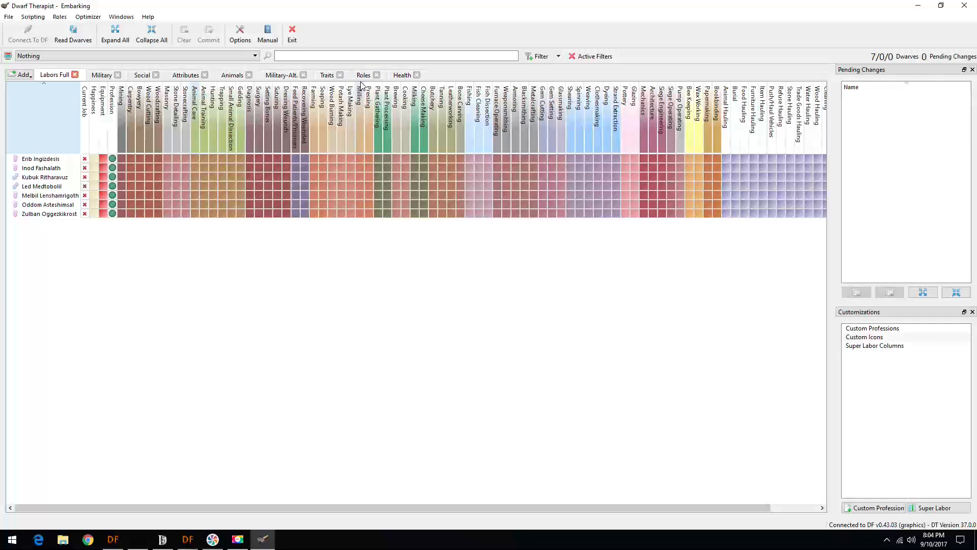
{"action": "left_click", "coordinate": [363, 75]}
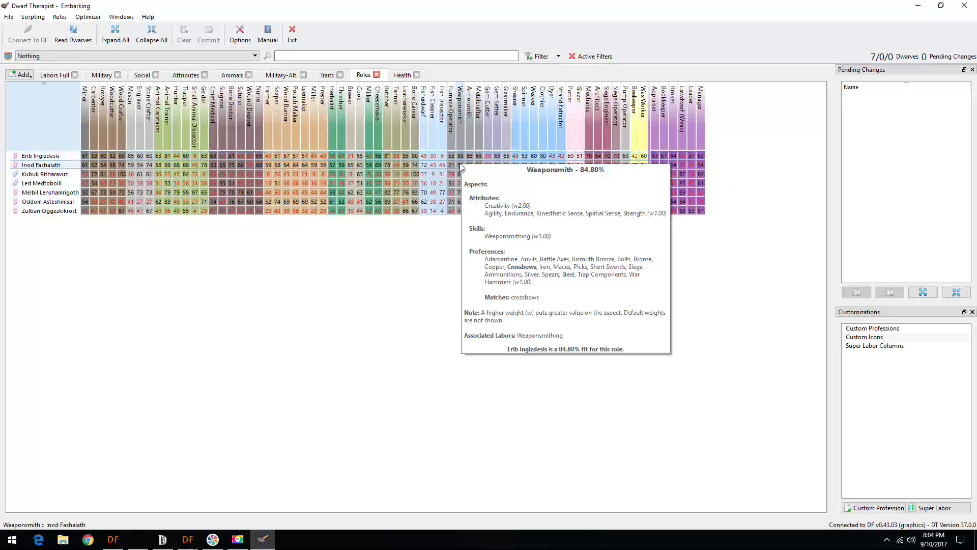
{"action": "mouse_move", "coordinate": [460, 174]}
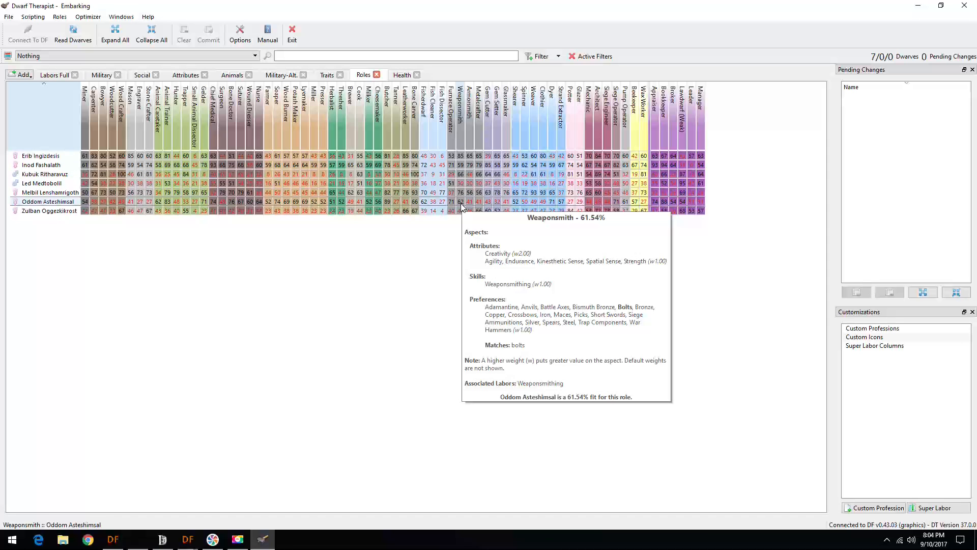
{"action": "mouse_move", "coordinate": [506, 192]}
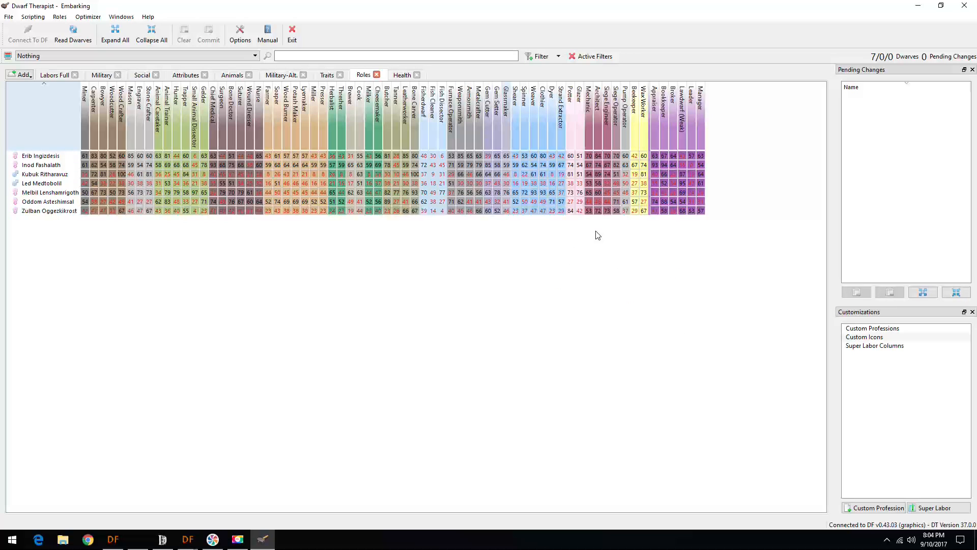
{"action": "mouse_move", "coordinate": [569, 165]}
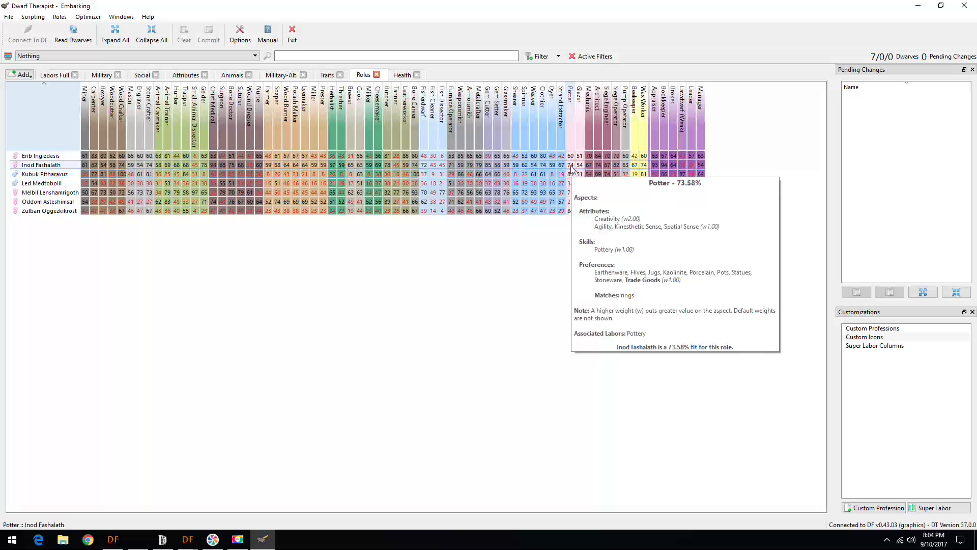
{"action": "mouse_move", "coordinate": [572, 211]}
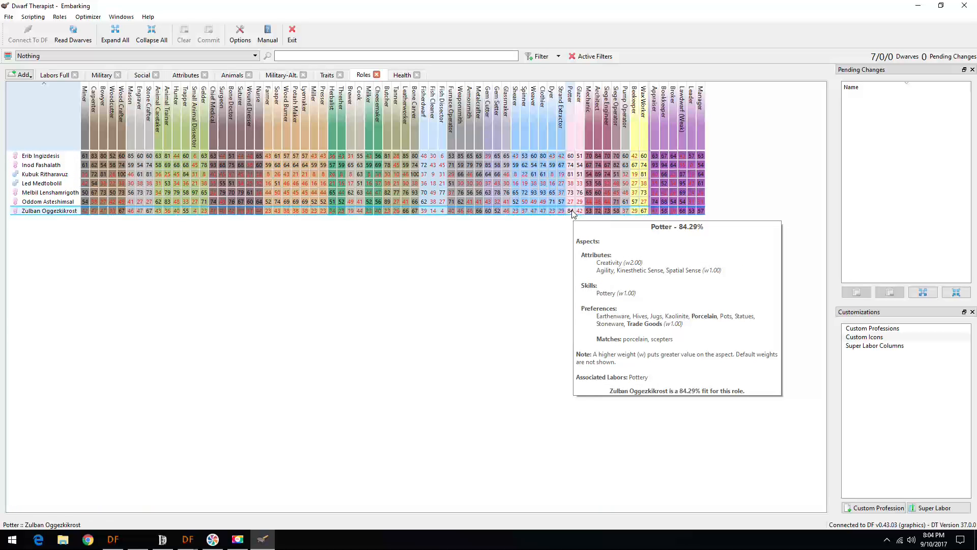
{"action": "mouse_move", "coordinate": [567, 214]}
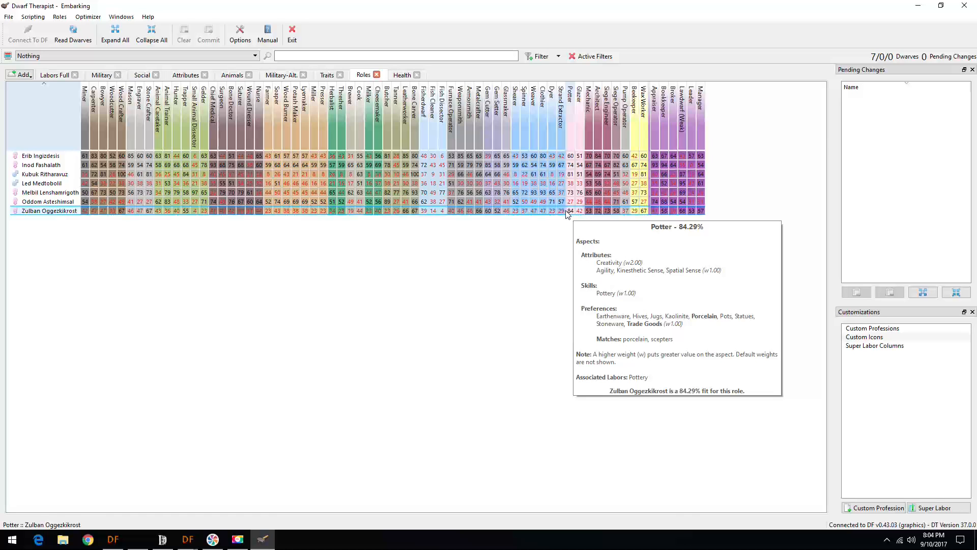
{"action": "mouse_move", "coordinate": [288, 262]}
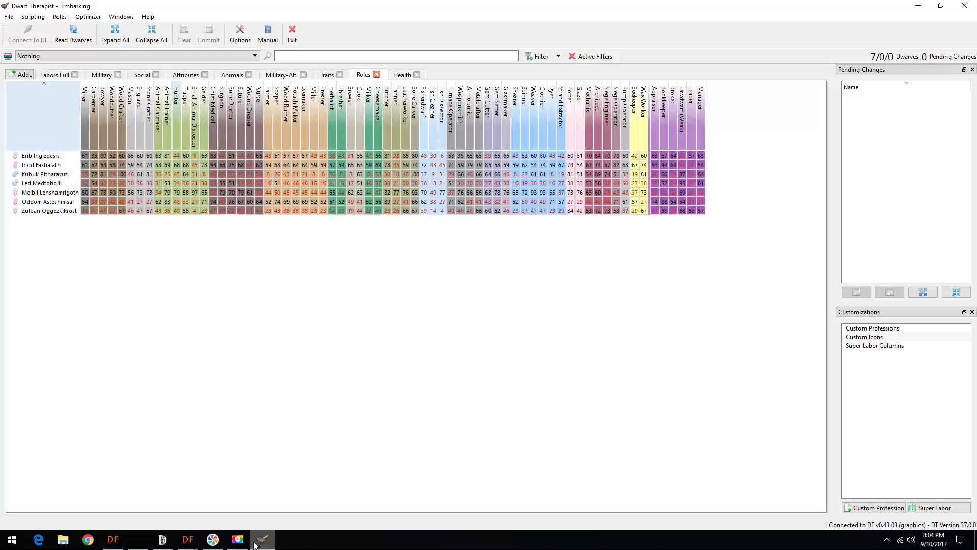
Switch to the embark preparation screen in Dwarf Fortress, then back via the taskbar.
{"action": "left_click", "coordinate": [187, 539]}
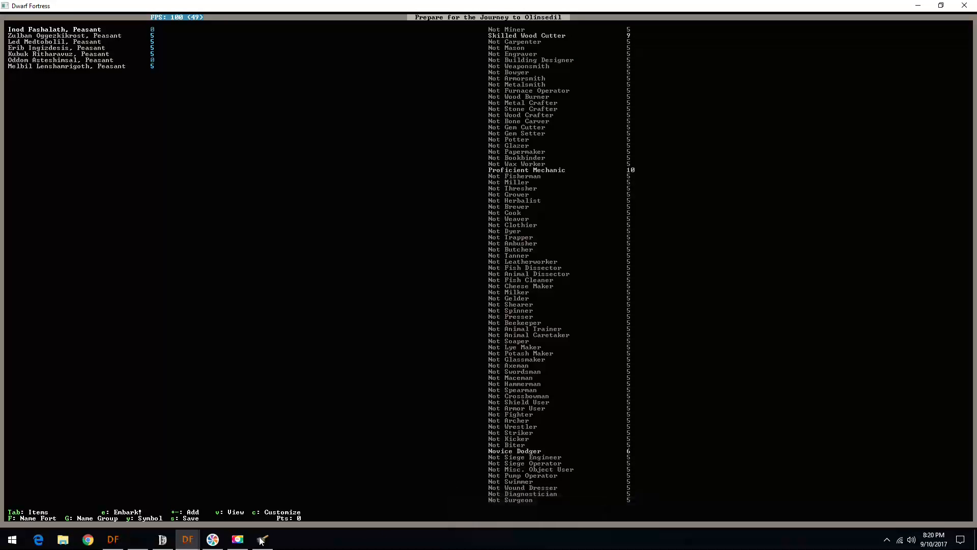
{"action": "left_click", "coordinate": [262, 539]}
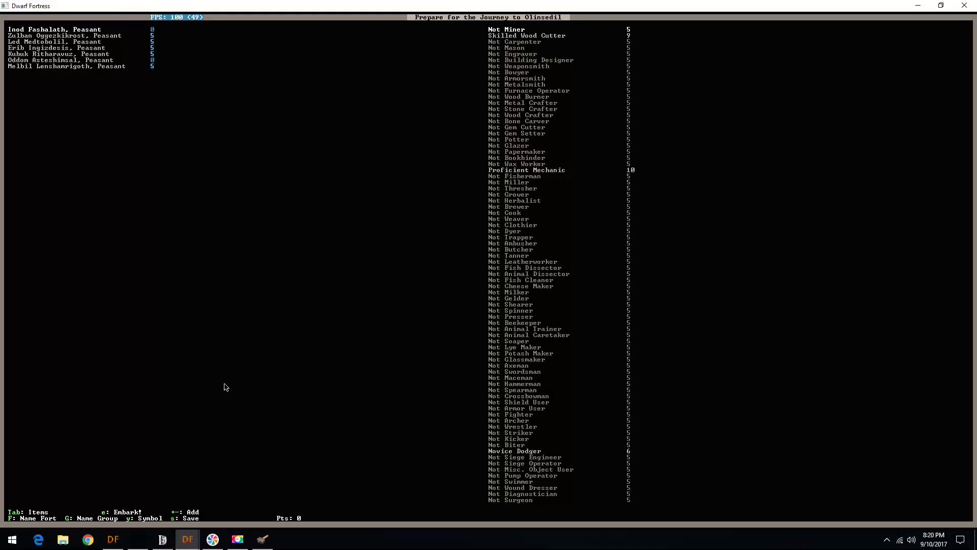
{"action": "mouse_move", "coordinate": [535, 462]}
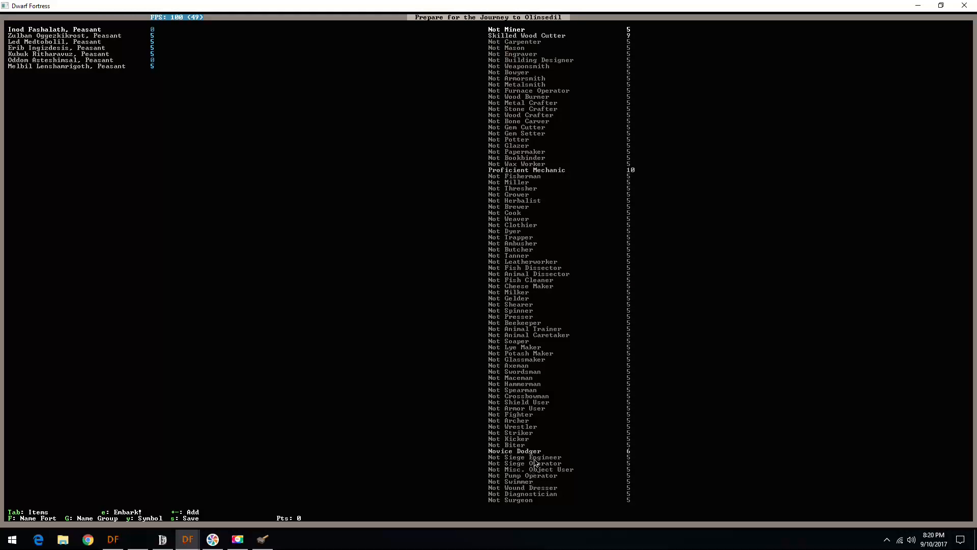
{"action": "mouse_move", "coordinate": [596, 192]}
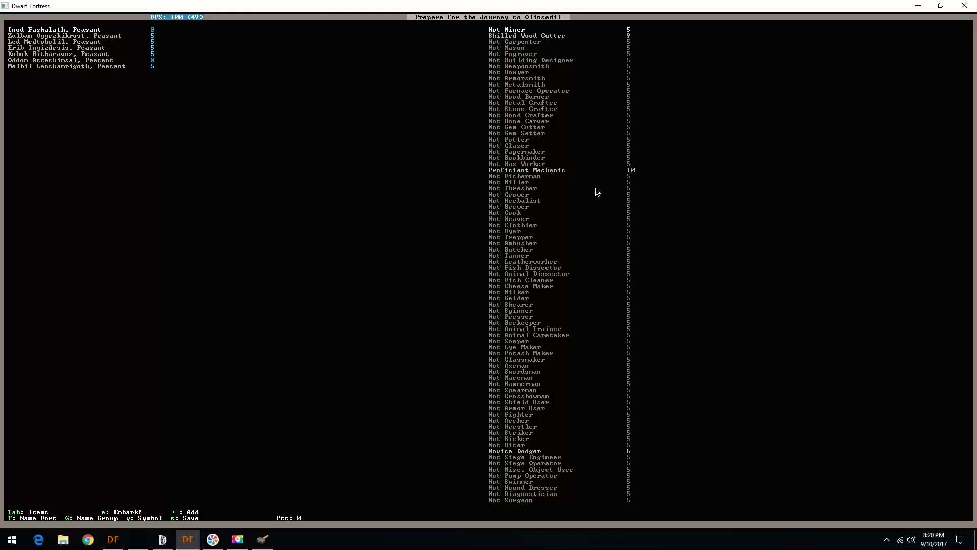
{"action": "mouse_move", "coordinate": [568, 109]}
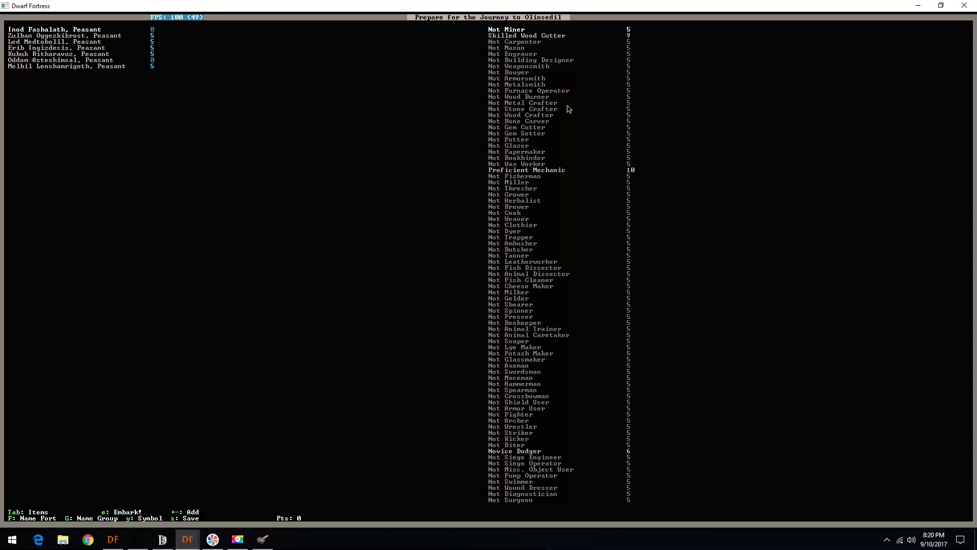
{"action": "mouse_move", "coordinate": [525, 163]}
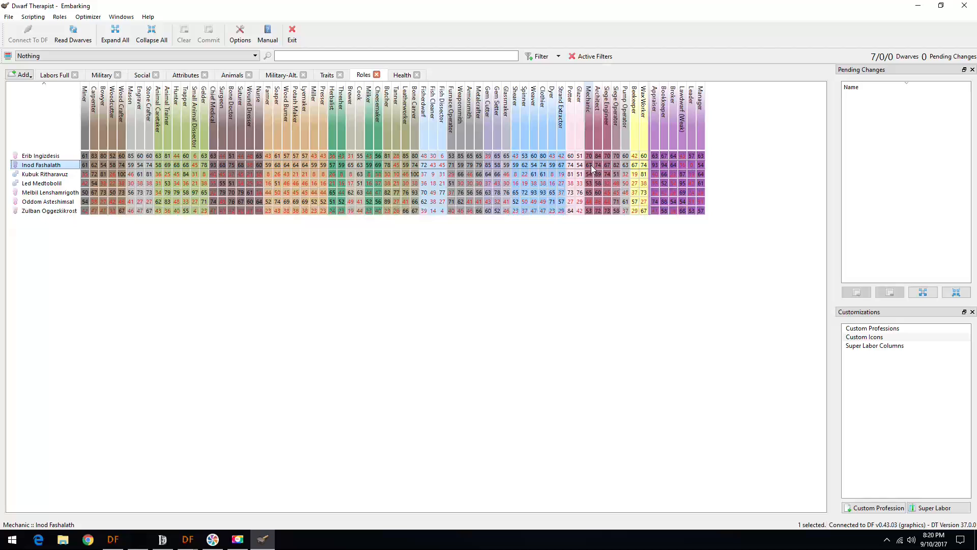
{"action": "mouse_move", "coordinate": [588, 164]}
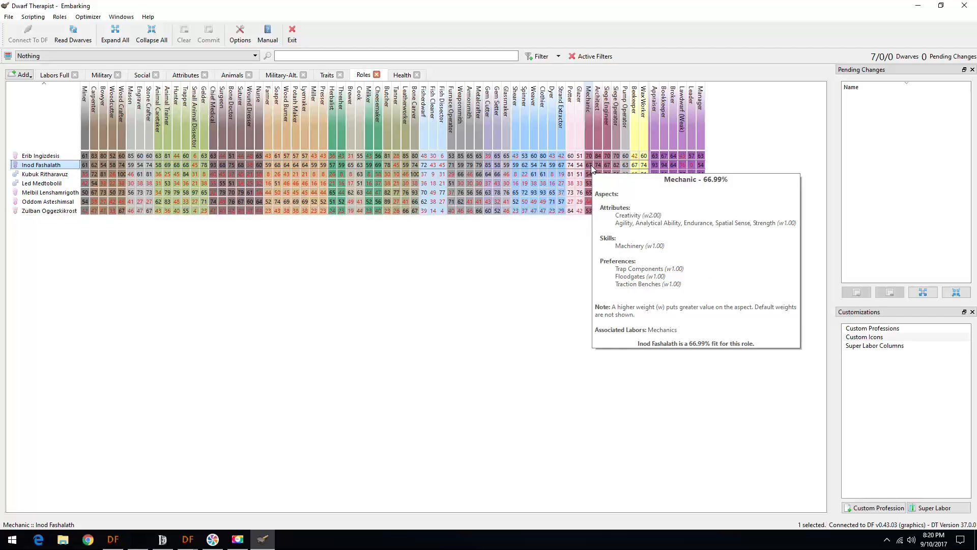
{"action": "mouse_move", "coordinate": [656, 169]}
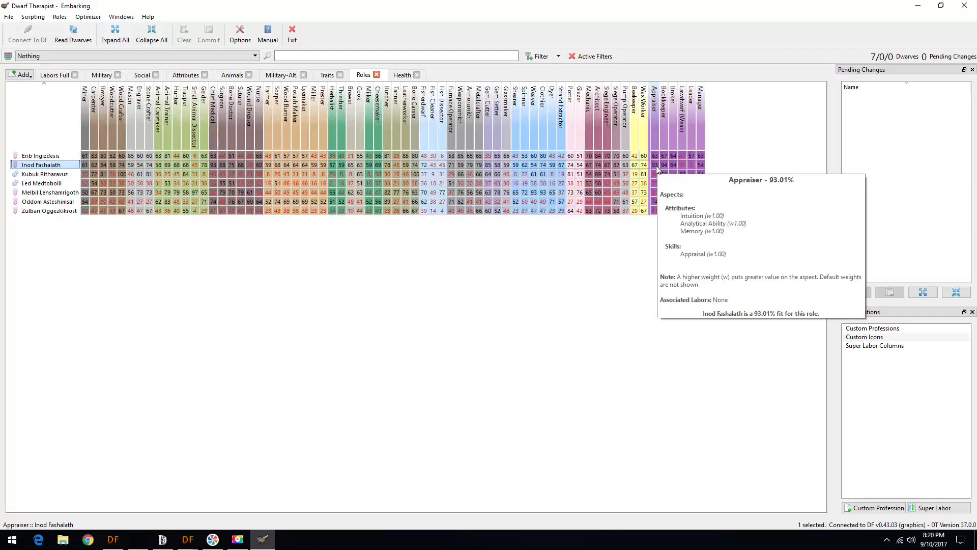
{"action": "mouse_move", "coordinate": [312, 169]}
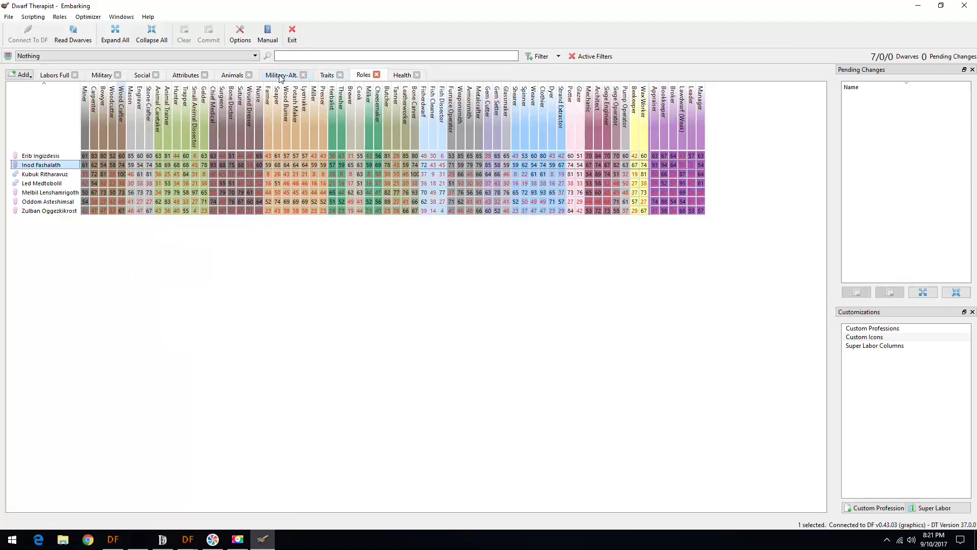
{"action": "left_click", "coordinate": [282, 74]}
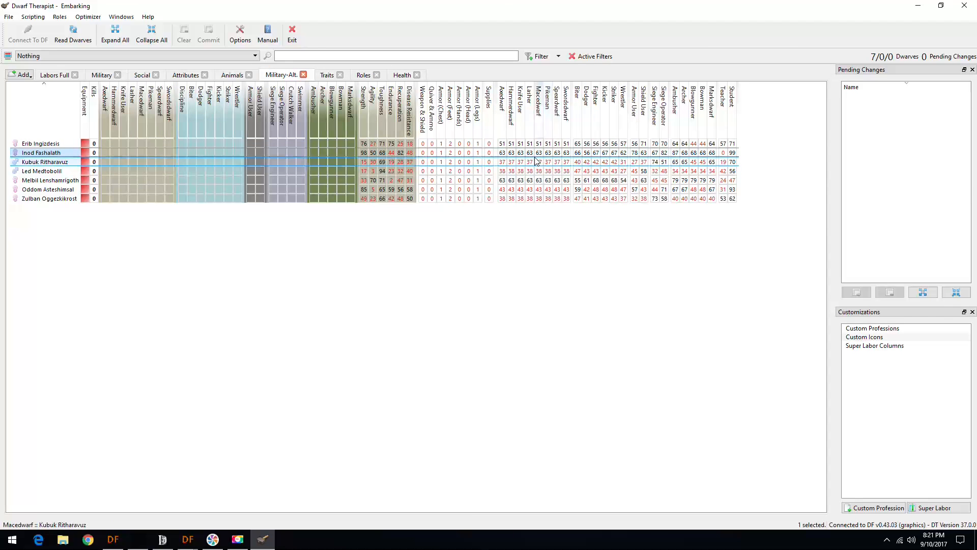
{"action": "left_click", "coordinate": [42, 153]}
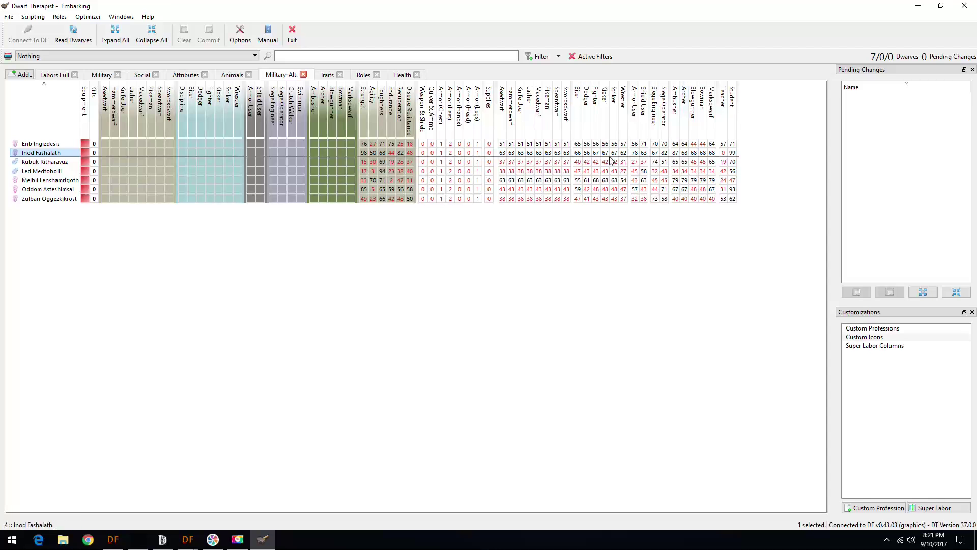
{"action": "mouse_move", "coordinate": [193, 446]}
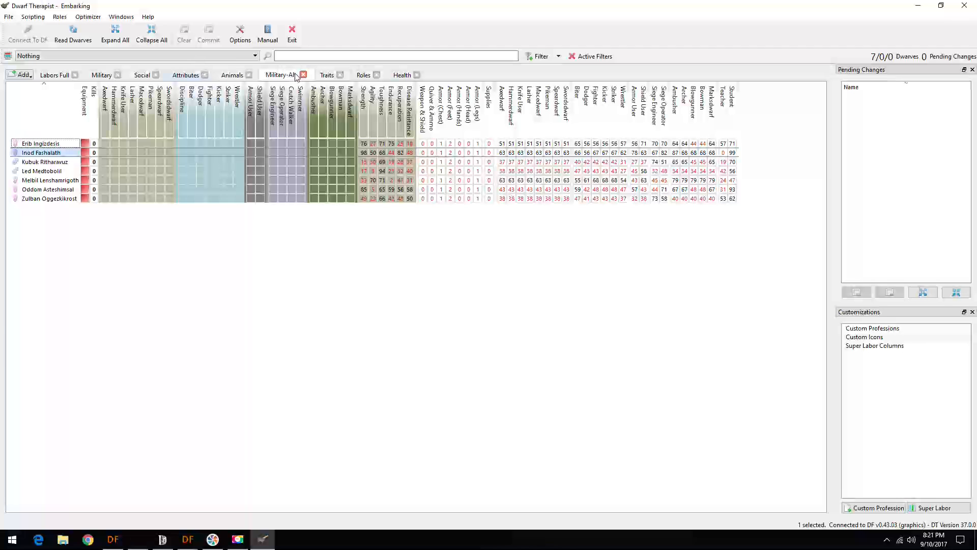
{"action": "left_click", "coordinate": [187, 539]}
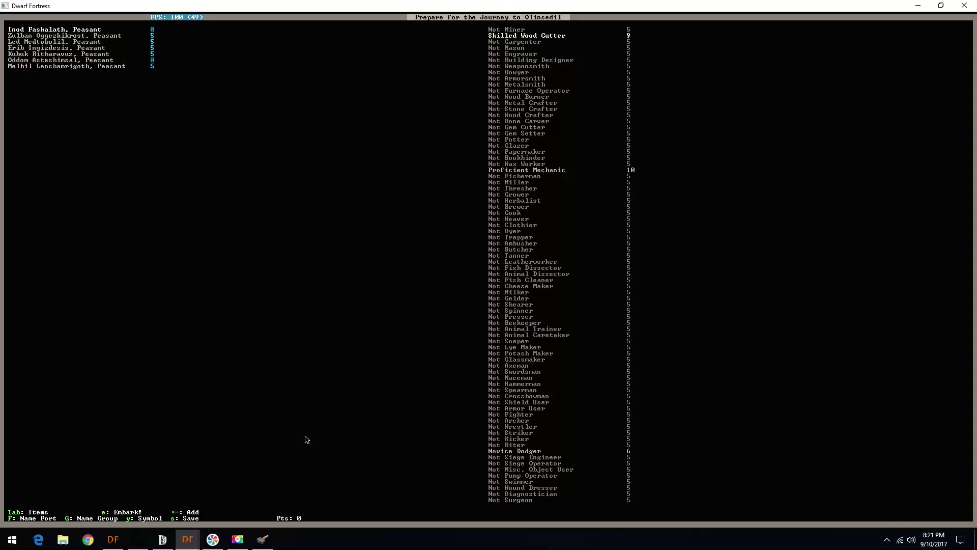
{"action": "scroll", "scroll_direction": "down", "scroll_amount": 3}
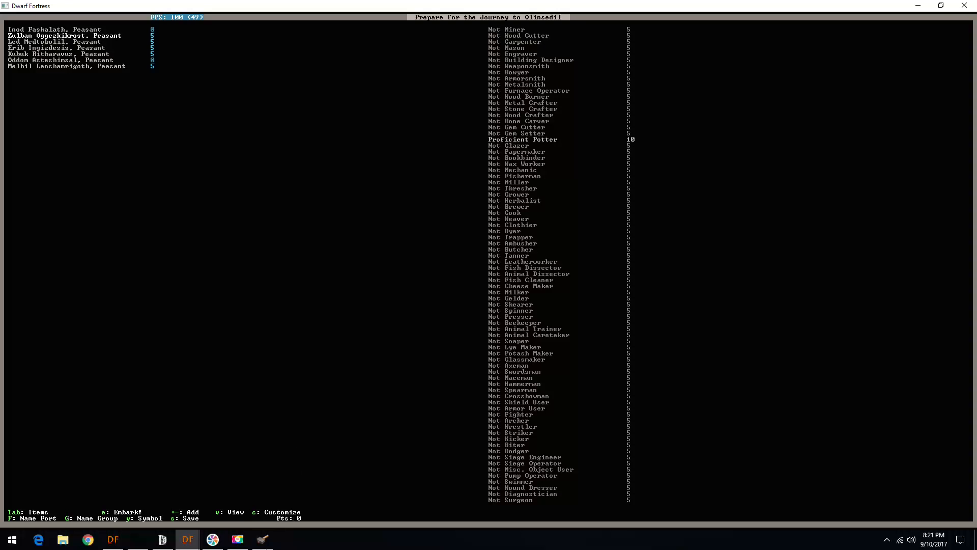
{"action": "left_click", "coordinate": [261, 539]}
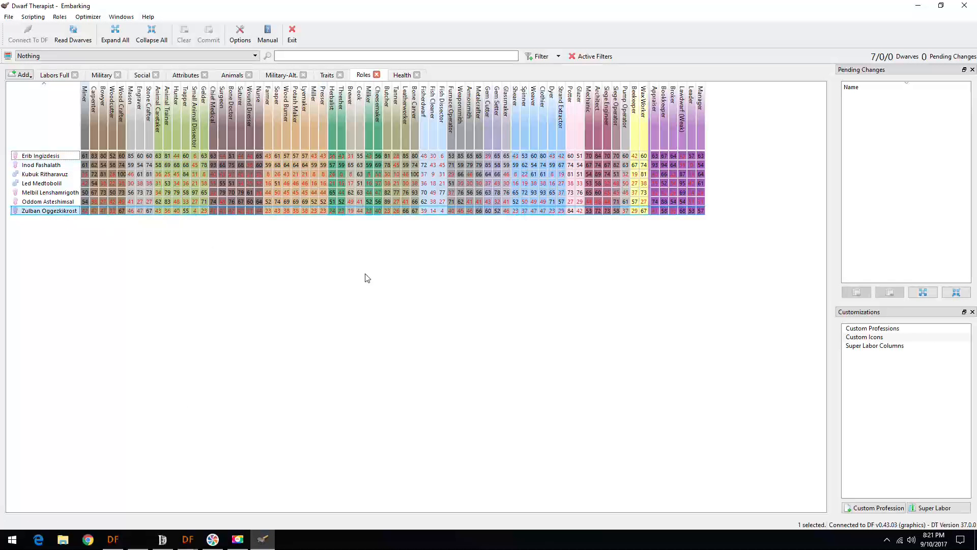
{"action": "mouse_move", "coordinate": [570, 211]}
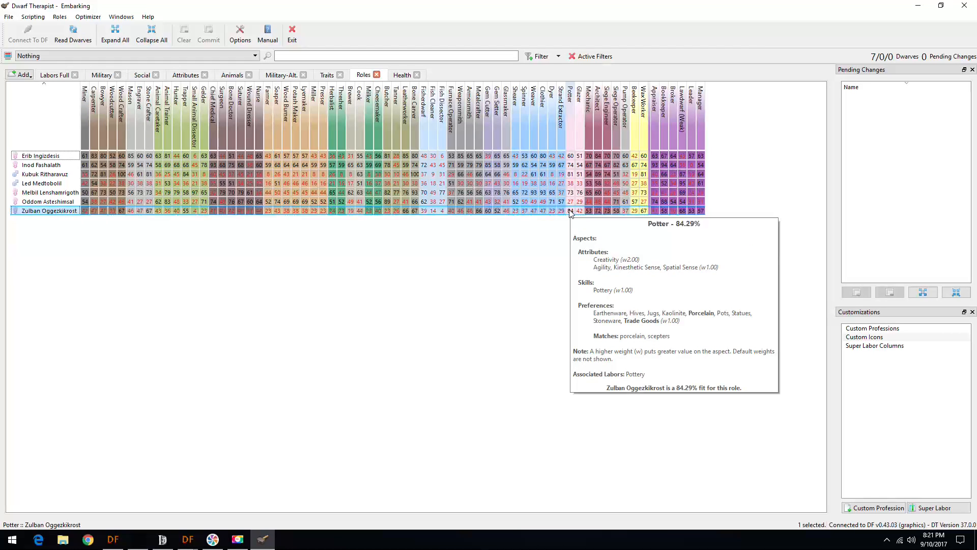
{"action": "mouse_move", "coordinate": [482, 219]}
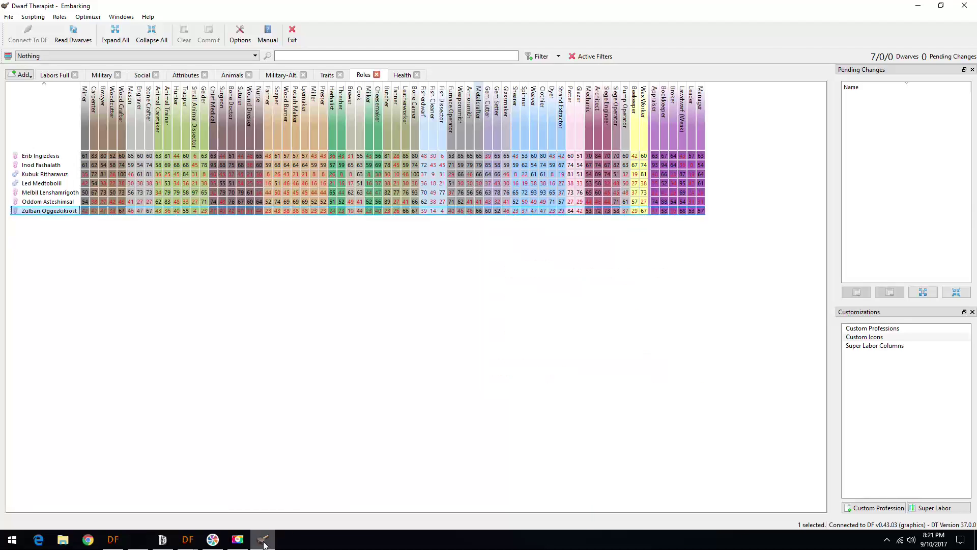
{"action": "left_click", "coordinate": [187, 540]}
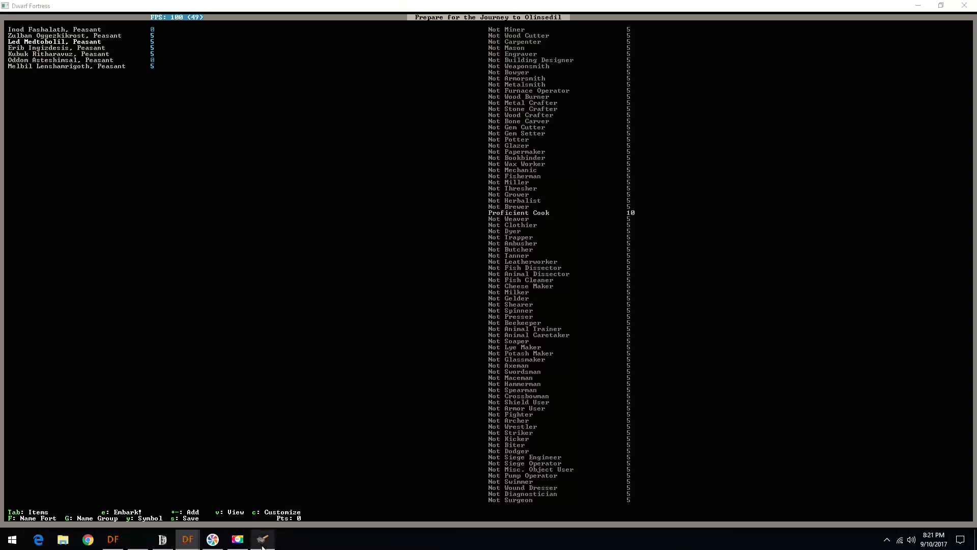
{"action": "left_click", "coordinate": [261, 539]}
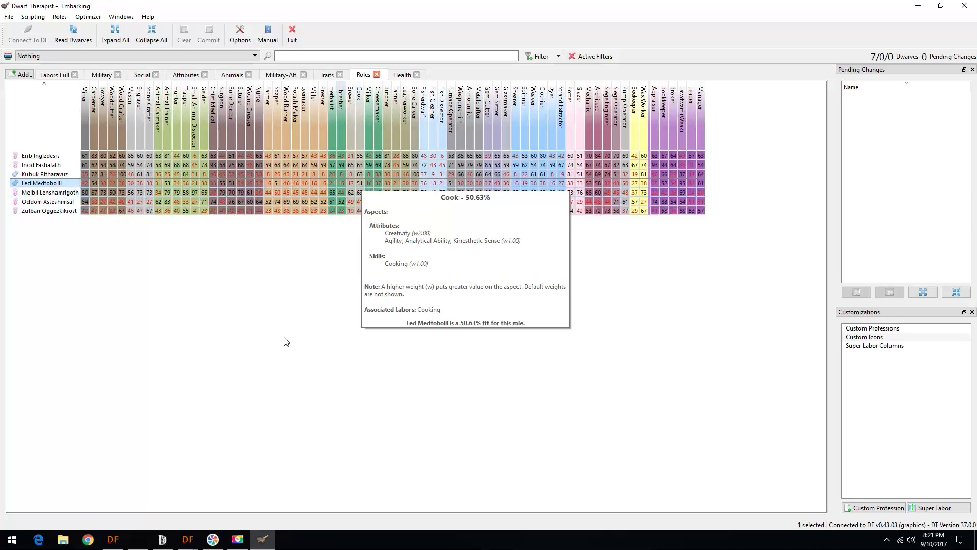
{"action": "left_click", "coordinate": [188, 540]}
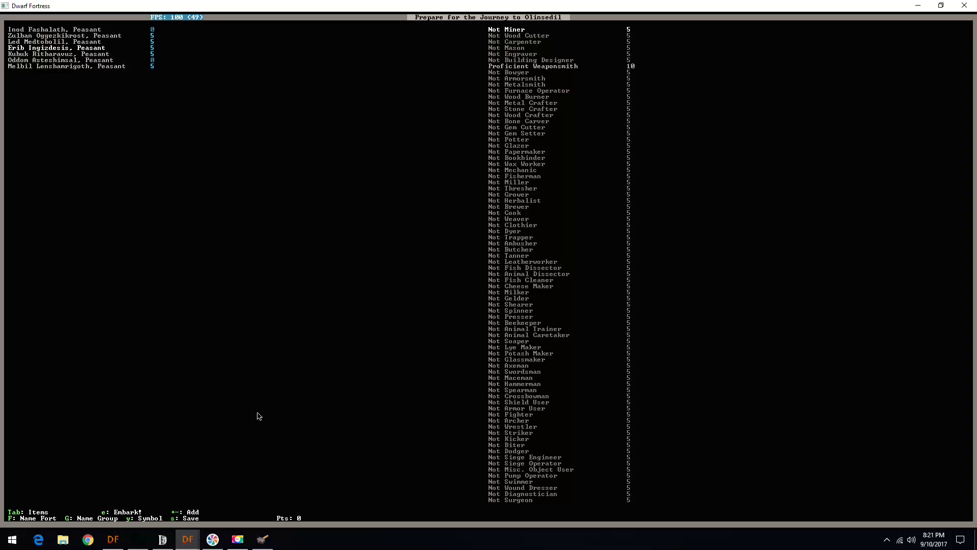
{"action": "left_click", "coordinate": [54, 30]}
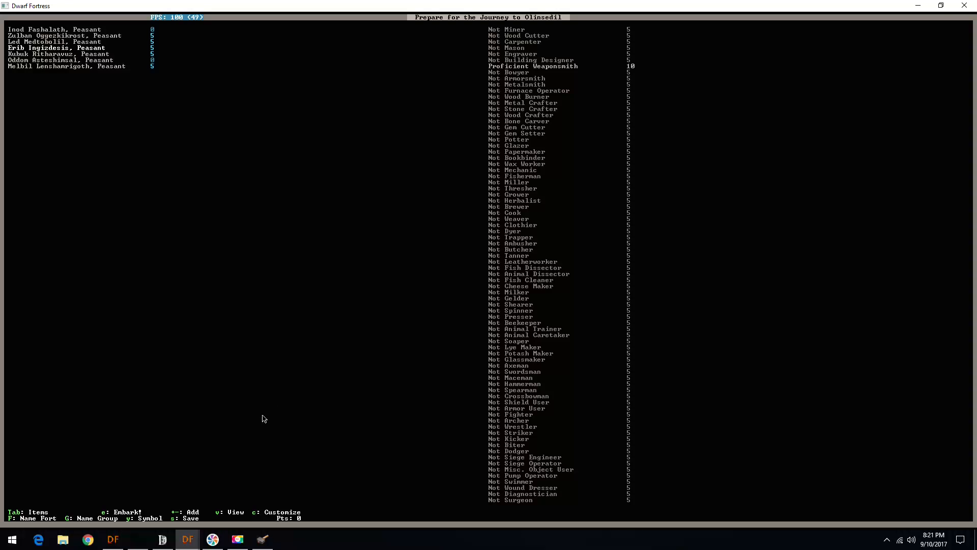
{"action": "mouse_move", "coordinate": [262, 539]}
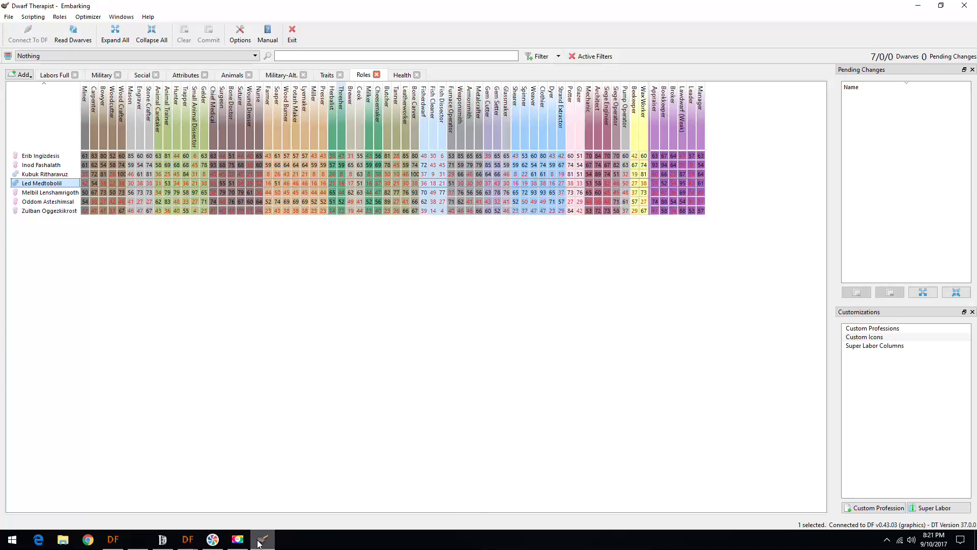
{"action": "mouse_move", "coordinate": [704, 211]}
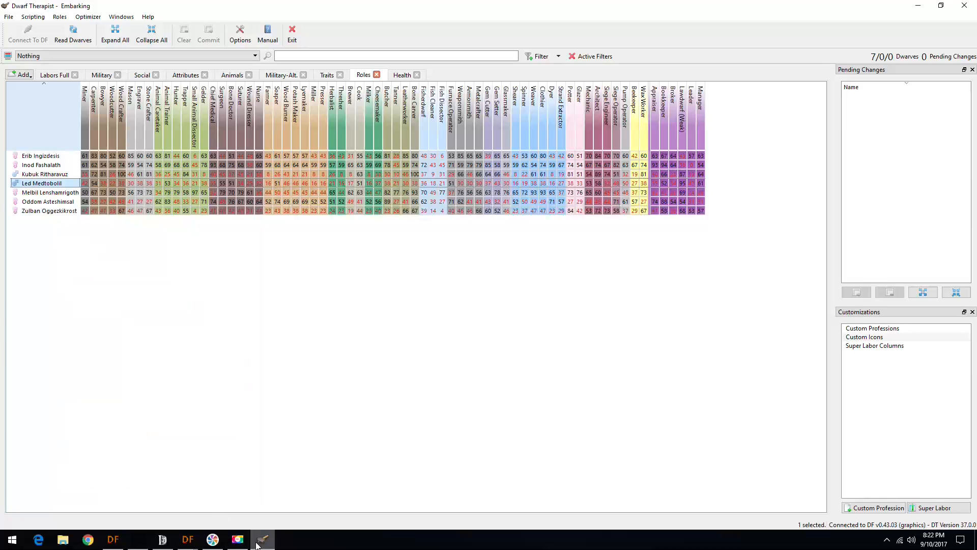
{"action": "left_click", "coordinate": [186, 540]}
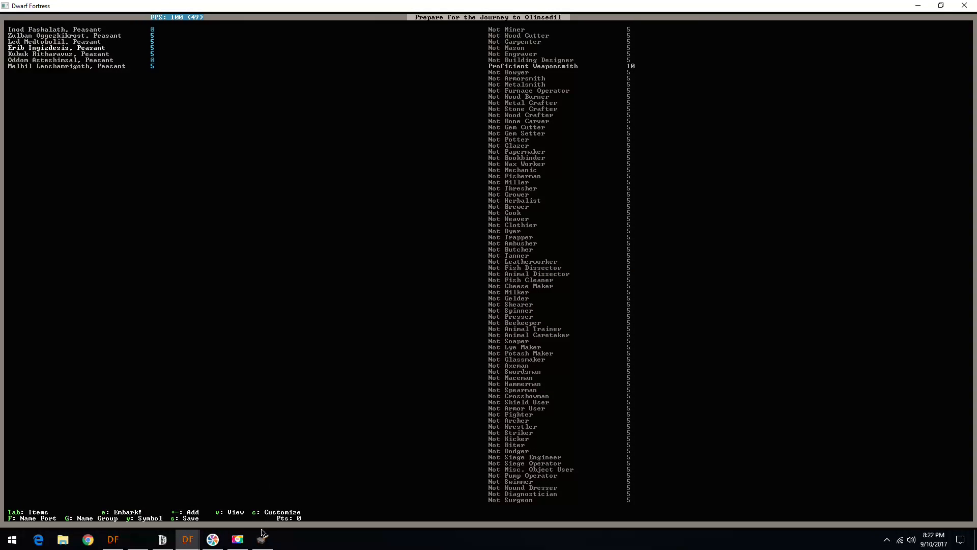
{"action": "left_click", "coordinate": [261, 540]}
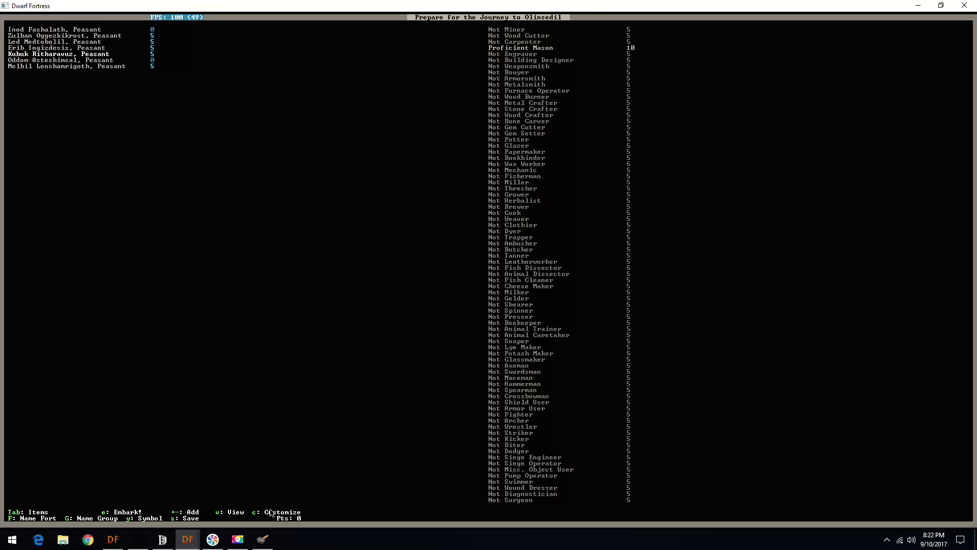
{"action": "left_click", "coordinate": [262, 539]}
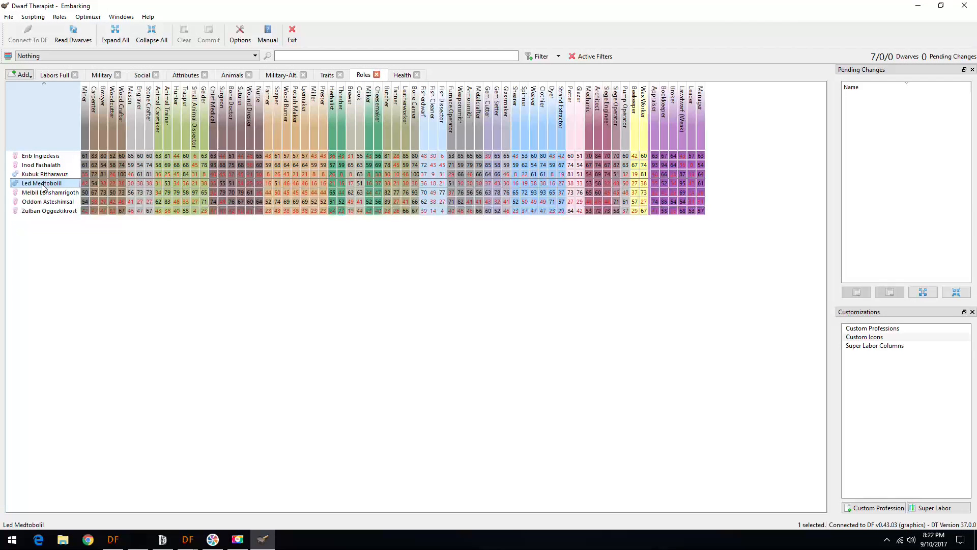
{"action": "left_click", "coordinate": [44, 174]}
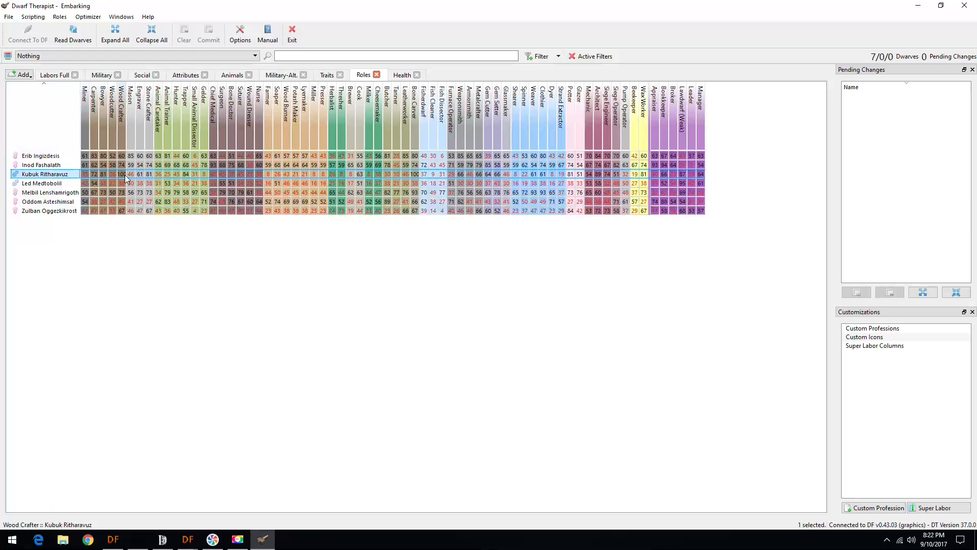
{"action": "mouse_move", "coordinate": [127, 174]}
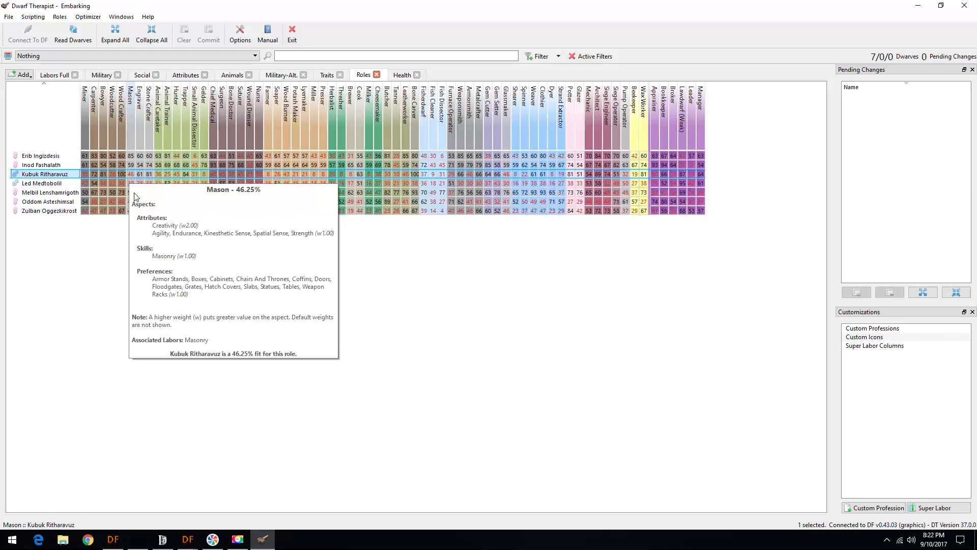
{"action": "left_click", "coordinate": [188, 539]}
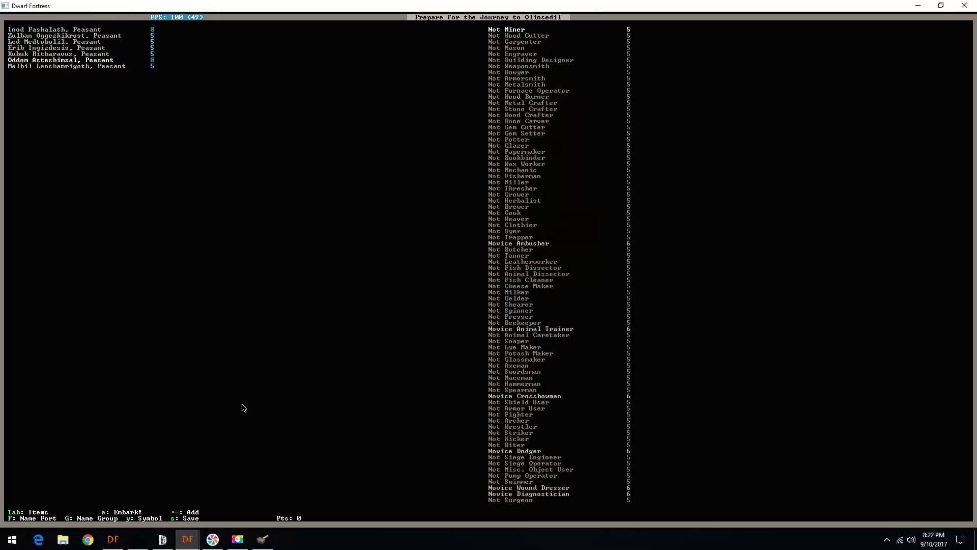
Scroll Oddom's skill list to swap Suturer for Appraiser, then return to the role ratings.
{"action": "scroll", "scroll_direction": "down", "scroll_amount": 3}
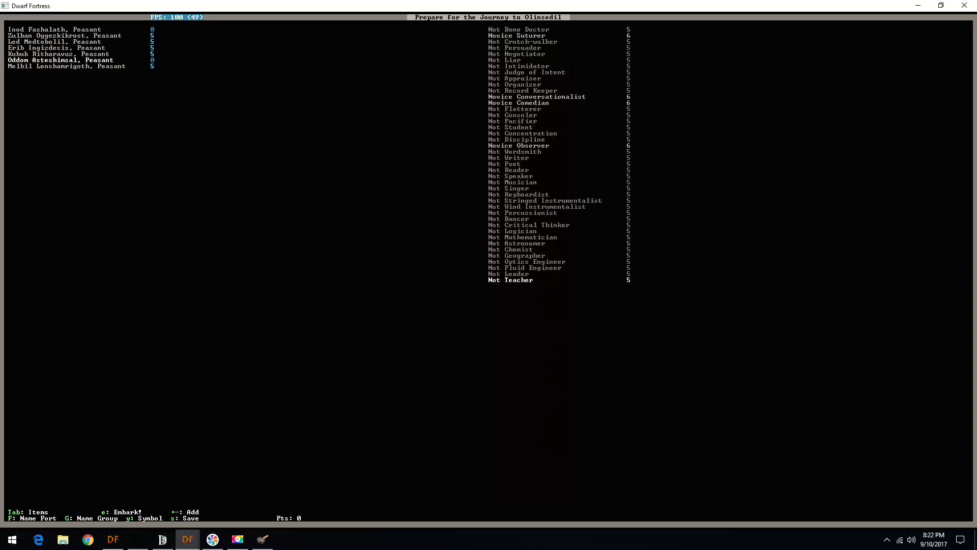
{"action": "key", "text": "Up"}
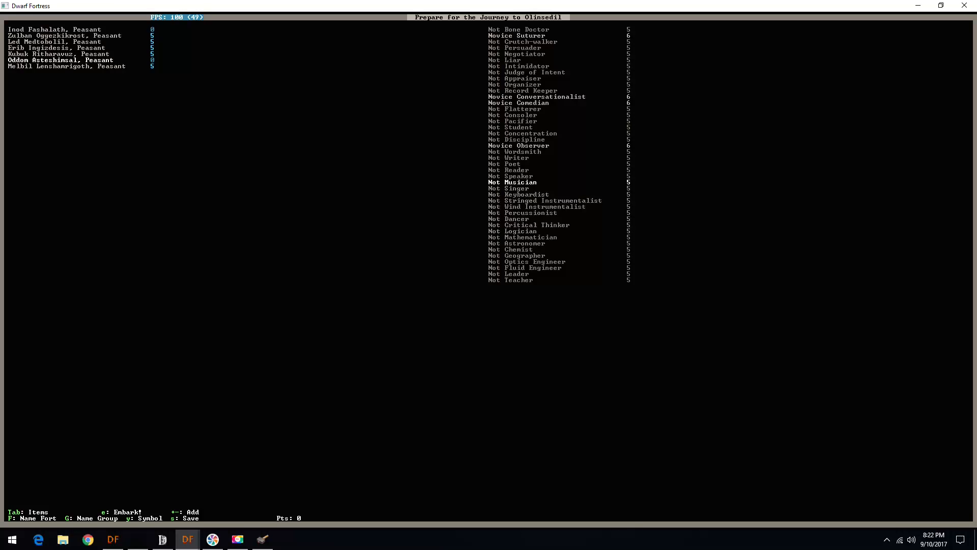
{"action": "scroll", "scroll_direction": "up", "scroll_amount": 3}
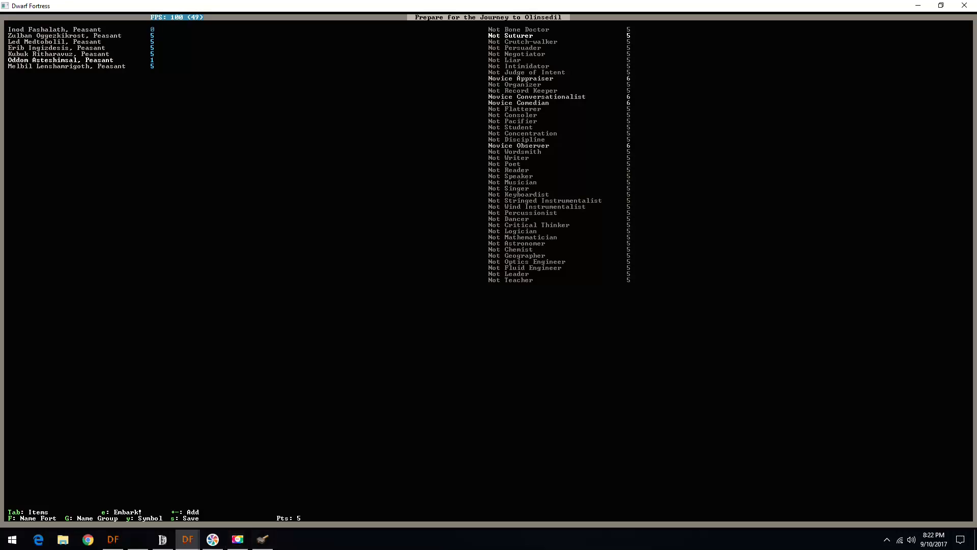
{"action": "left_click", "coordinate": [262, 539]}
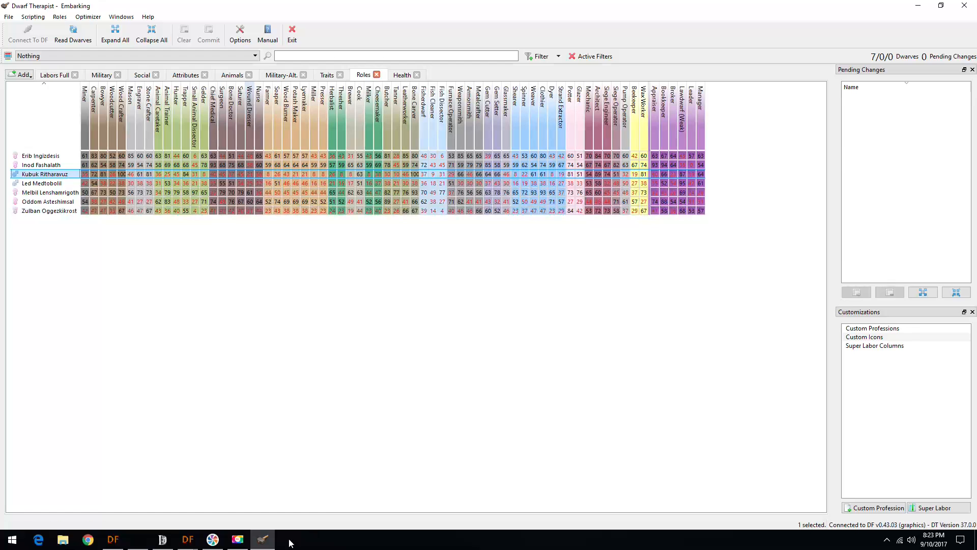
Check the Military-Alt. role fits, return to the Roles table and switch back to Dwarf Fortress.
{"action": "left_click", "coordinate": [187, 539]}
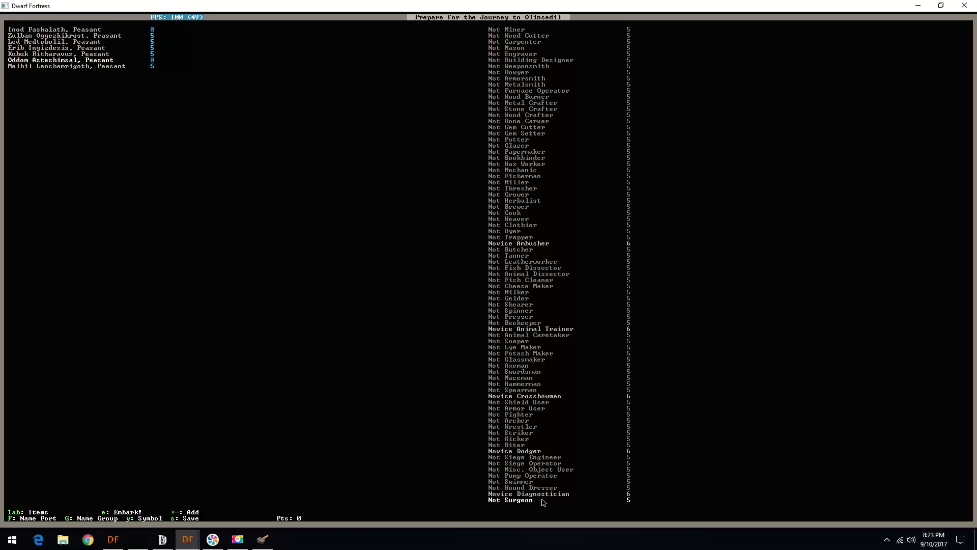
{"action": "mouse_move", "coordinate": [551, 343]}
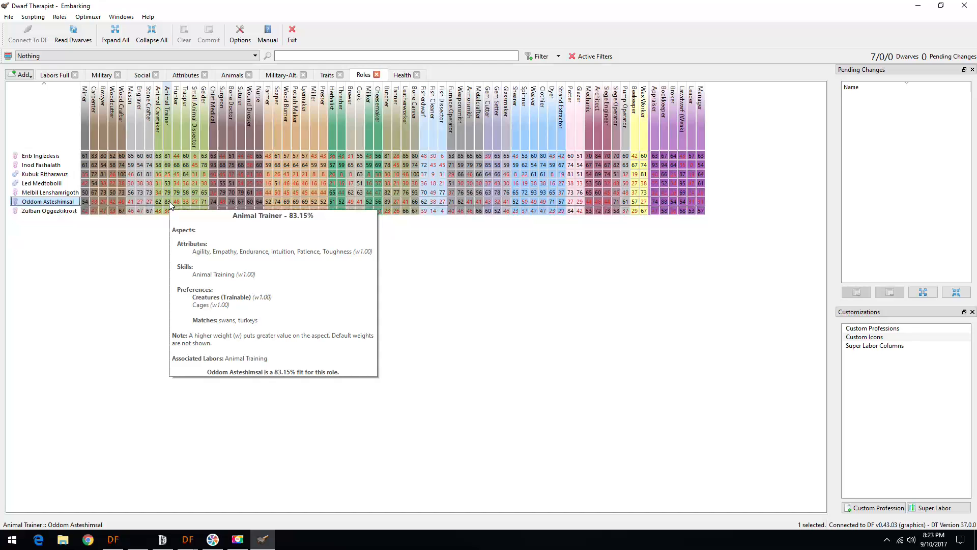
{"action": "mouse_move", "coordinate": [158, 205]}
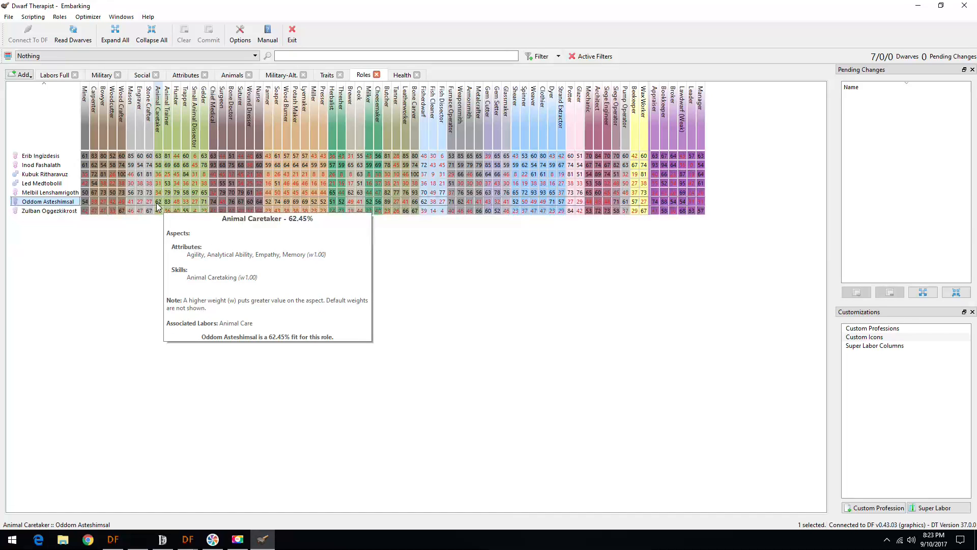
{"action": "mouse_move", "coordinate": [601, 211]}
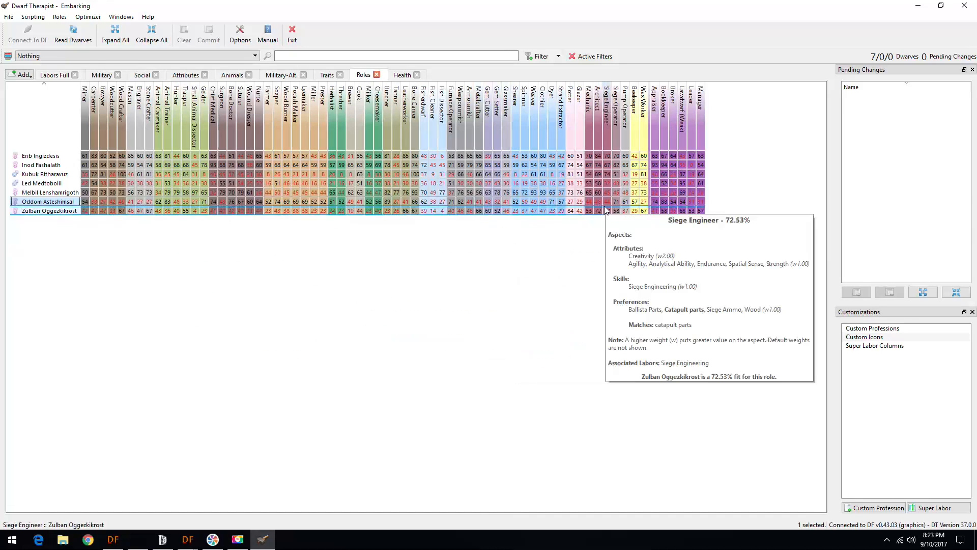
{"action": "mouse_move", "coordinate": [632, 205]}
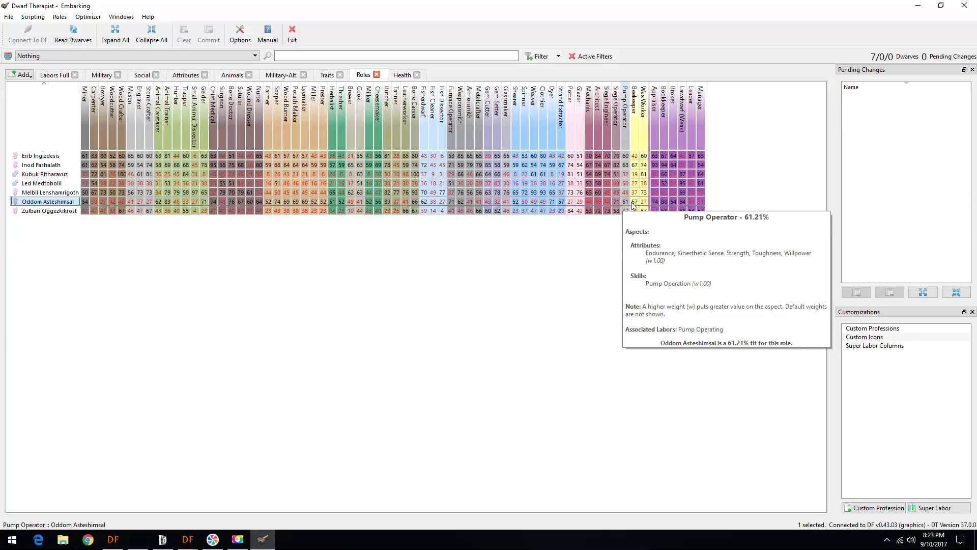
{"action": "mouse_move", "coordinate": [671, 203]}
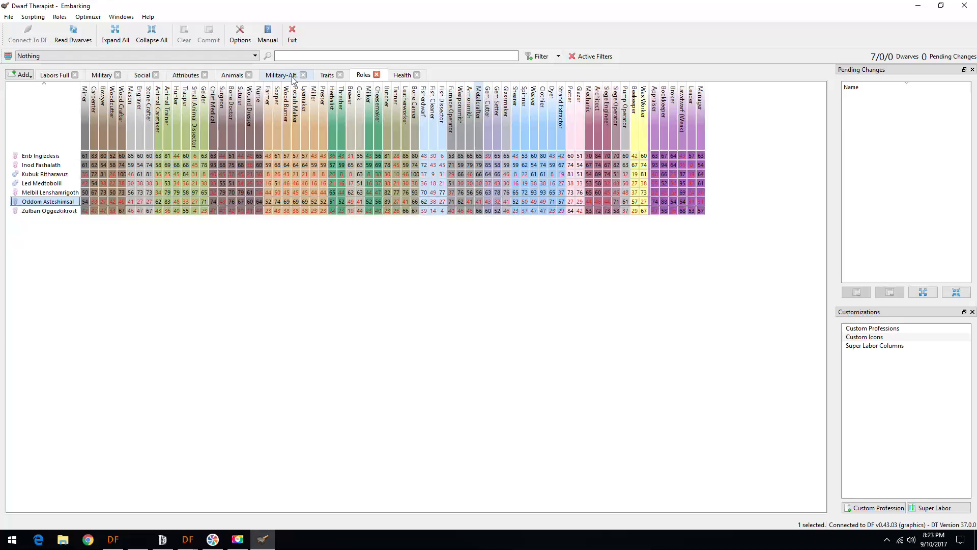
{"action": "left_click", "coordinate": [281, 74]}
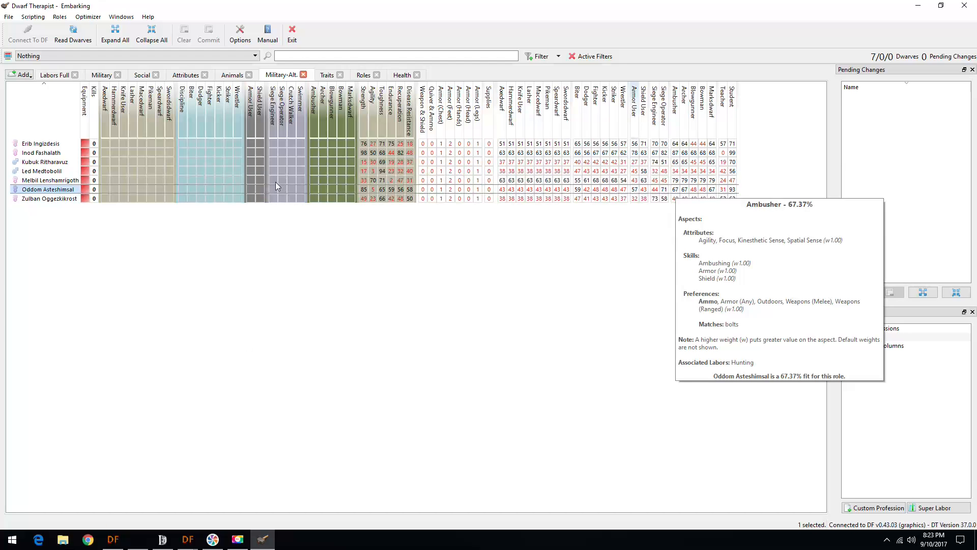
{"action": "left_click", "coordinate": [363, 74]}
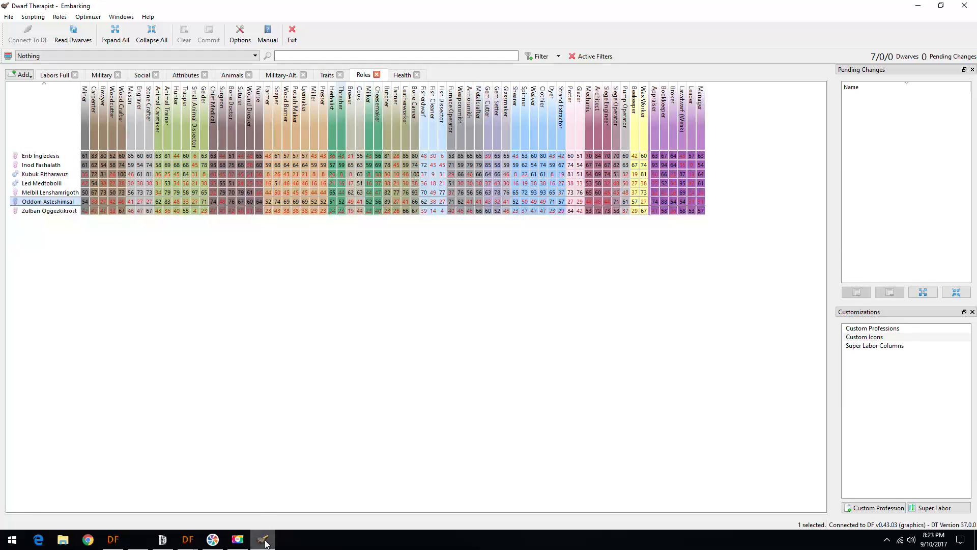
{"action": "left_click", "coordinate": [188, 540]}
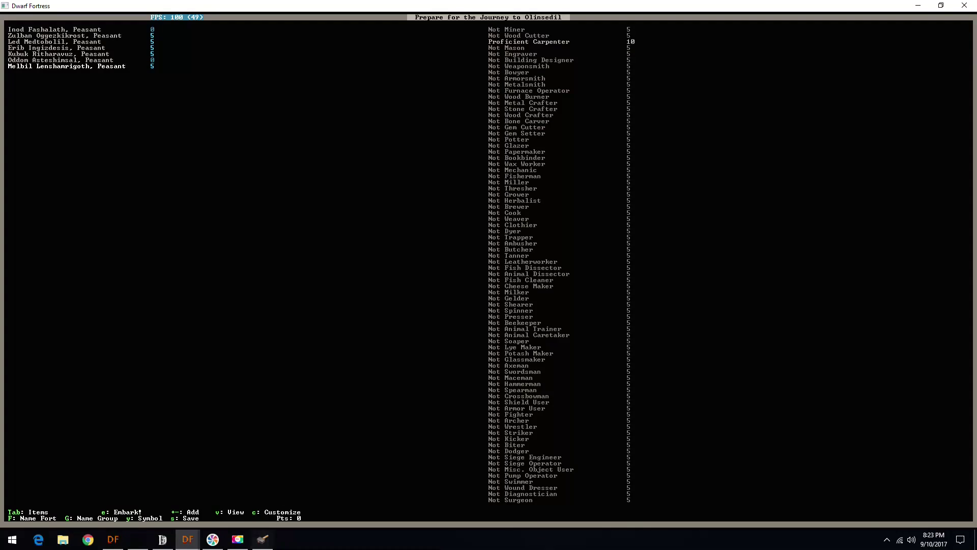
Compare role fits in Dwarf Therapist, return to Dwarf Fortress and move to the embark supplies.
{"action": "left_click", "coordinate": [263, 539]}
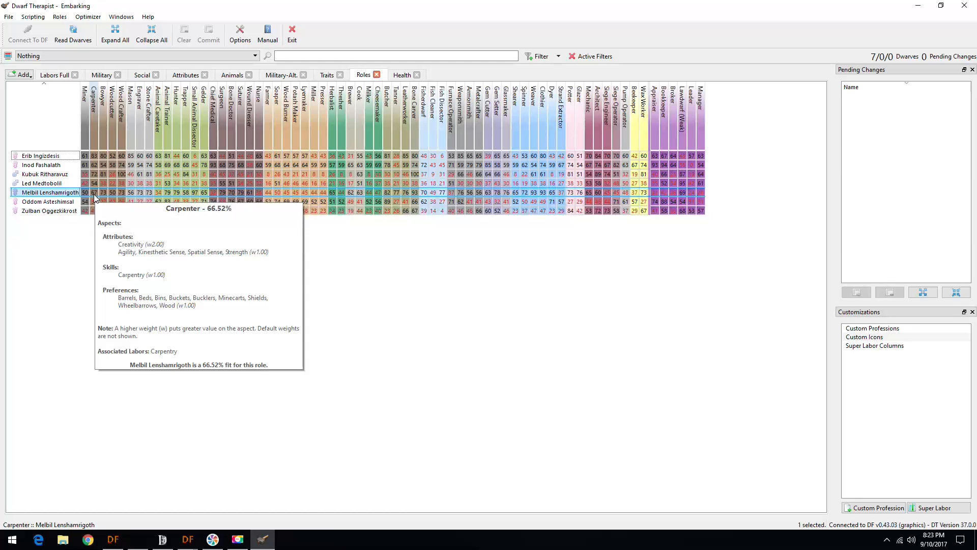
{"action": "mouse_move", "coordinate": [508, 192]}
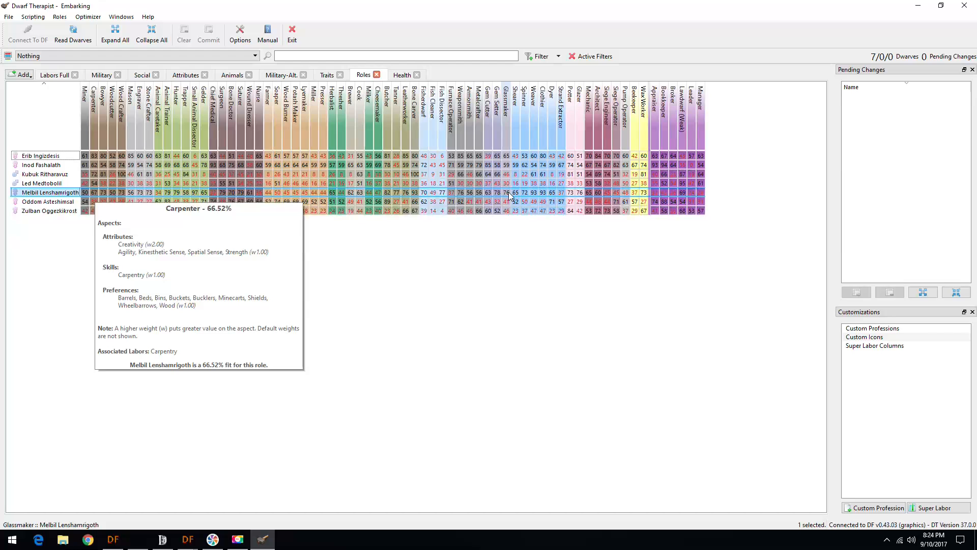
{"action": "mouse_move", "coordinate": [511, 193]}
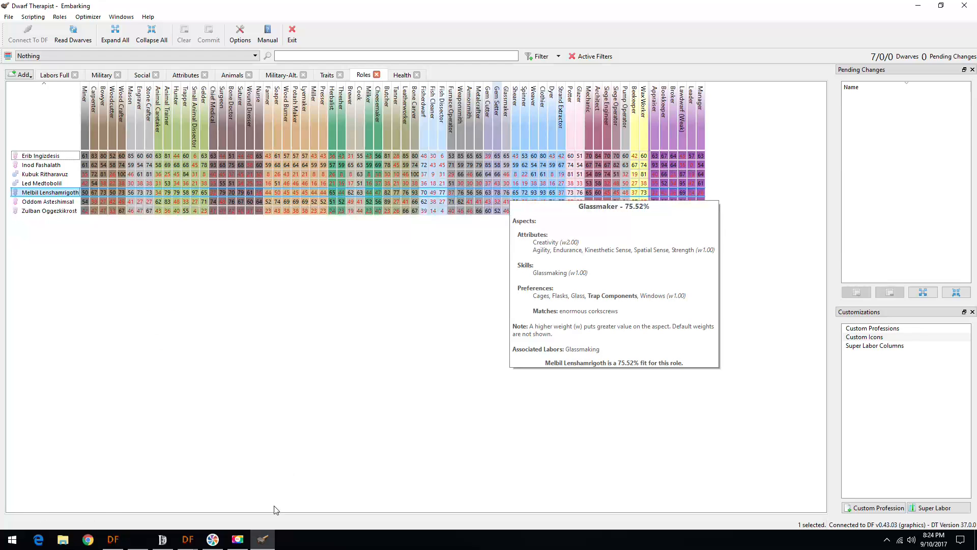
{"action": "left_click", "coordinate": [187, 540]}
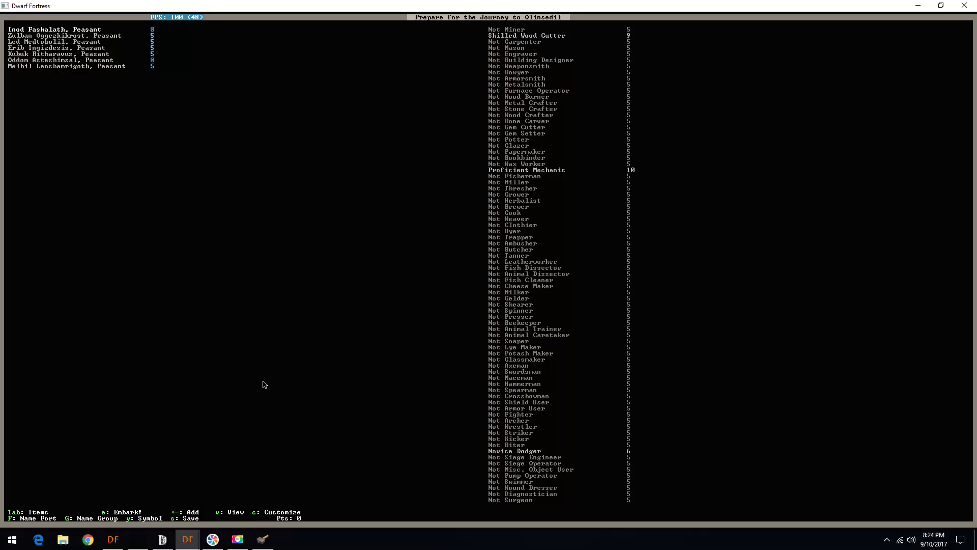
{"action": "key", "text": "Tab"}
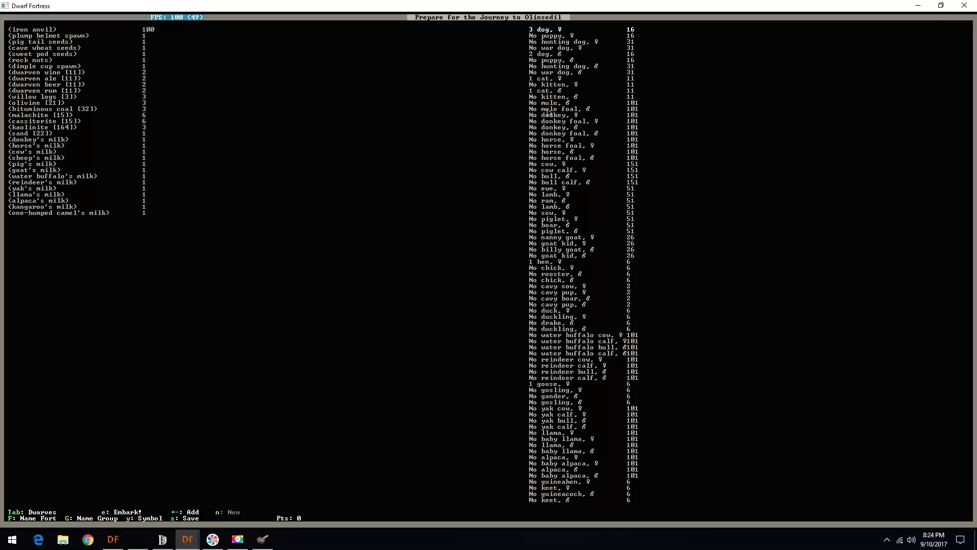
{"action": "mouse_move", "coordinate": [354, 123]}
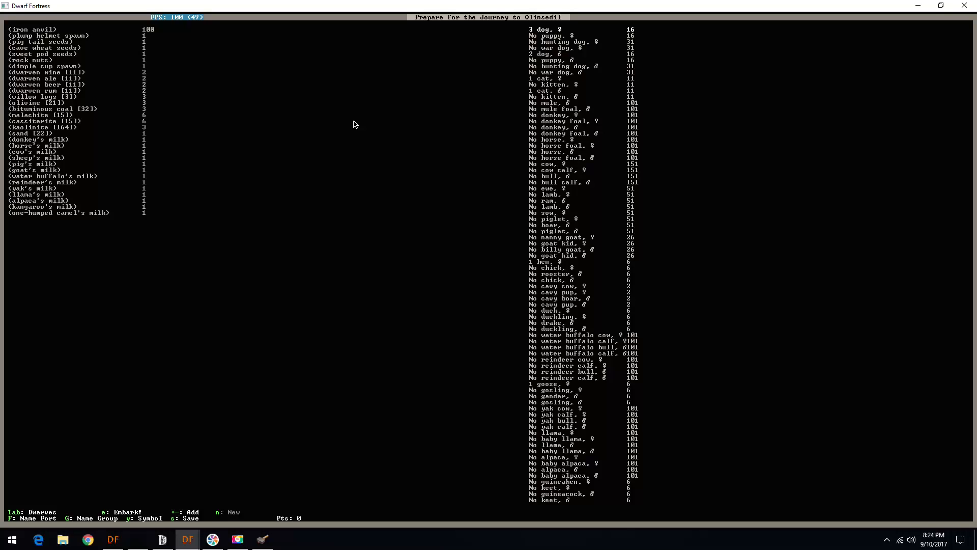
{"action": "mouse_move", "coordinate": [548, 272]}
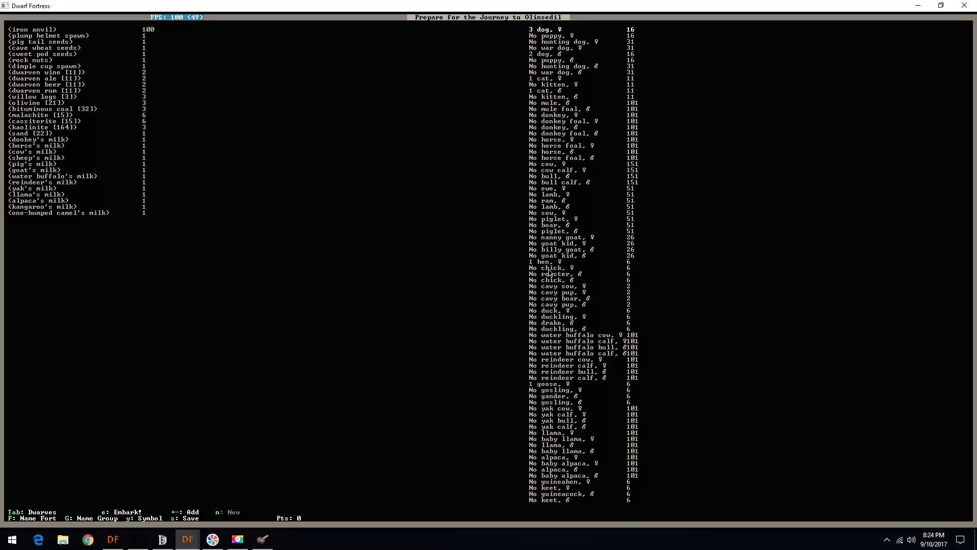
{"action": "scroll", "scroll_direction": "down", "scroll_amount": 3}
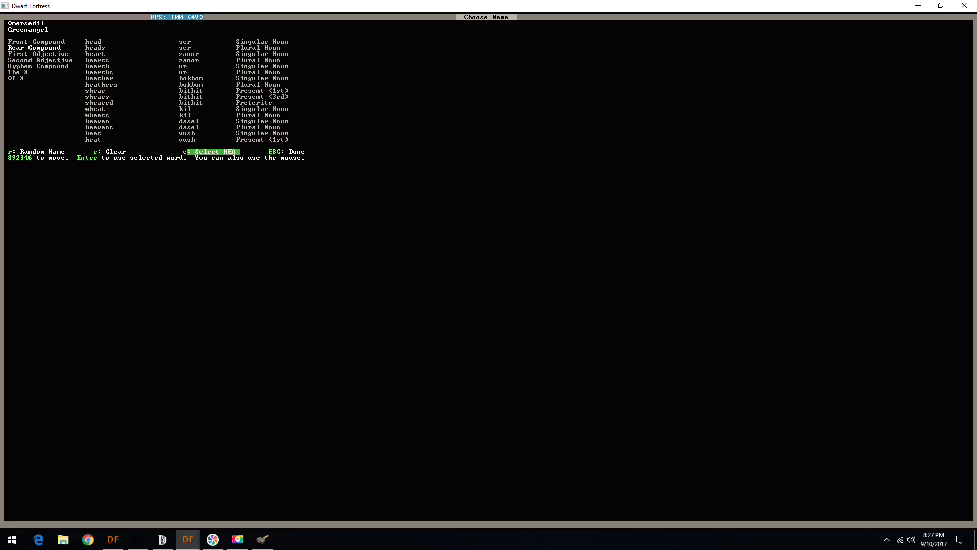
Search the fortress-name word list for 'HEAR'.
{"action": "type", "text": "HEAR"}
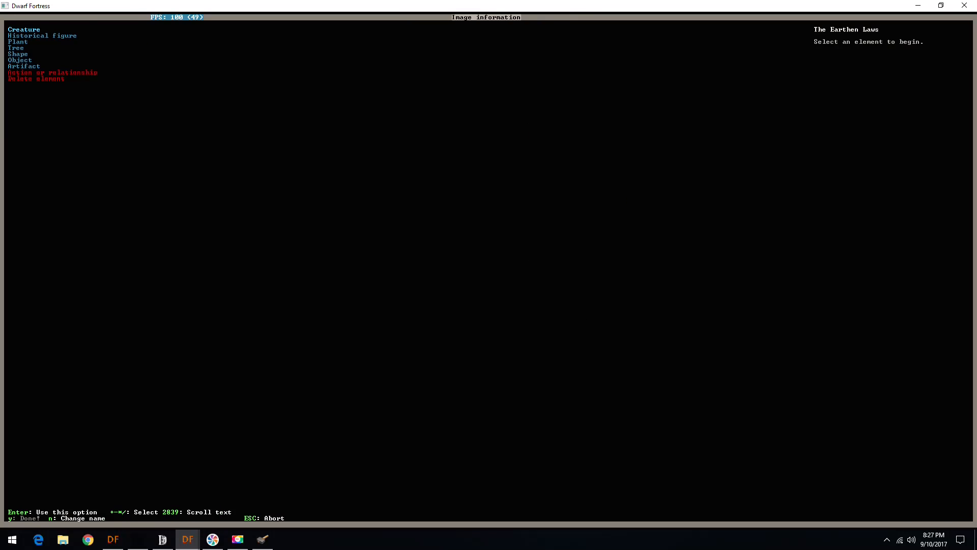
Add a creature element filtered by 'DW' to the Earthen Laws symbol, counted as eleven.
{"action": "left_click", "coordinate": [23, 29]}
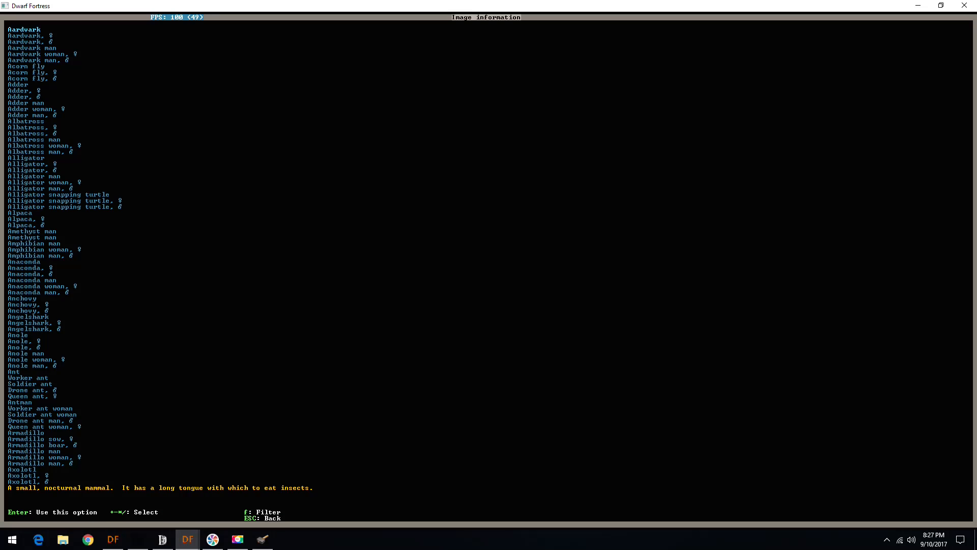
{"action": "type", "text": "DW"}
{"action": "type", "text": "11"}
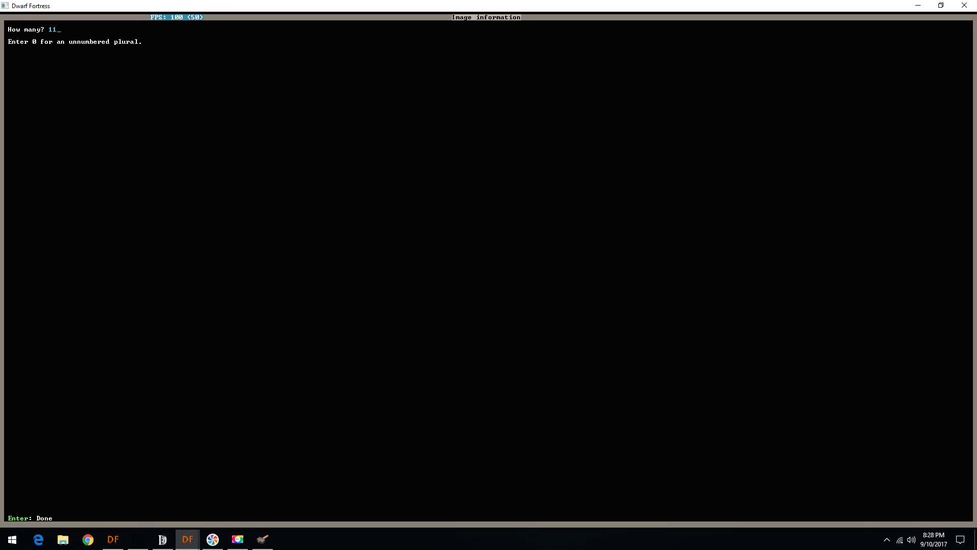
{"action": "key", "text": "Return"}
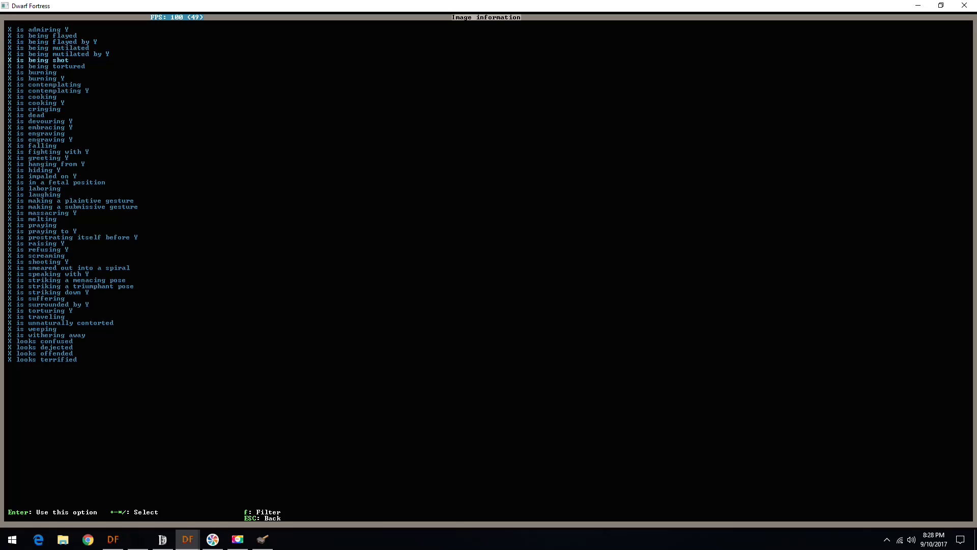
Set the symbol's action to the seven dwarves engraving the mountain.
{"action": "key", "text": "down"}
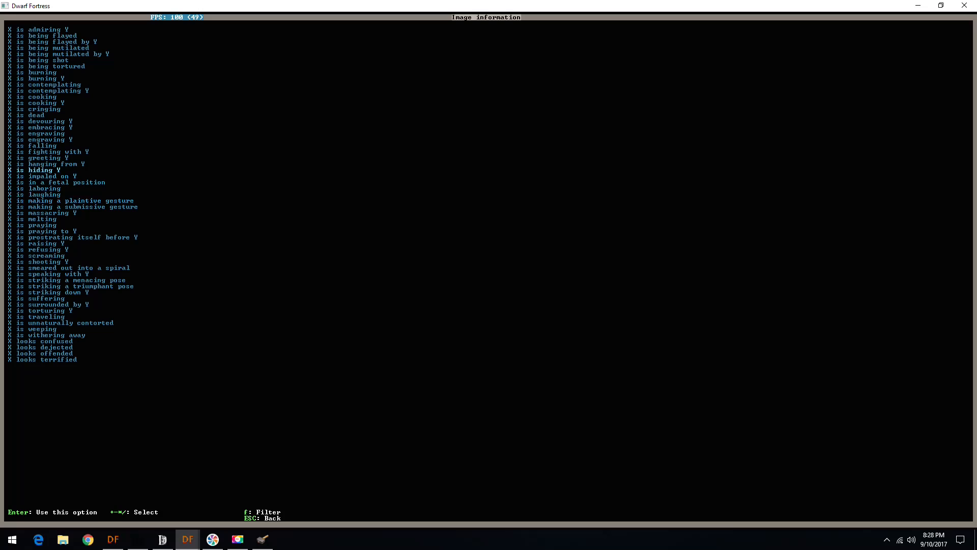
{"action": "key", "text": "Return"}
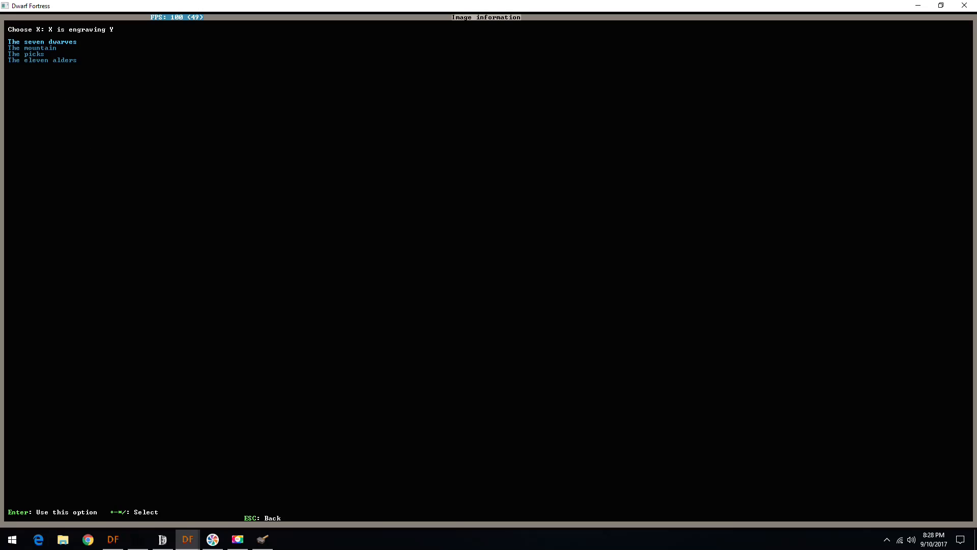
{"action": "key", "text": "Down"}
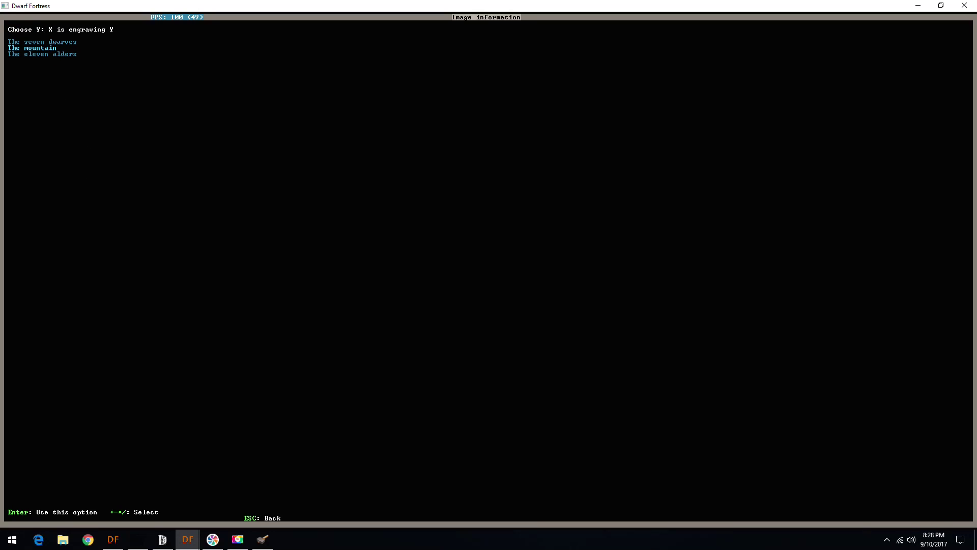
{"action": "key", "text": "Return"}
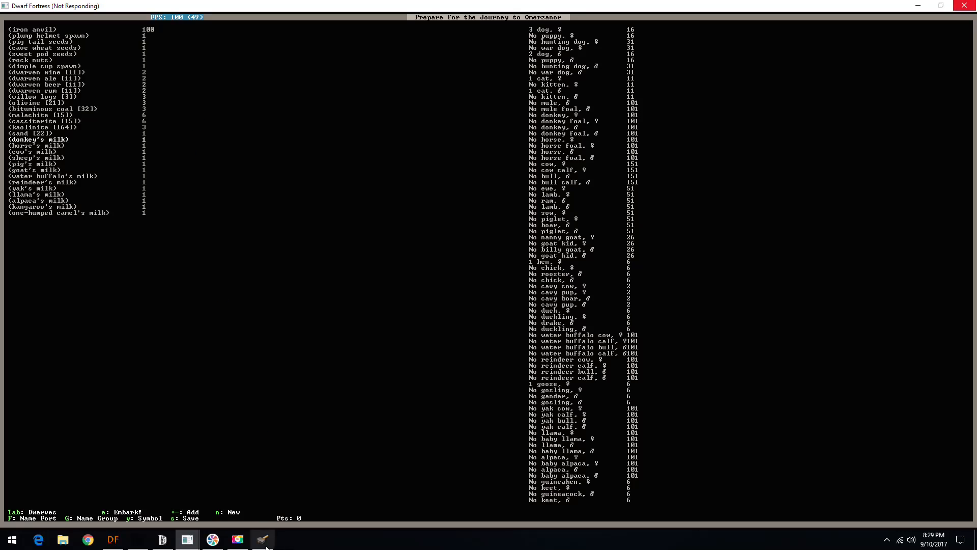
Switch from Dwarf Fortress over to Dwarf Therapist via the taskbar.
{"action": "left_click", "coordinate": [237, 540]}
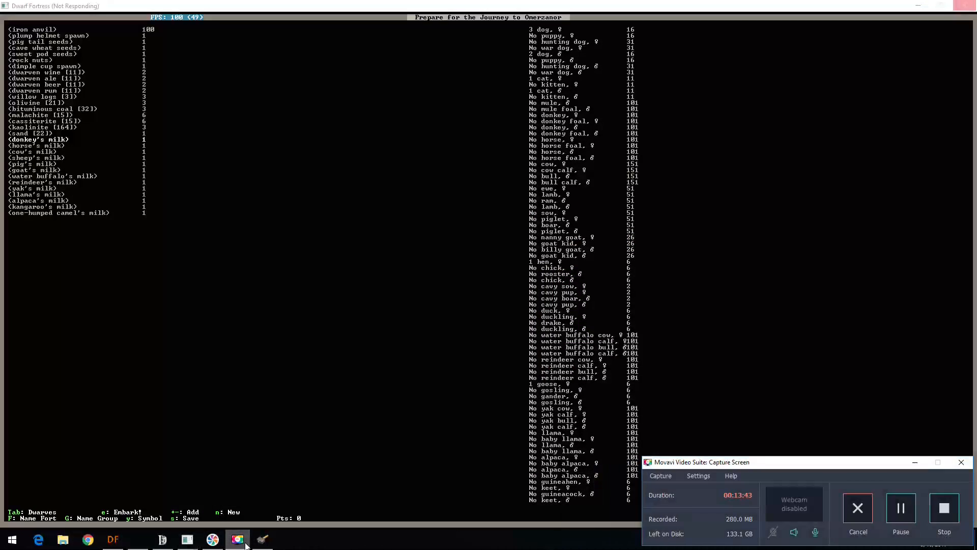
{"action": "left_click", "coordinate": [262, 539]}
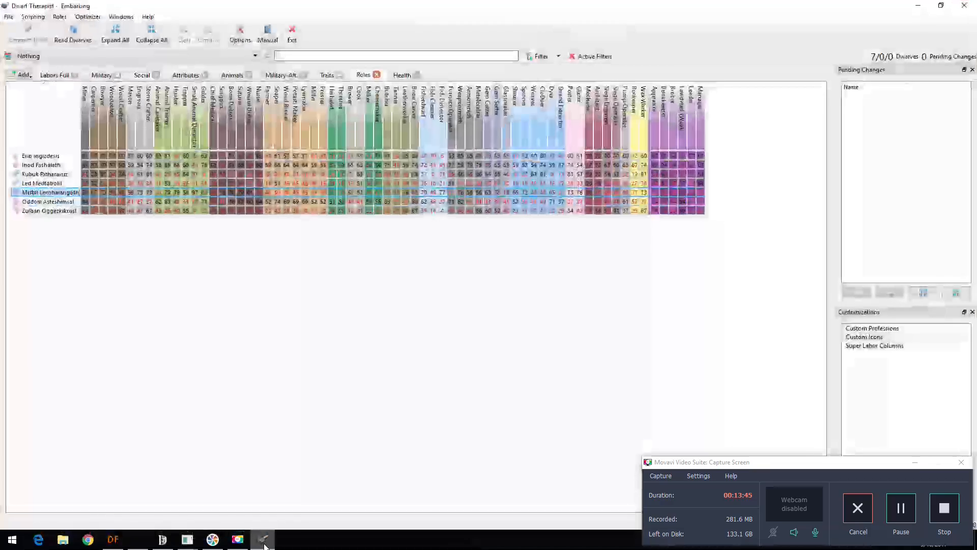
{"action": "left_click", "coordinate": [237, 540]}
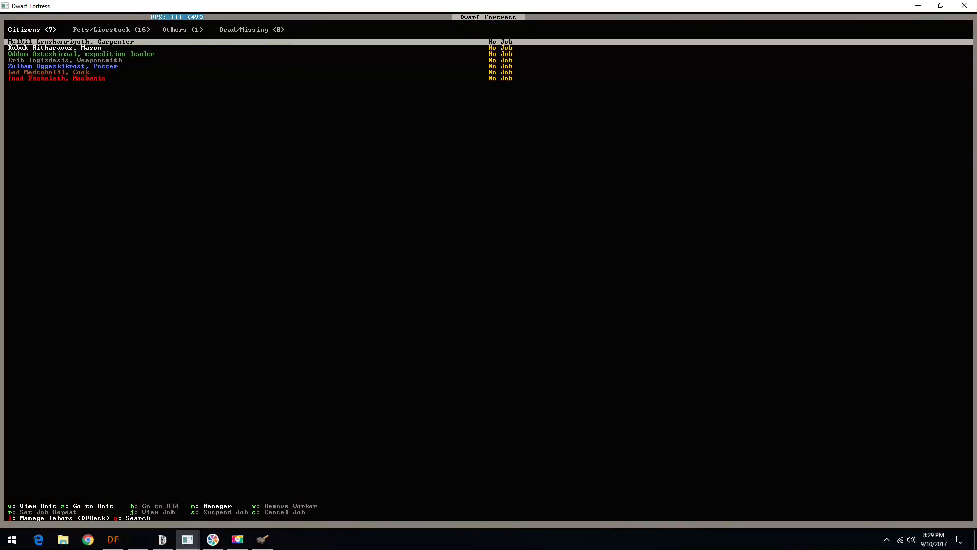
Close the seven-citizen roster and return to the paused fortress map.
{"action": "key", "text": "Escape"}
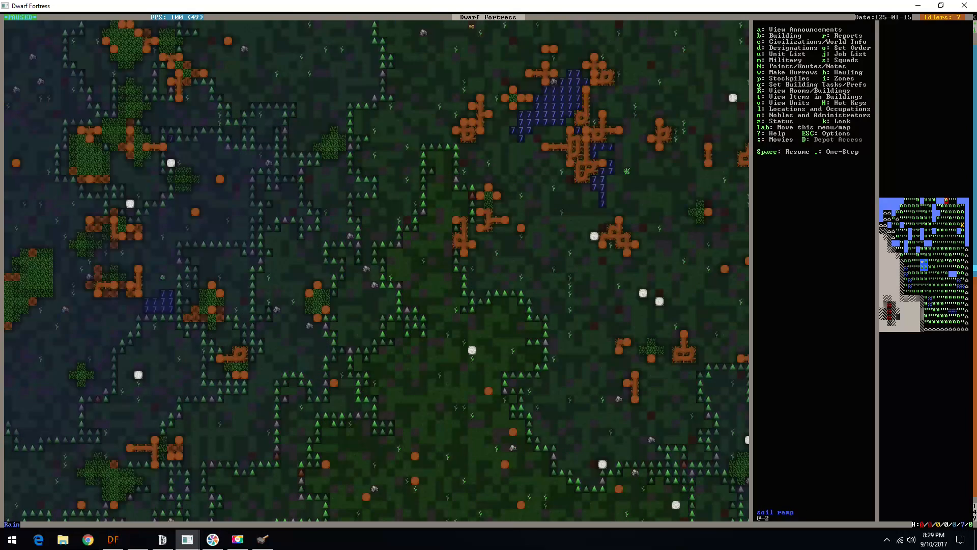
Look over map tiles with k, then scroll up levels to reveal the chasm edge and rock walls.
{"action": "key", "text": "k"}
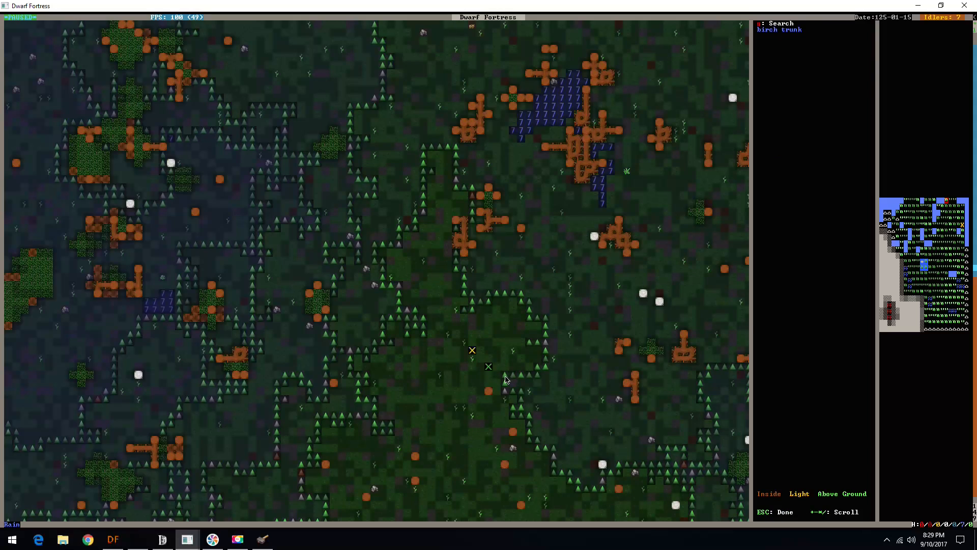
{"action": "key", "text": "Escape"}
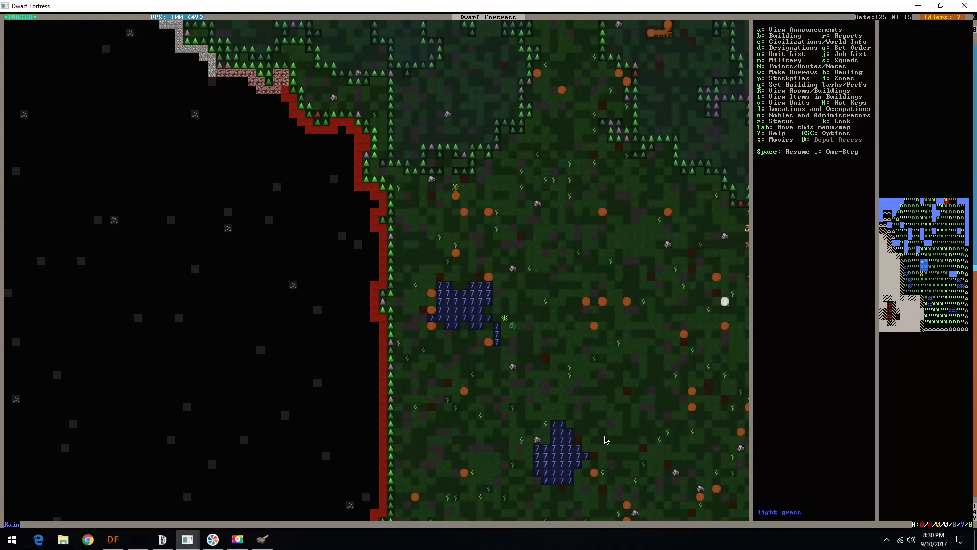
{"action": "mouse_move", "coordinate": [380, 181]}
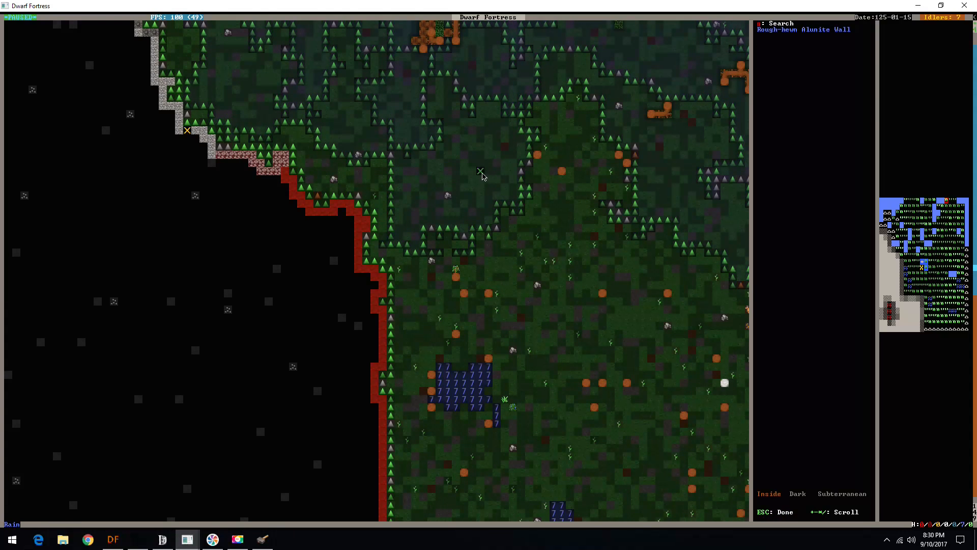
{"action": "scroll", "scroll_direction": "up", "scroll_amount": 3}
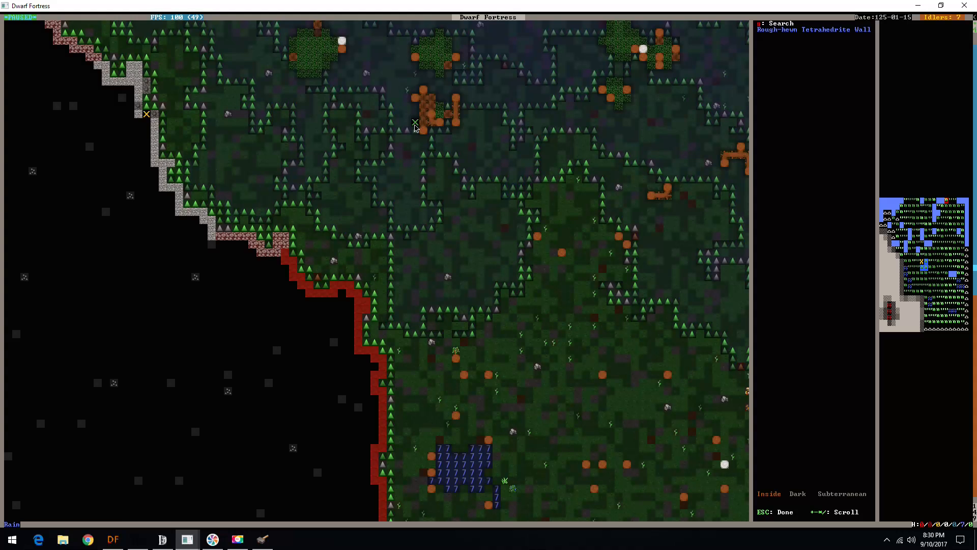
{"action": "scroll", "scroll_direction": "up", "scroll_amount": 3}
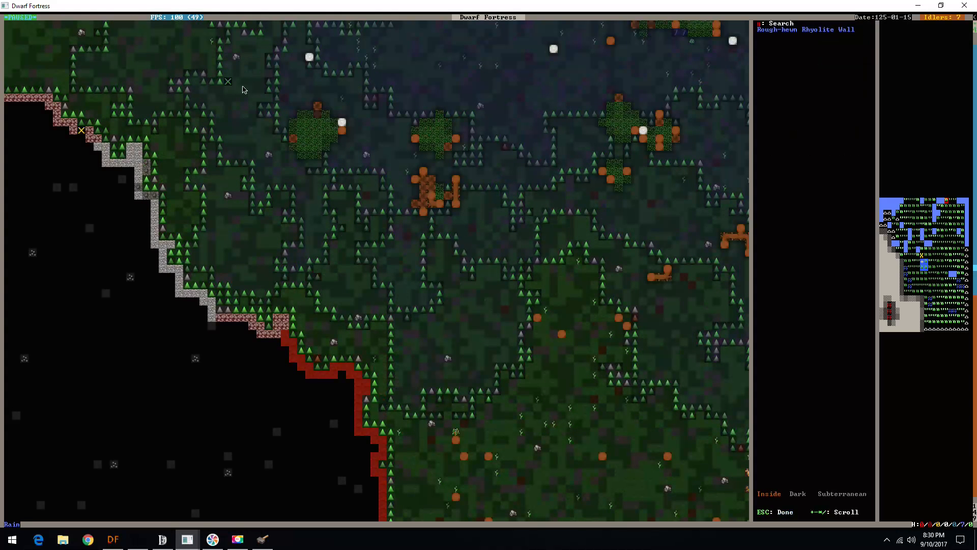
{"action": "key", "text": "Escape"}
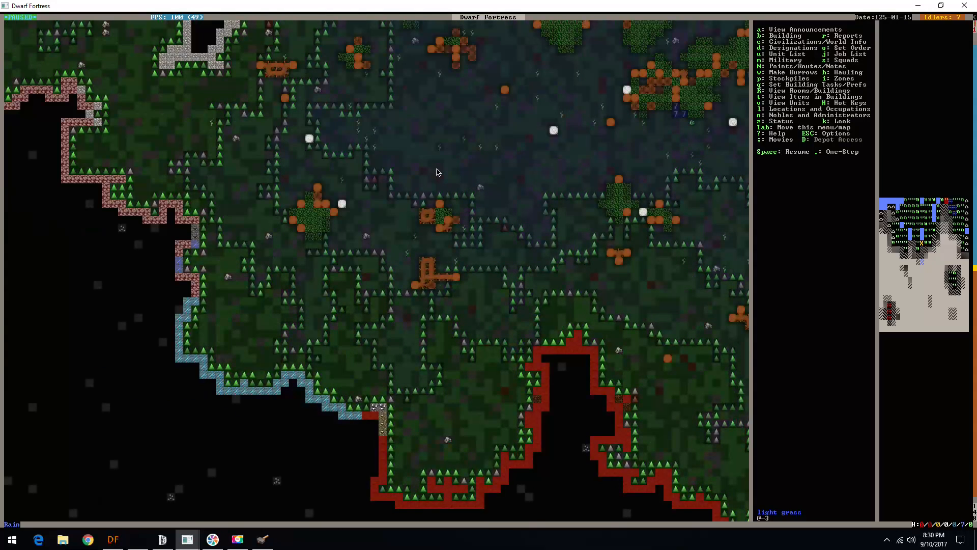
{"action": "mouse_move", "coordinate": [200, 241]}
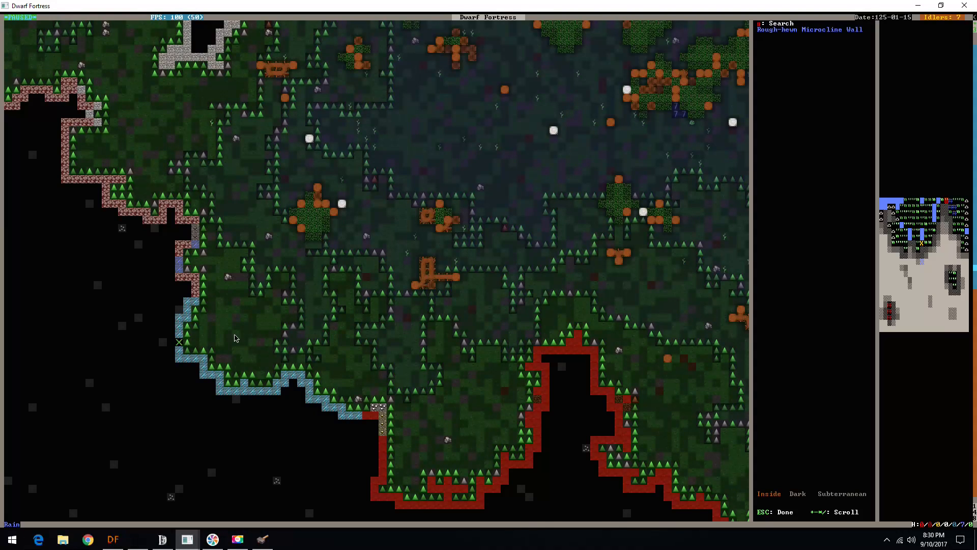
{"action": "mouse_move", "coordinate": [302, 106]}
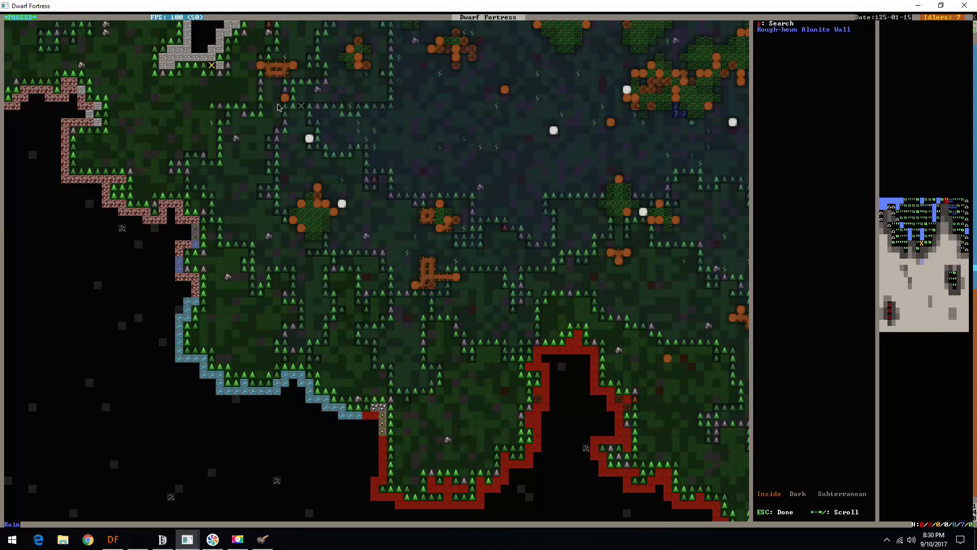
{"action": "mouse_move", "coordinate": [471, 171]}
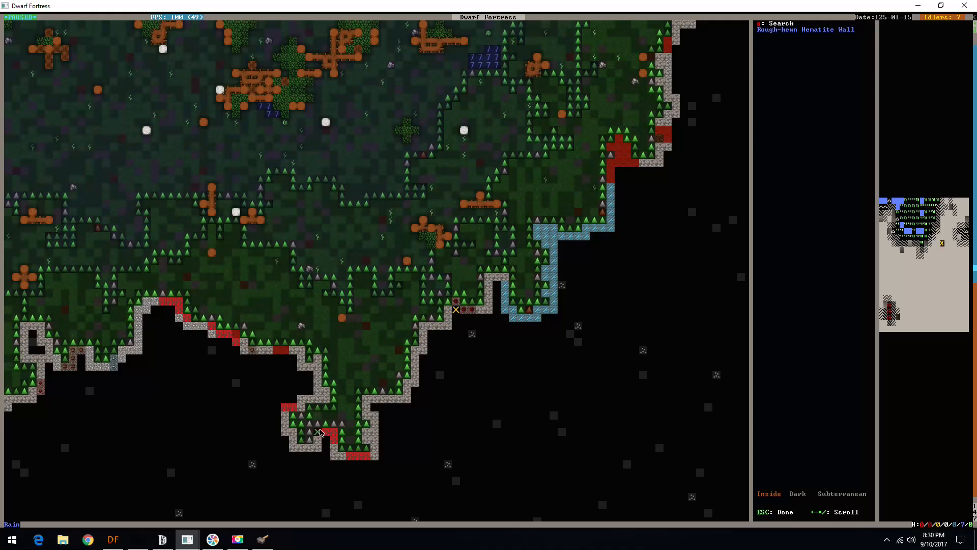
{"action": "mouse_move", "coordinate": [284, 349]}
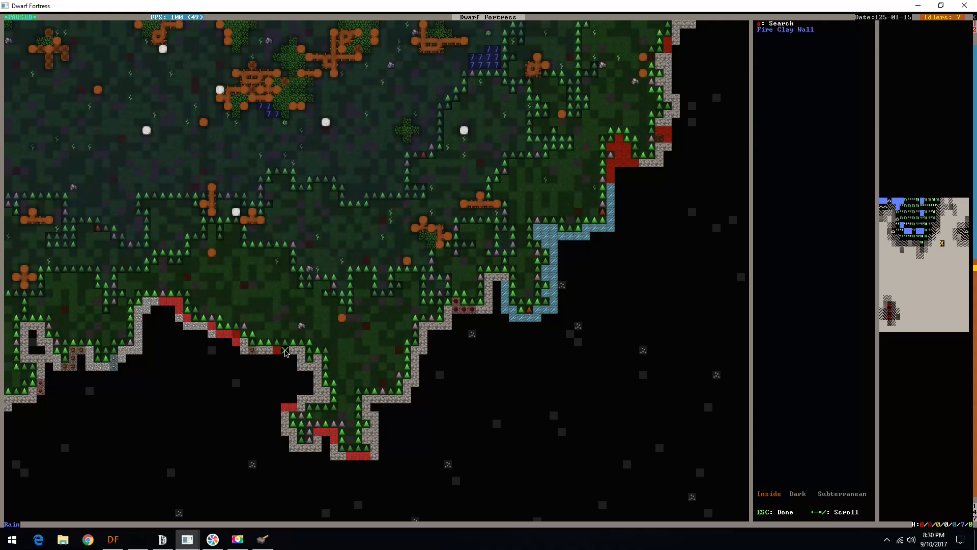
Jump the view to exposed microcline, alunite, hematite, fire clay, galena and andesite walls, then return to the map.
{"action": "key", "text": "Escape"}
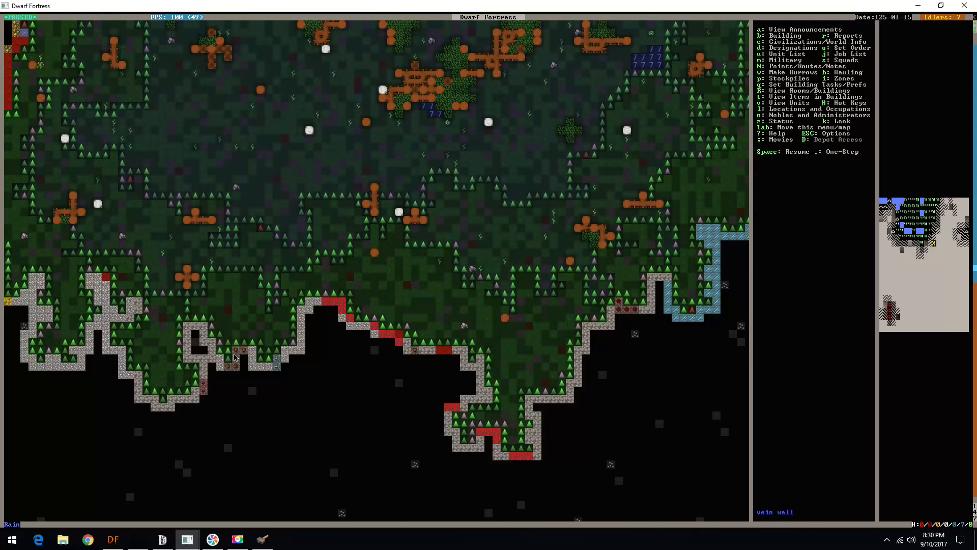
{"action": "mouse_move", "coordinate": [202, 380]}
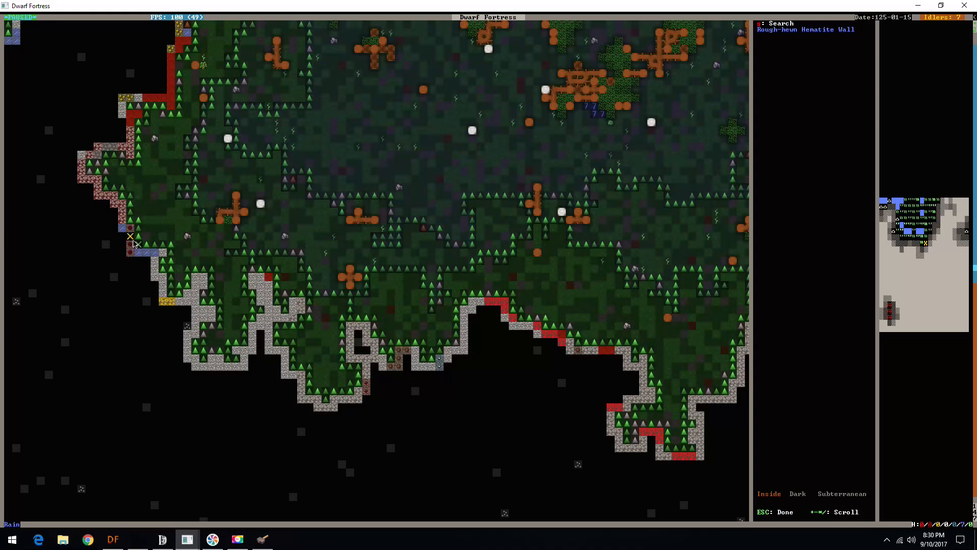
{"action": "key", "text": "Escape"}
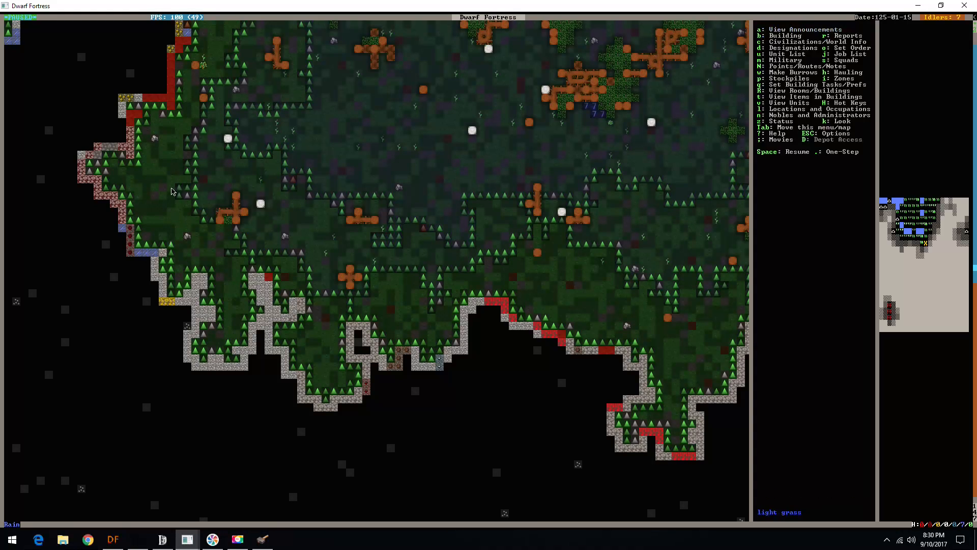
{"action": "scroll", "scroll_direction": "up", "scroll_amount": 3}
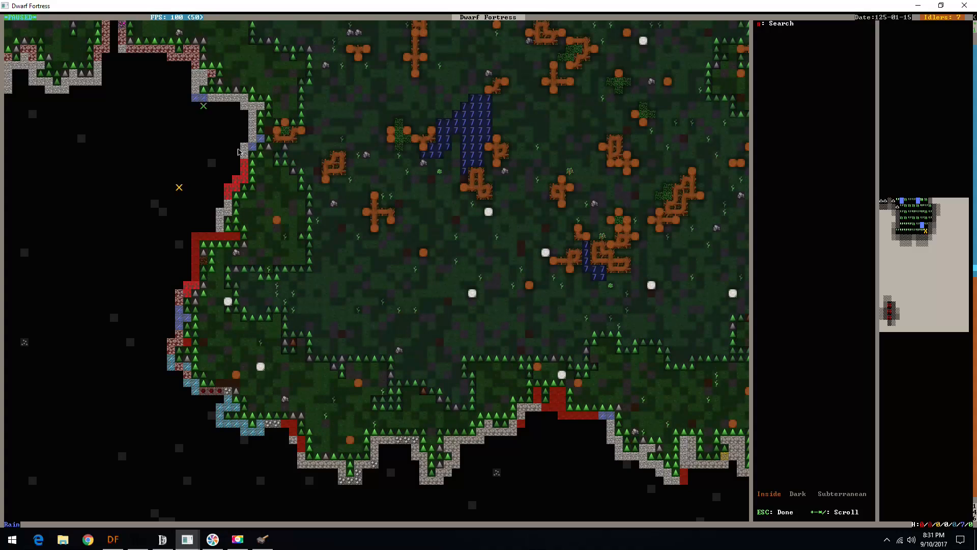
{"action": "mouse_move", "coordinate": [376, 504]}
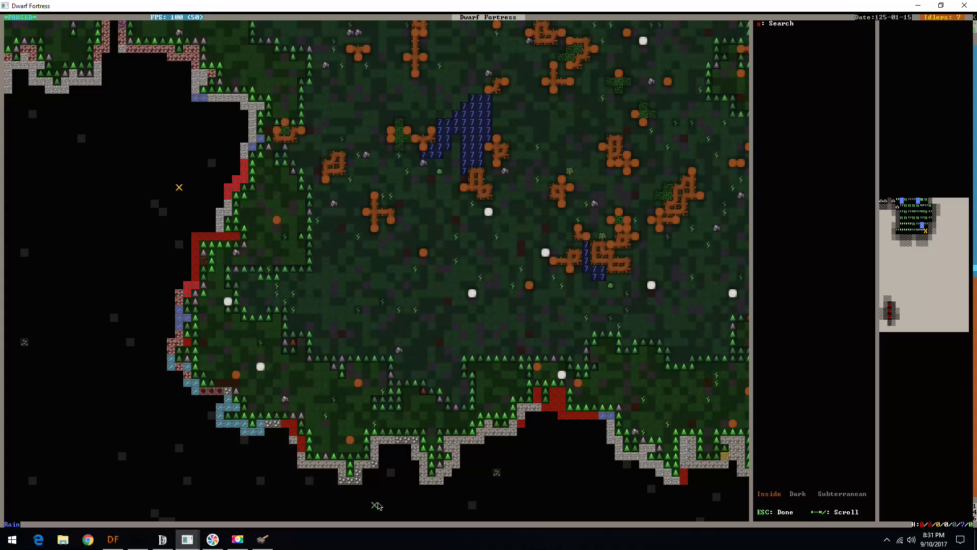
{"action": "mouse_move", "coordinate": [234, 391]}
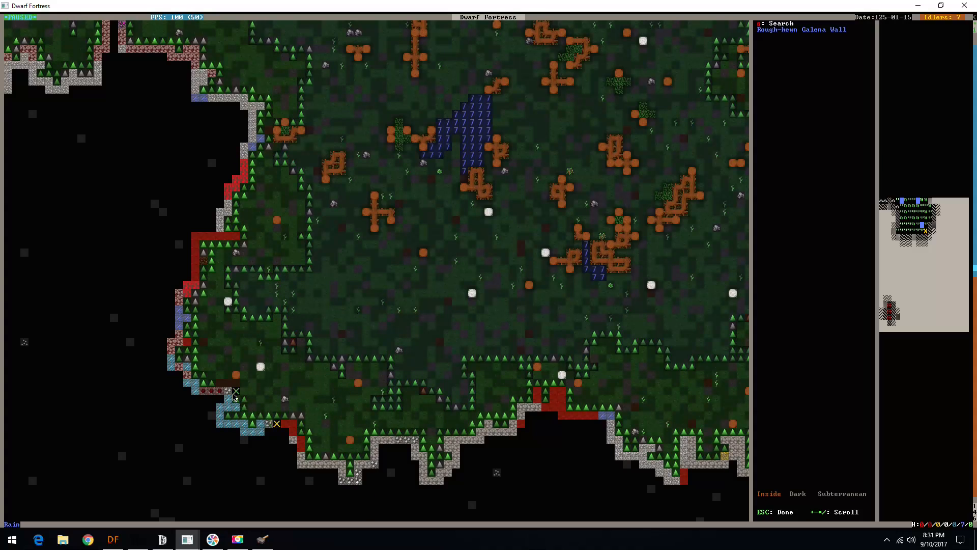
{"action": "mouse_move", "coordinate": [432, 416]}
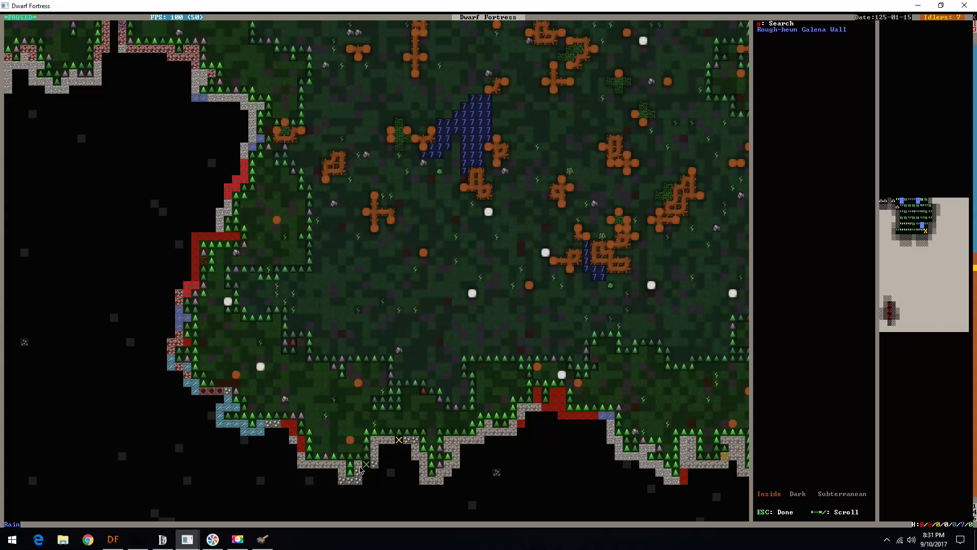
{"action": "mouse_move", "coordinate": [374, 466]}
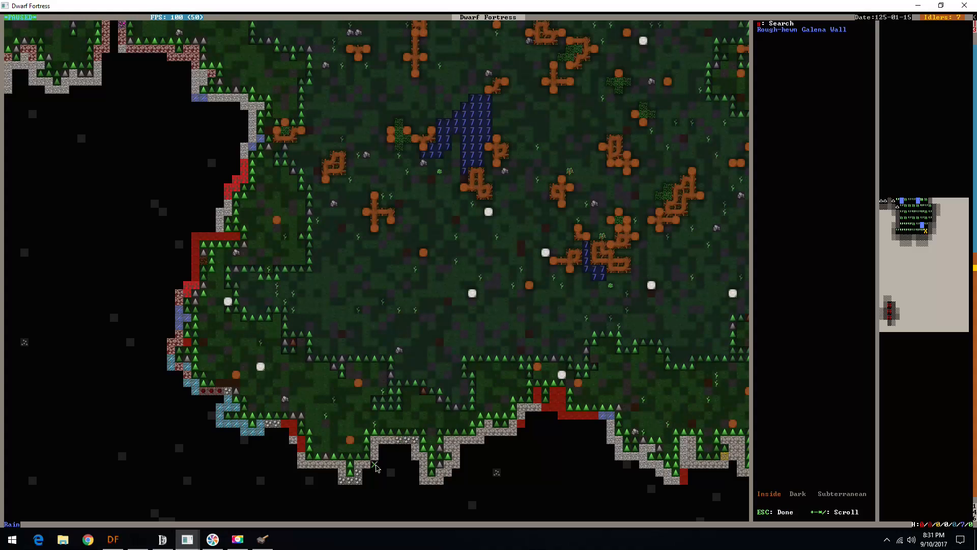
{"action": "key", "text": "Escape"}
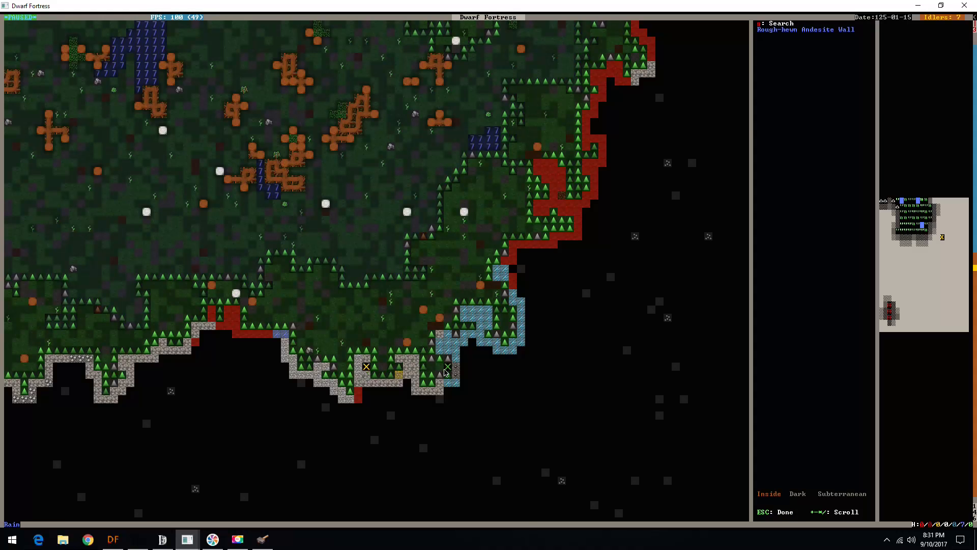
{"action": "key", "text": "Escape"}
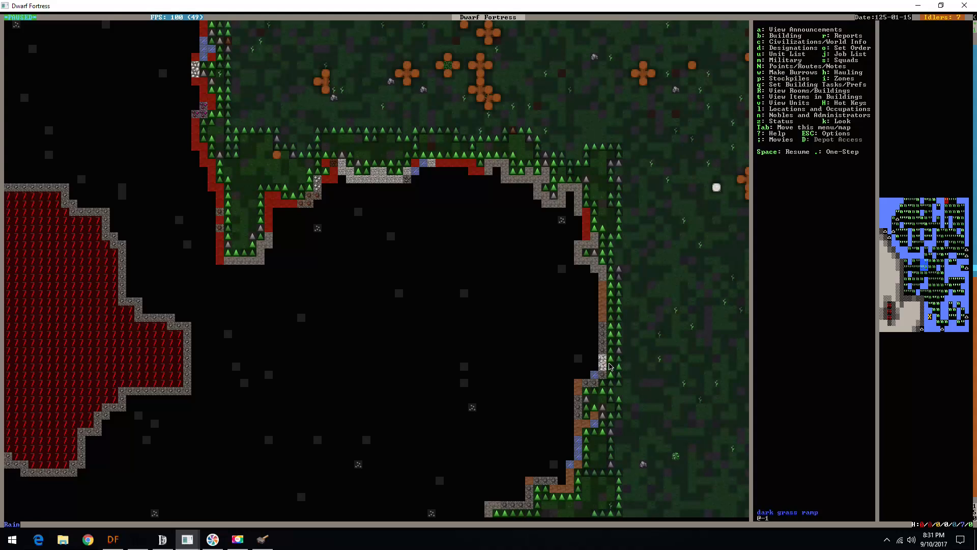
Locate exposed tetrahedrite, stibnite and native aluminum walls along the cavern rim.
{"action": "key", "text": "k"}
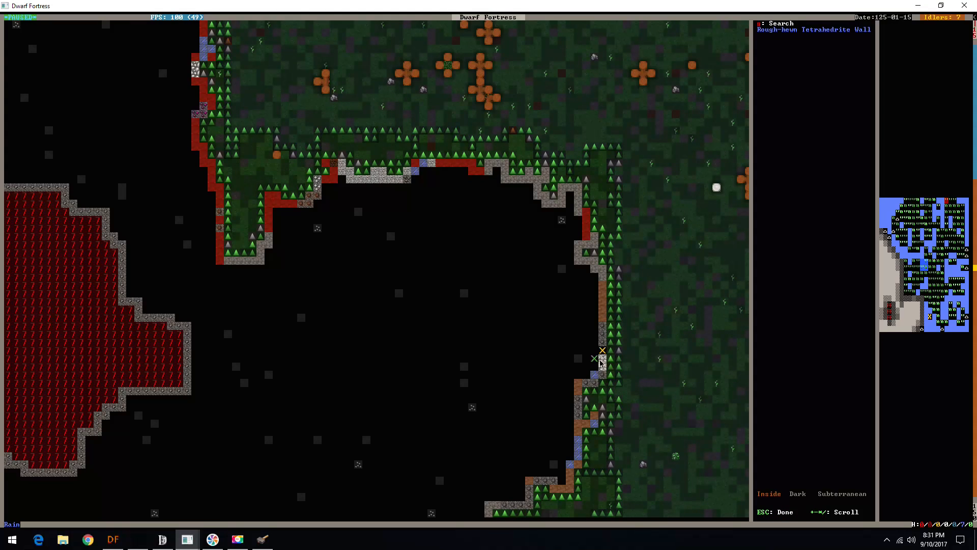
{"action": "mouse_move", "coordinate": [589, 440]}
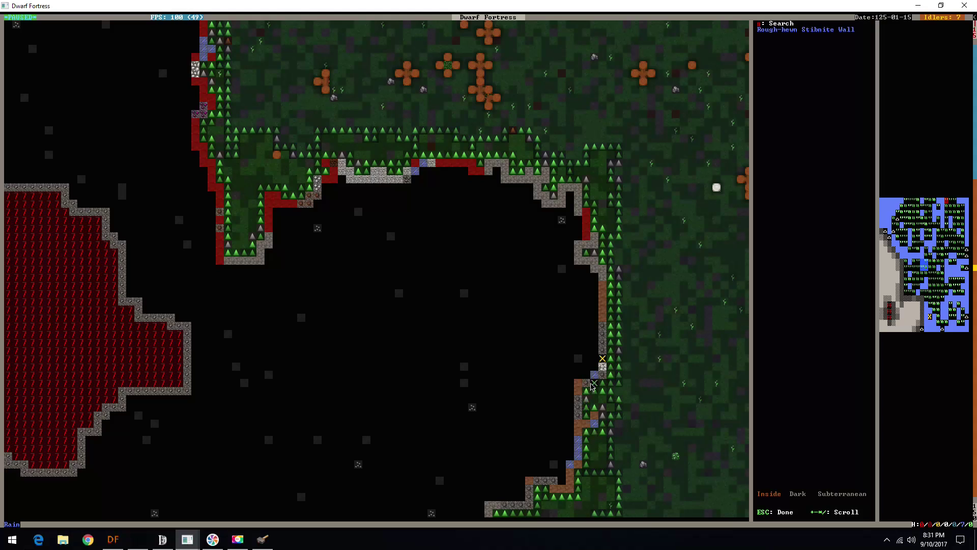
{"action": "mouse_move", "coordinate": [593, 261]}
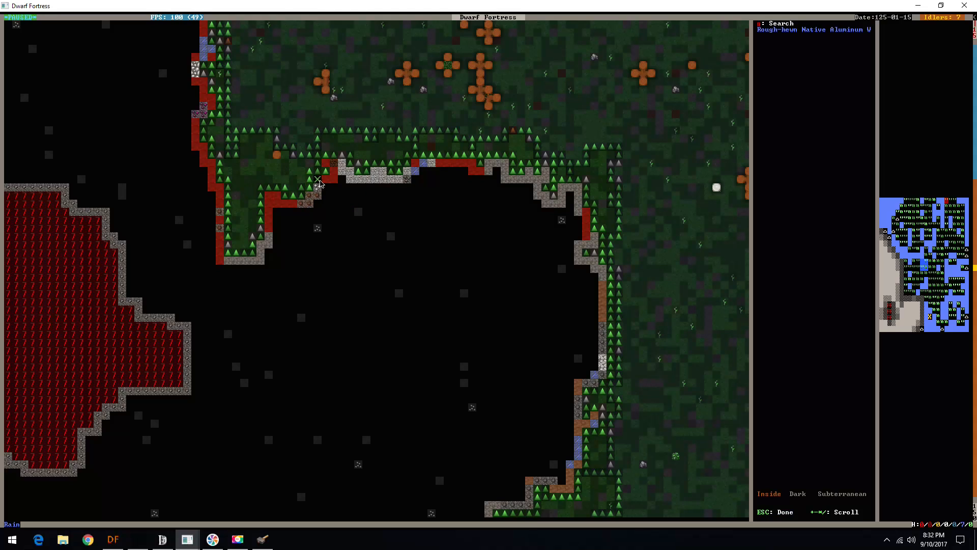
{"action": "mouse_move", "coordinate": [358, 243]}
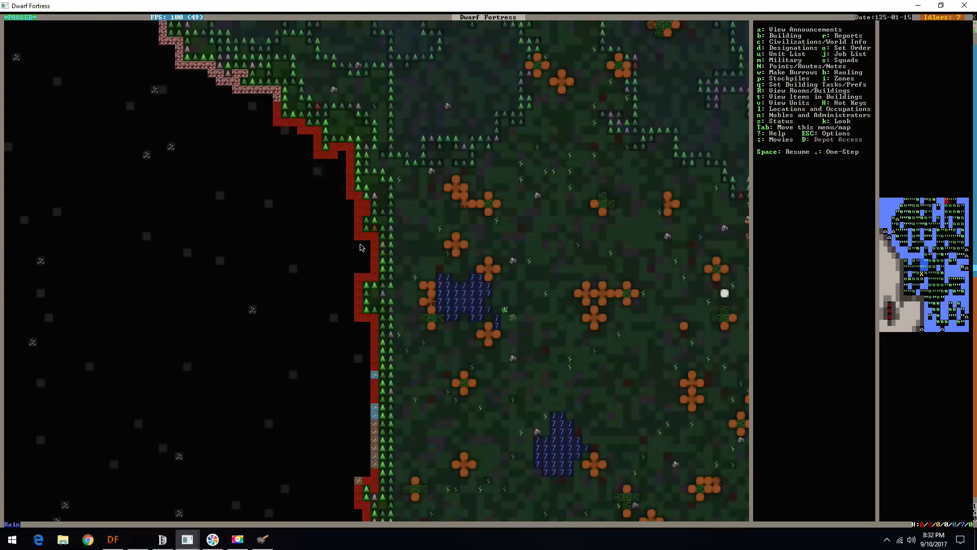
{"action": "scroll", "scroll_direction": "up", "scroll_amount": 3}
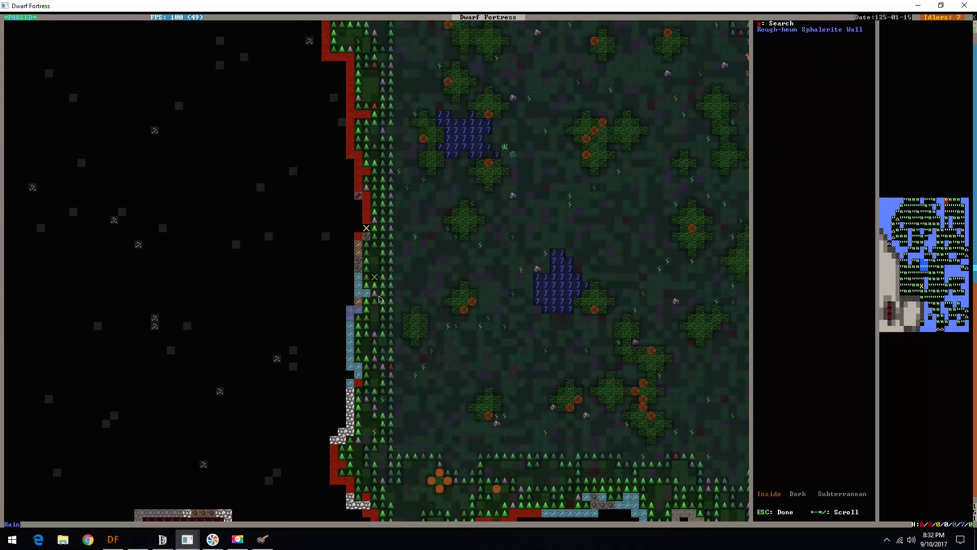
{"action": "key", "text": "Escape"}
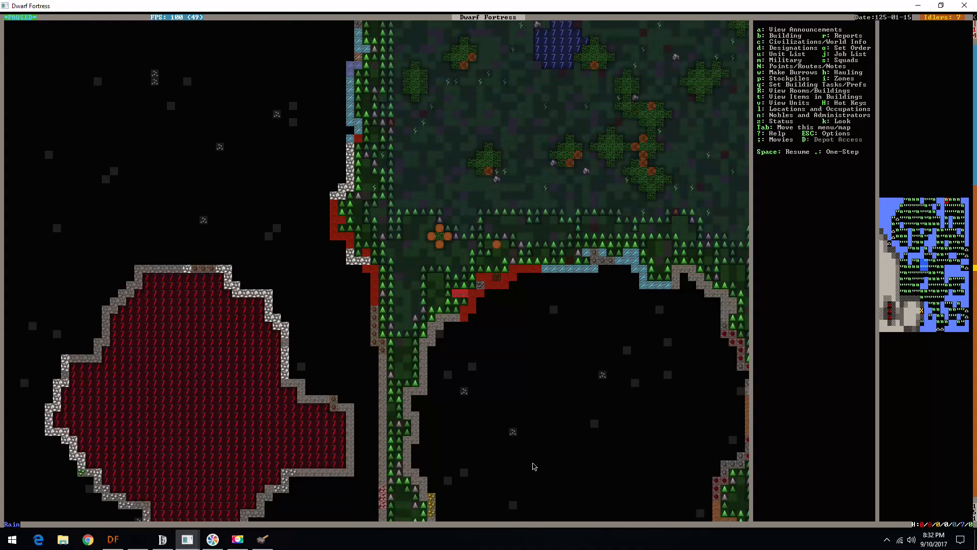
{"action": "scroll", "scroll_direction": "down", "scroll_amount": 3}
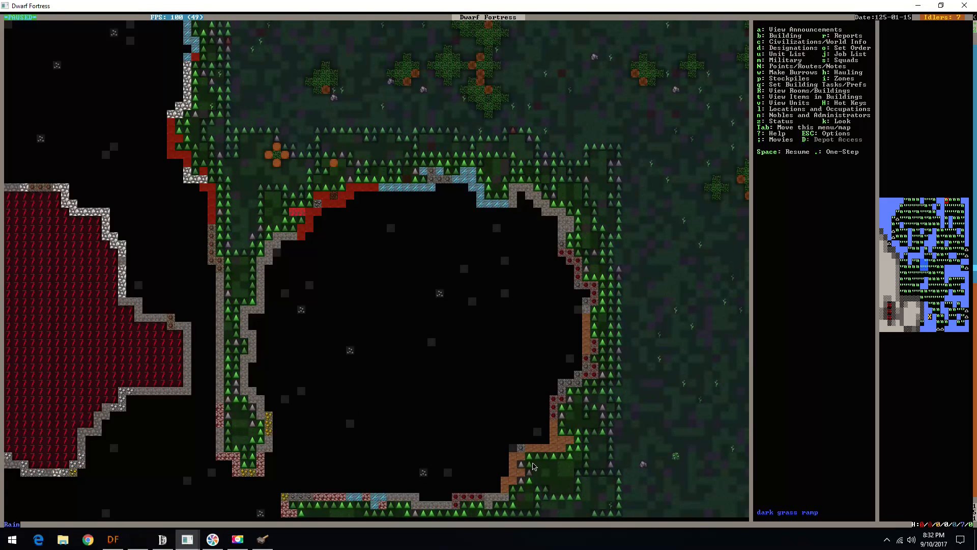
Locate sphalerite, hematite and galena walls beside the magma pool and return to the map.
{"action": "key", "text": "k"}
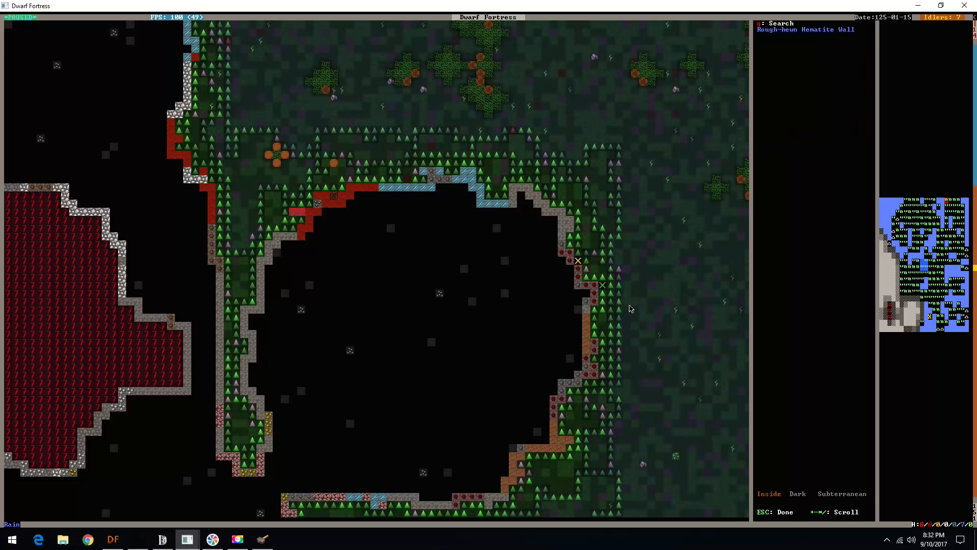
{"action": "key", "text": "Escape"}
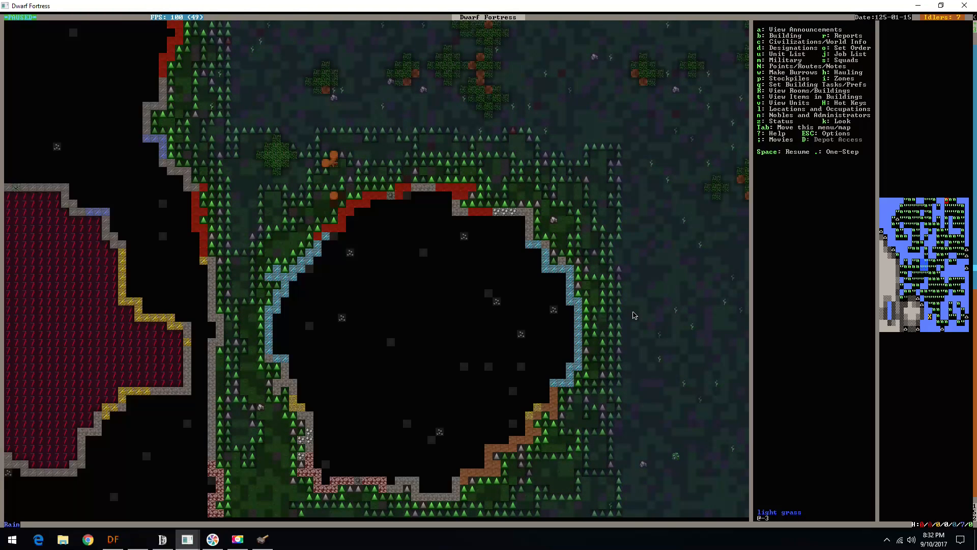
{"action": "mouse_move", "coordinate": [618, 330]}
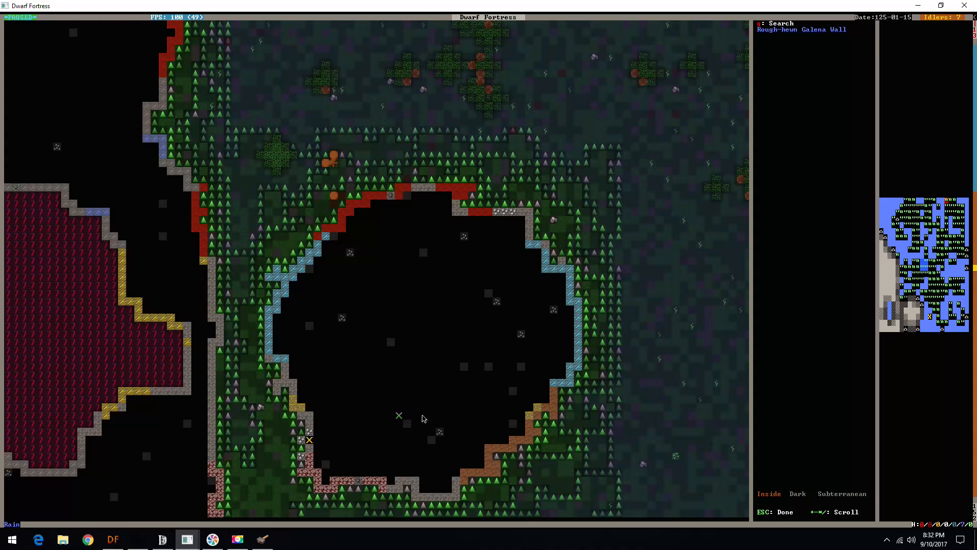
{"action": "mouse_move", "coordinate": [652, 318]}
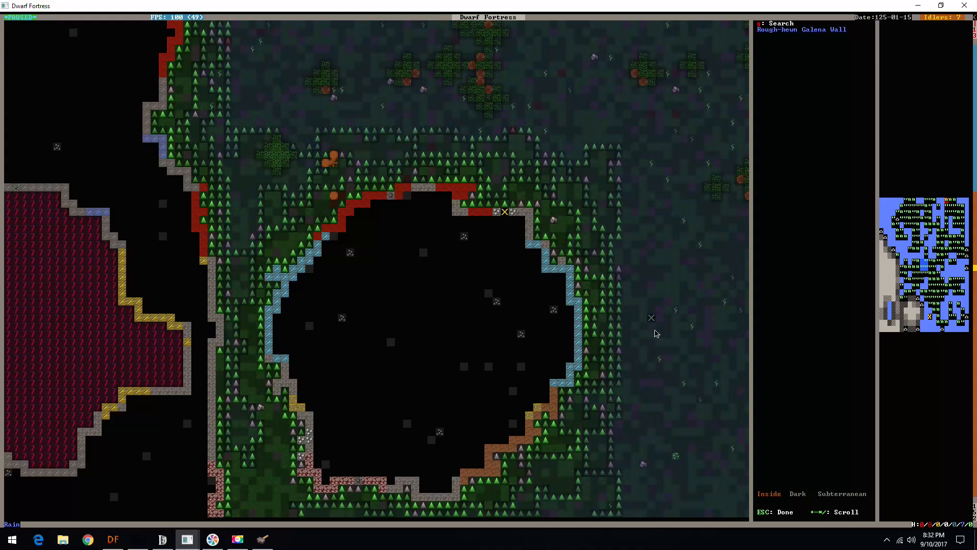
{"action": "key", "text": "Escape"}
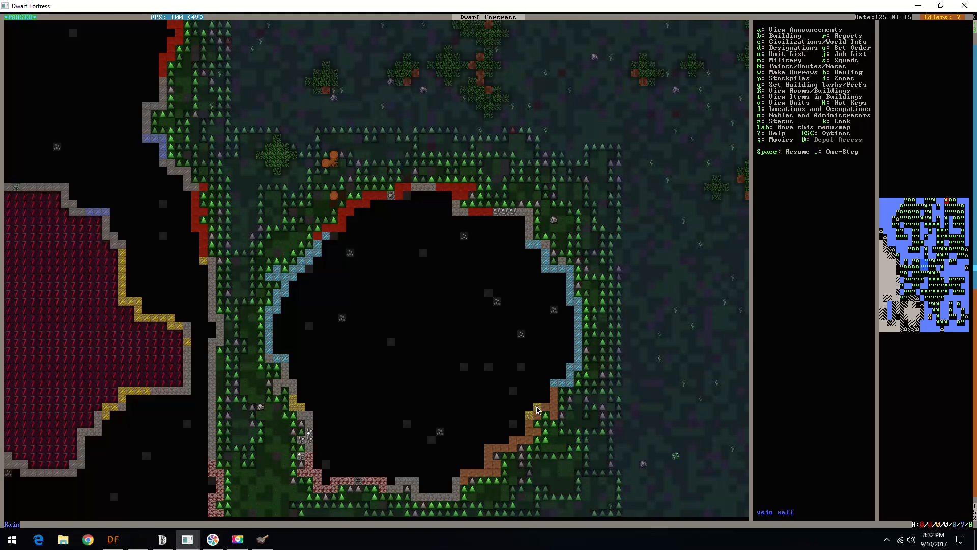
{"action": "mouse_move", "coordinate": [667, 417]}
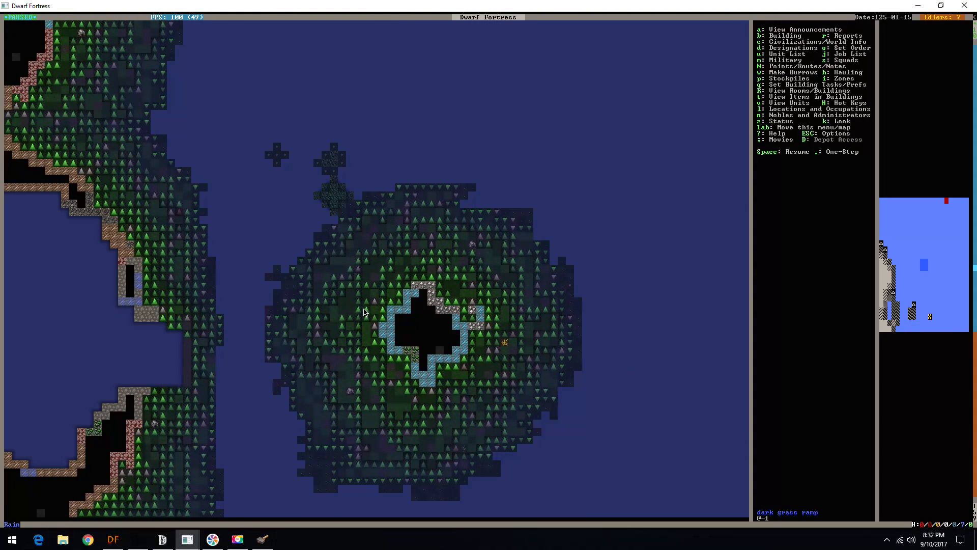
{"action": "mouse_move", "coordinate": [673, 379]}
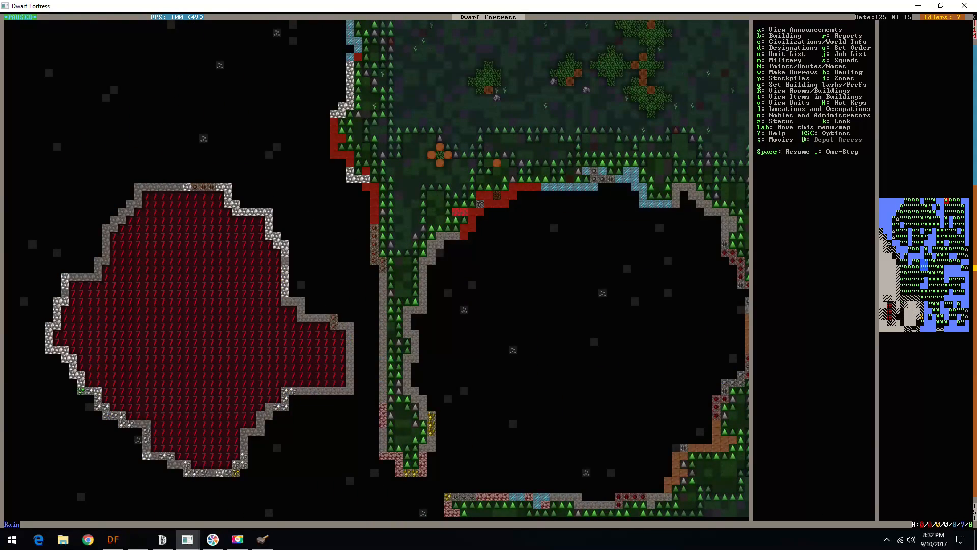
Move the full-window map view up to the surface lake shore, tree clusters and grassy slopes.
{"action": "scroll", "scroll_direction": "down", "scroll_amount": 3}
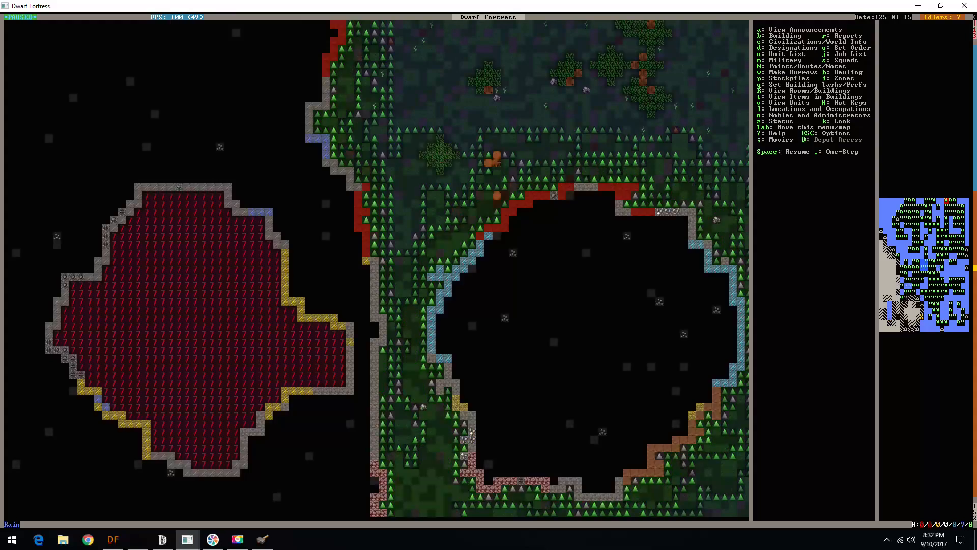
{"action": "scroll", "scroll_direction": "down", "scroll_amount": 3}
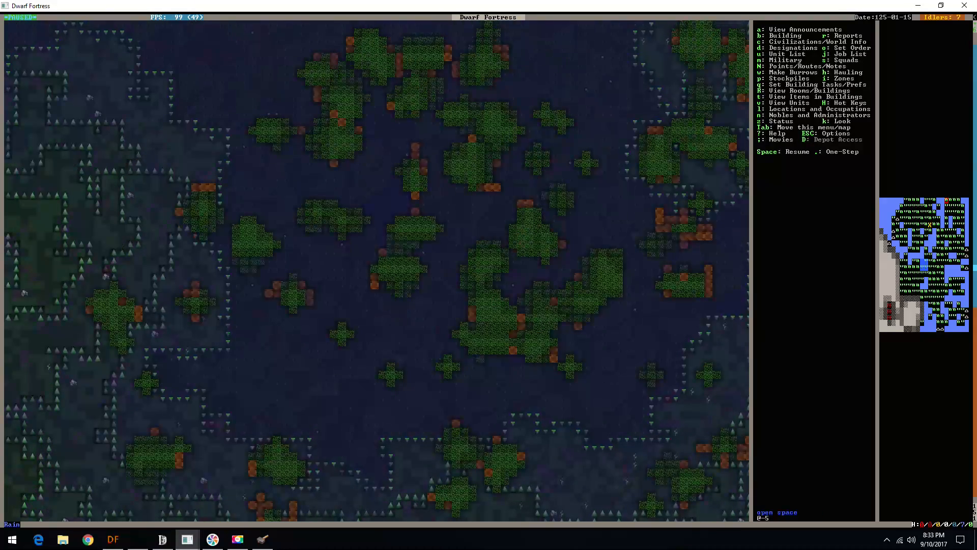
{"action": "scroll", "scroll_direction": "up", "scroll_amount": 3}
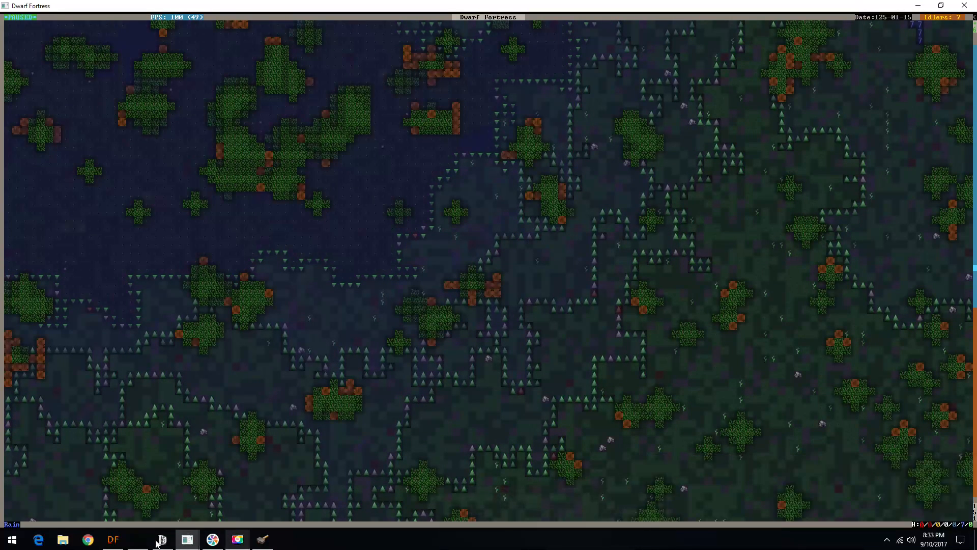
{"action": "mouse_move", "coordinate": [113, 538]}
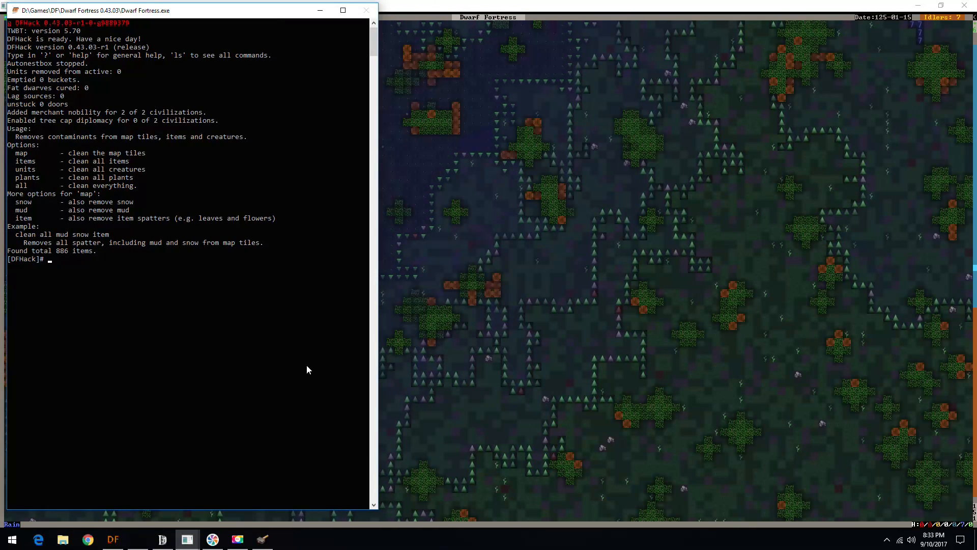
Run 'prospect' in the DFHack console to list soils, stone, magma, layers, ores and gems.
{"action": "type", "text": "proc"}
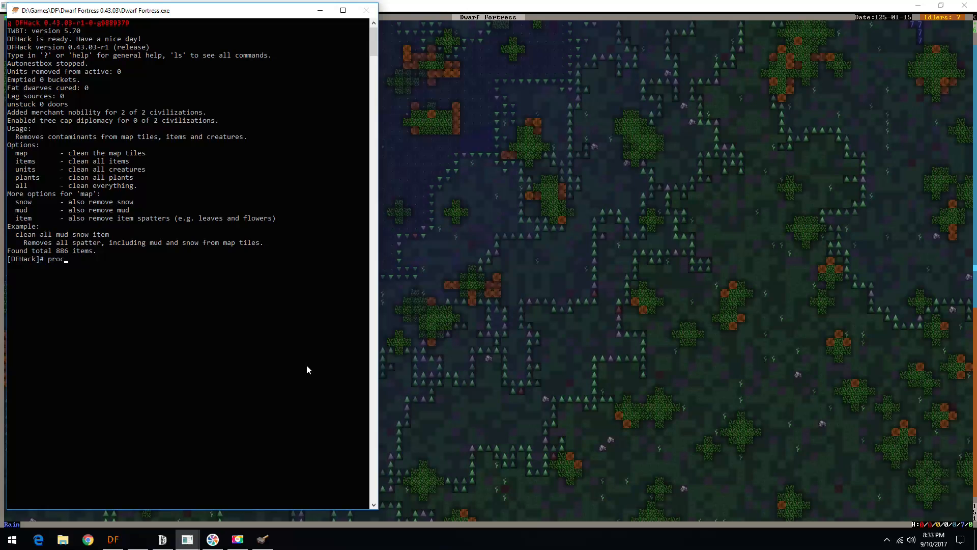
{"action": "type", "text": "prospect"}
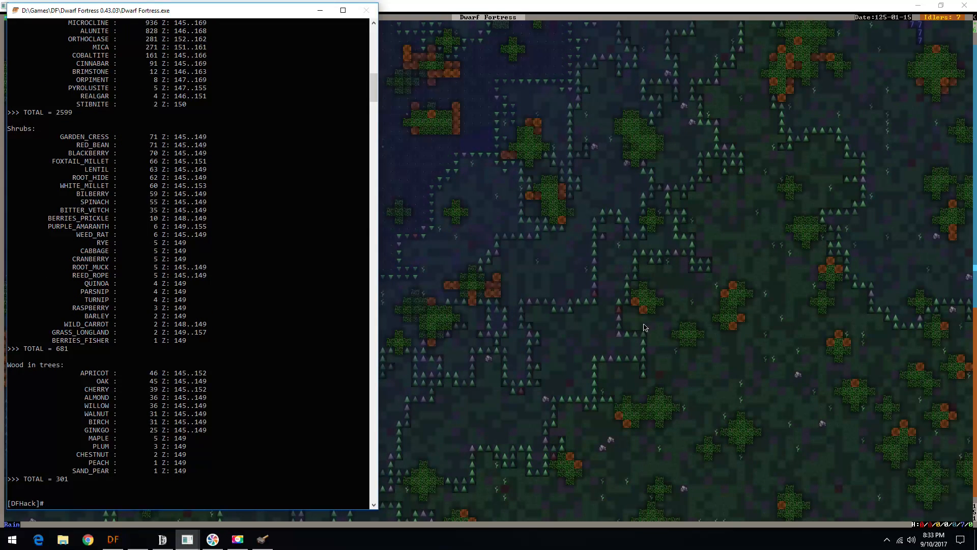
{"action": "scroll", "scroll_direction": "up", "scroll_amount": 3}
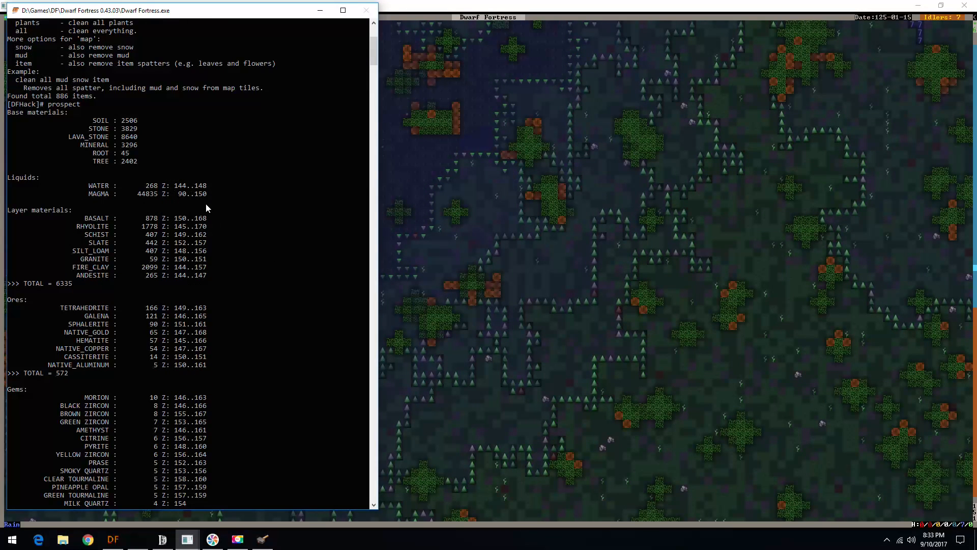
{"action": "mouse_move", "coordinate": [195, 207]}
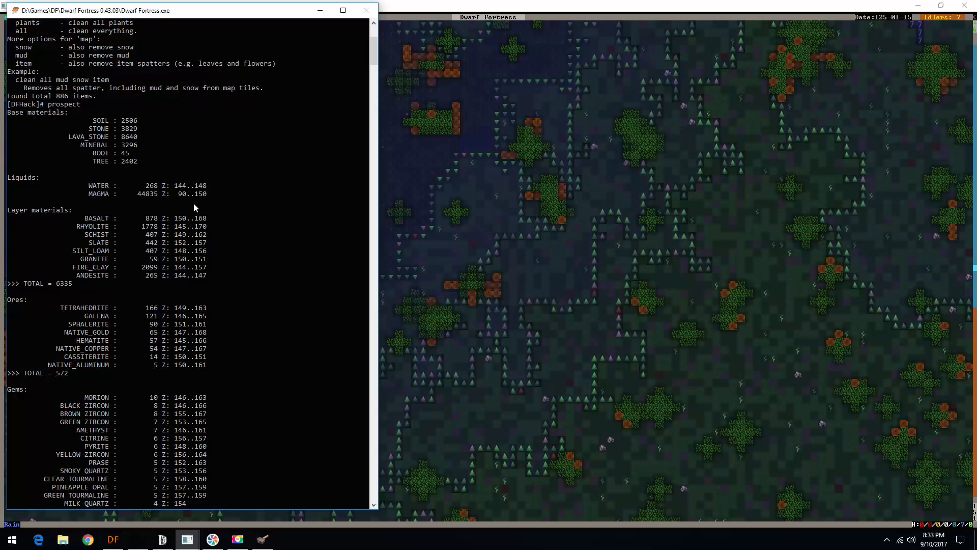
{"action": "mouse_move", "coordinate": [187, 199]}
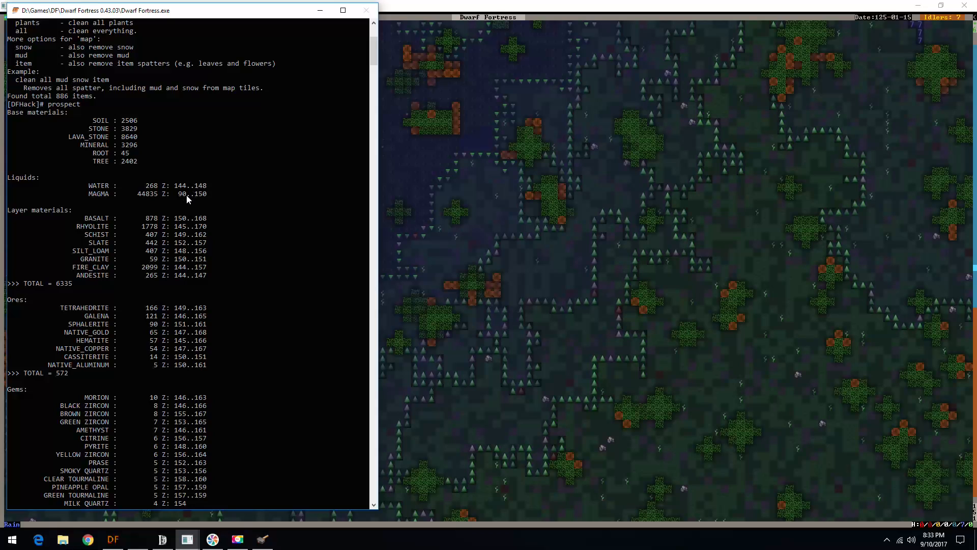
{"action": "mouse_move", "coordinate": [416, 342]}
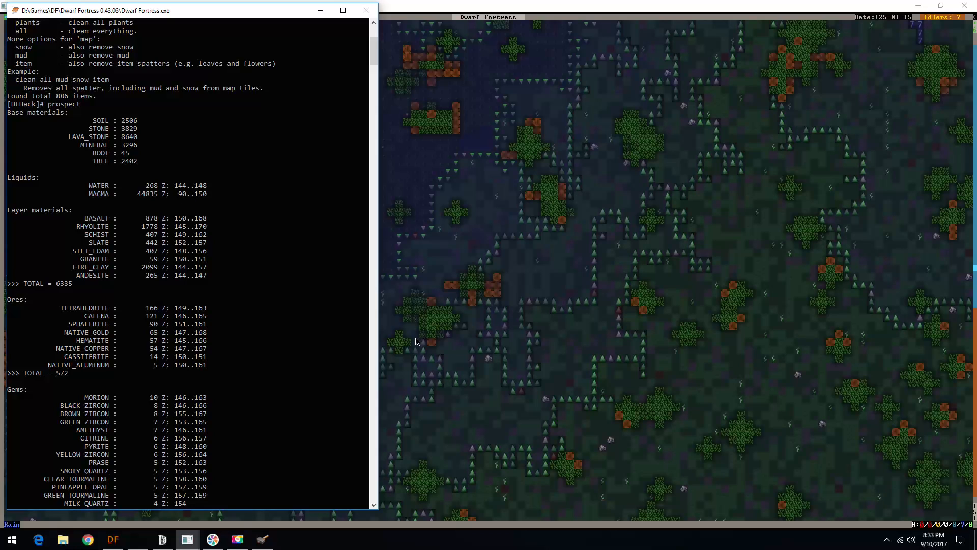
{"action": "mouse_move", "coordinate": [188, 274]}
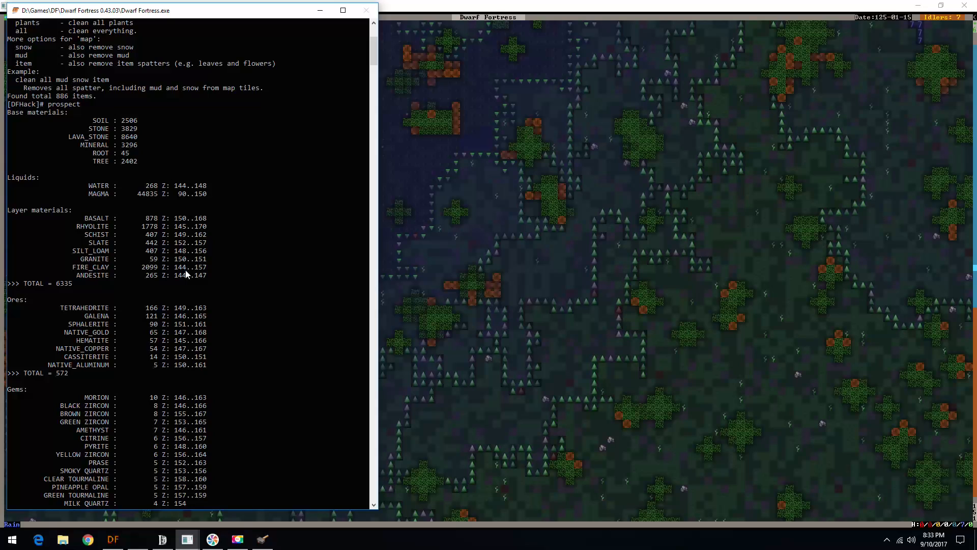
{"action": "mouse_move", "coordinate": [190, 252]}
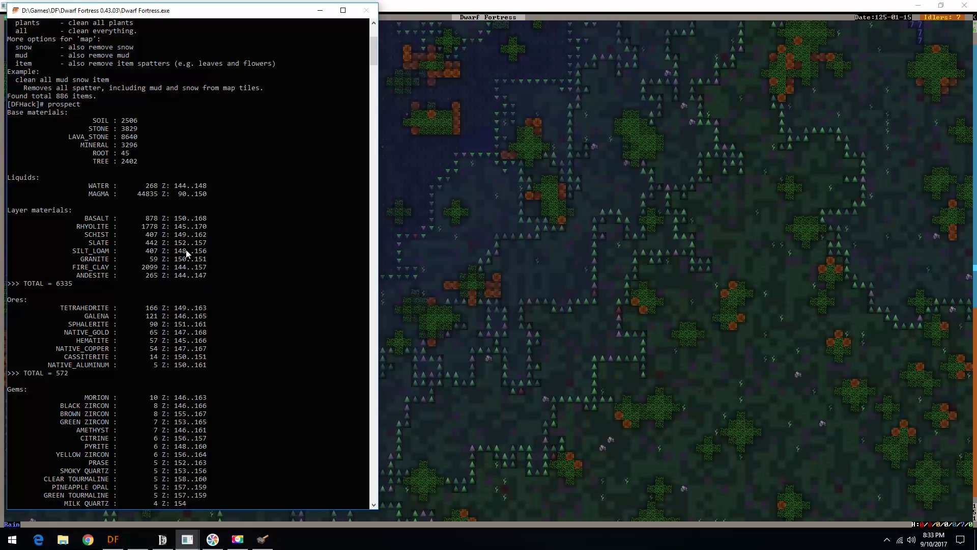
{"action": "mouse_move", "coordinate": [105, 277]}
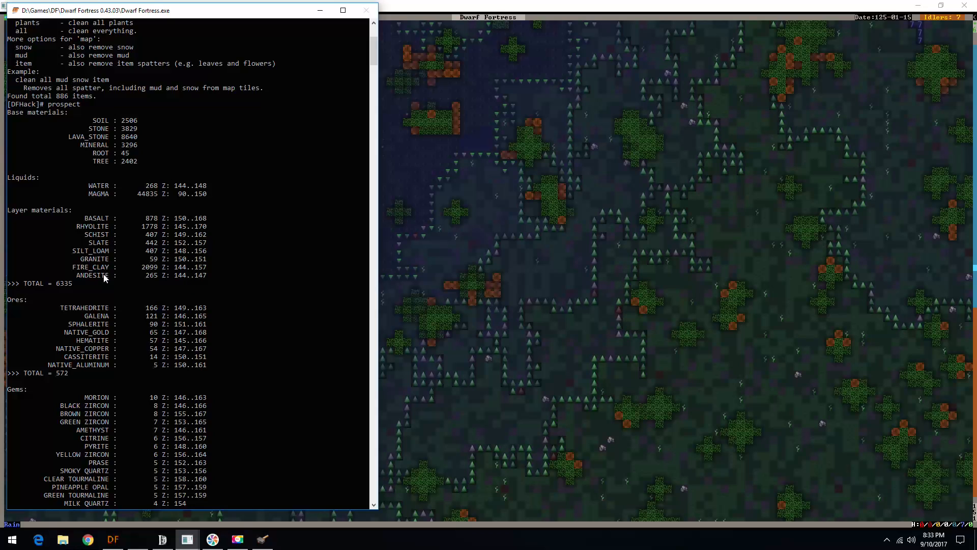
{"action": "mouse_move", "coordinate": [101, 278]}
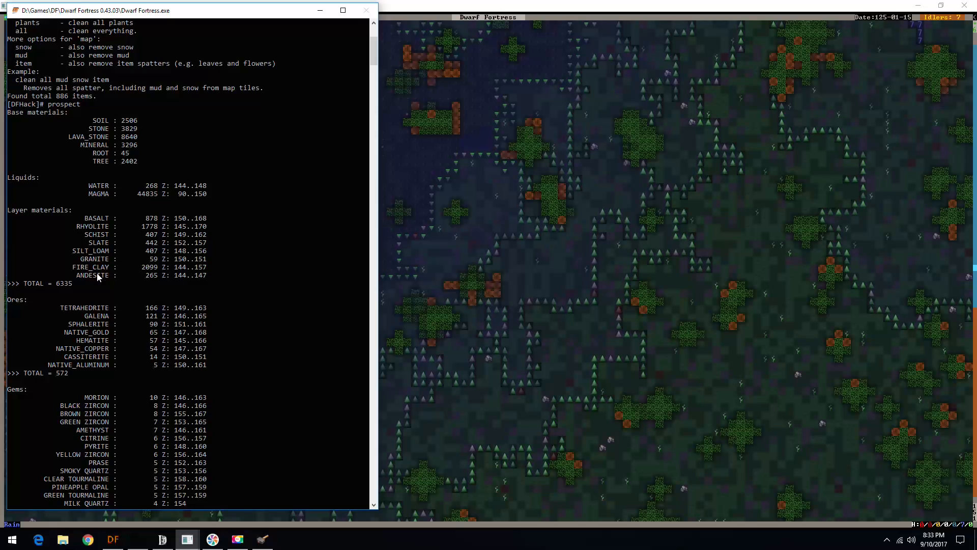
{"action": "mouse_move", "coordinate": [155, 331]}
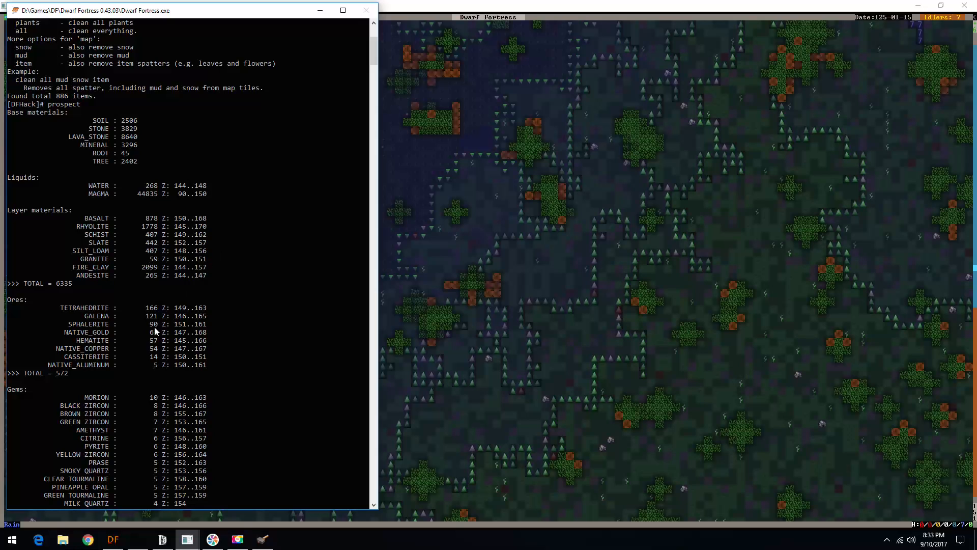
{"action": "scroll", "scroll_direction": "down", "scroll_amount": 3}
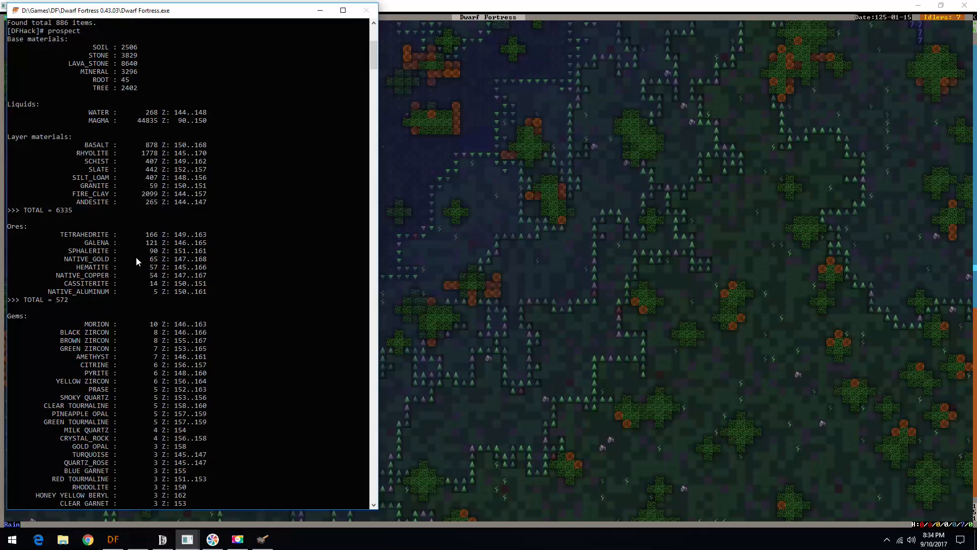
{"action": "scroll", "scroll_direction": "down", "scroll_amount": 3}
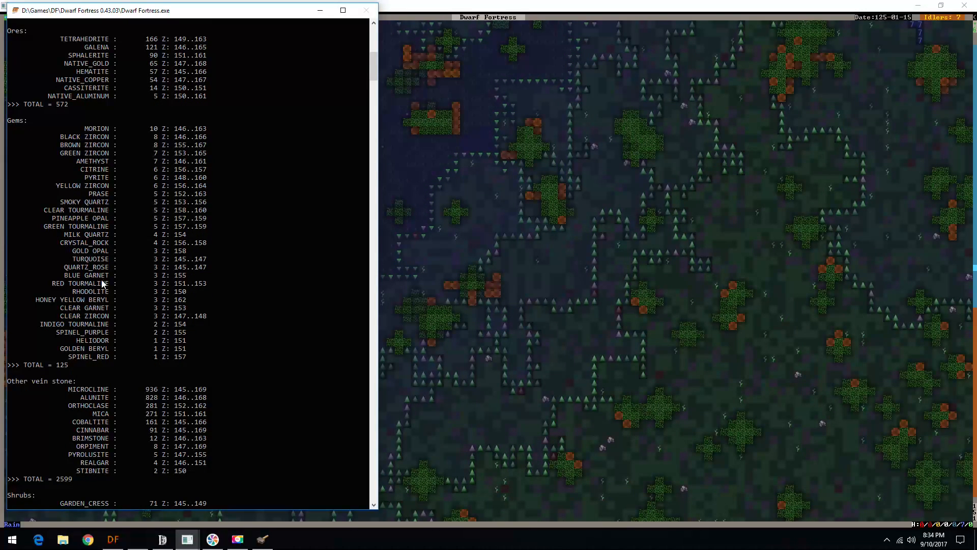
{"action": "mouse_move", "coordinate": [92, 341]}
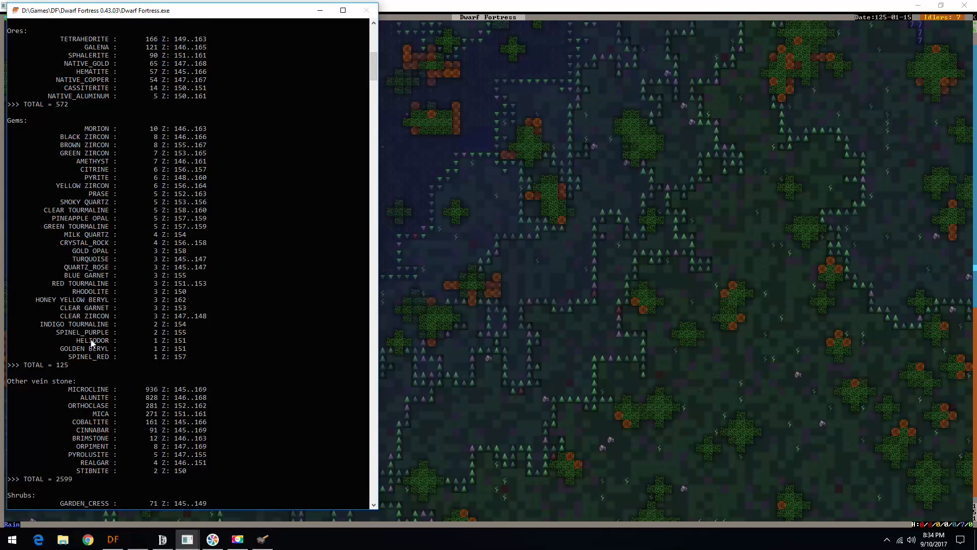
{"action": "mouse_move", "coordinate": [90, 226]}
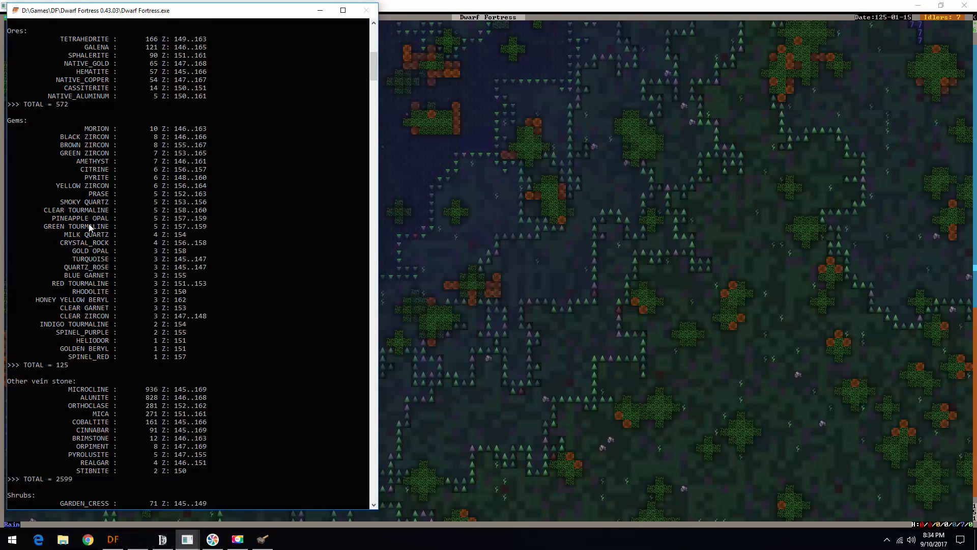
{"action": "mouse_move", "coordinate": [92, 295]}
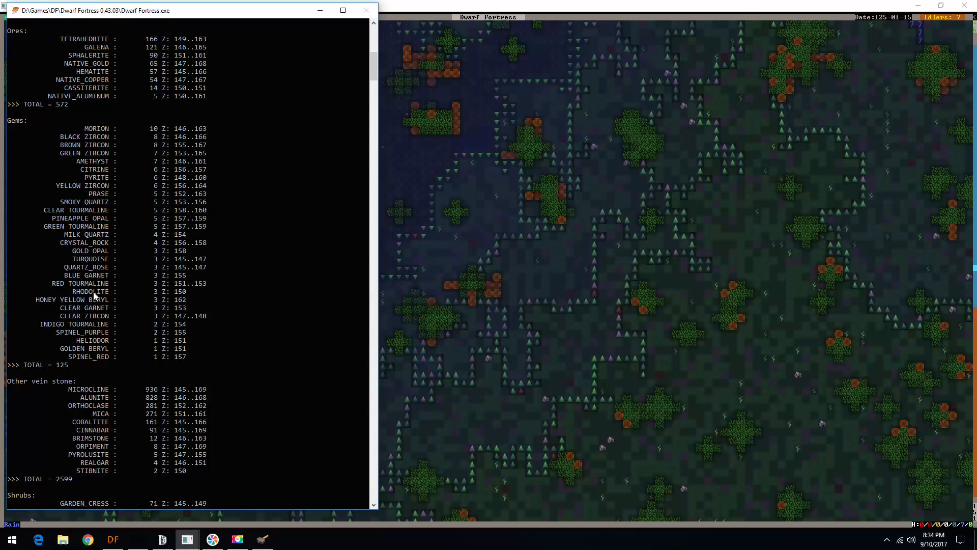
{"action": "mouse_move", "coordinate": [92, 252]}
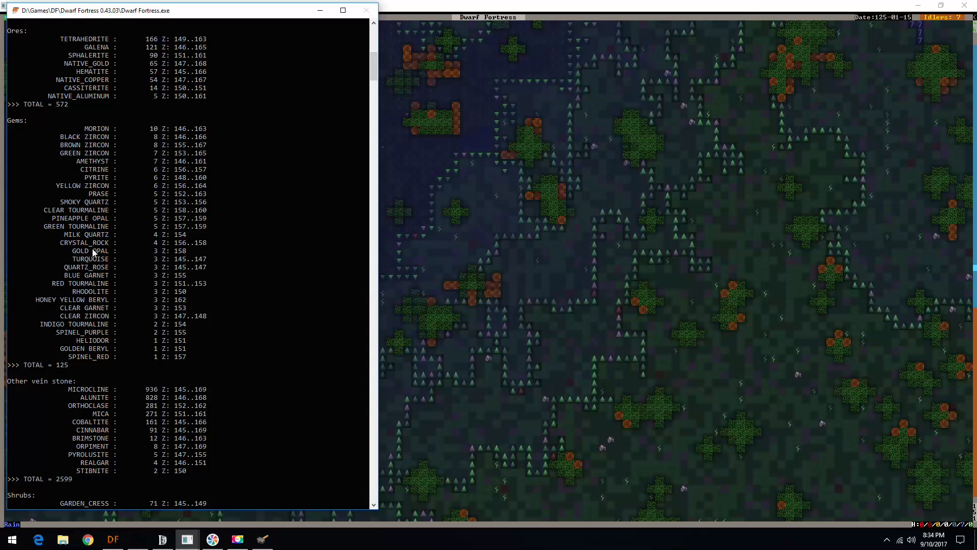
{"action": "scroll", "scroll_direction": "down", "scroll_amount": 3}
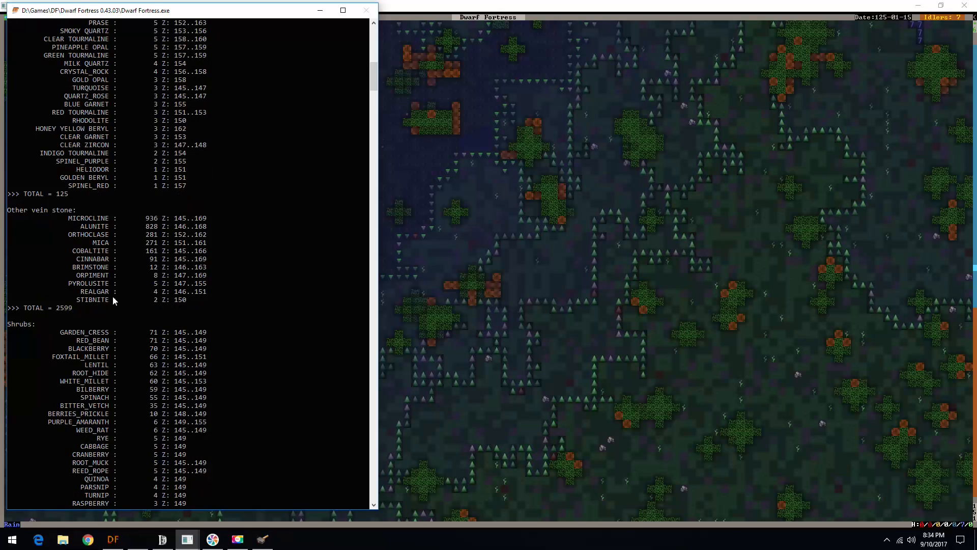
{"action": "mouse_move", "coordinate": [94, 275]}
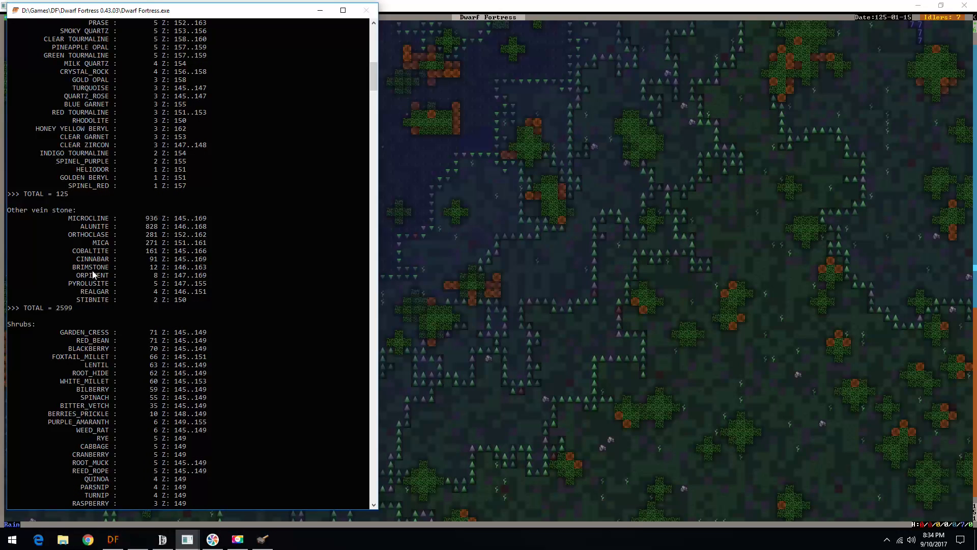
{"action": "mouse_move", "coordinate": [95, 285]}
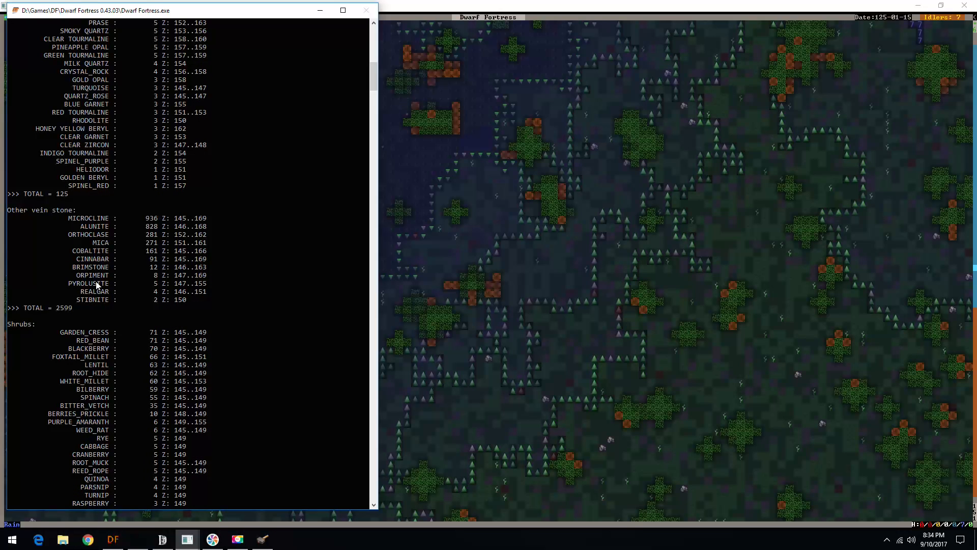
{"action": "mouse_move", "coordinate": [94, 308]}
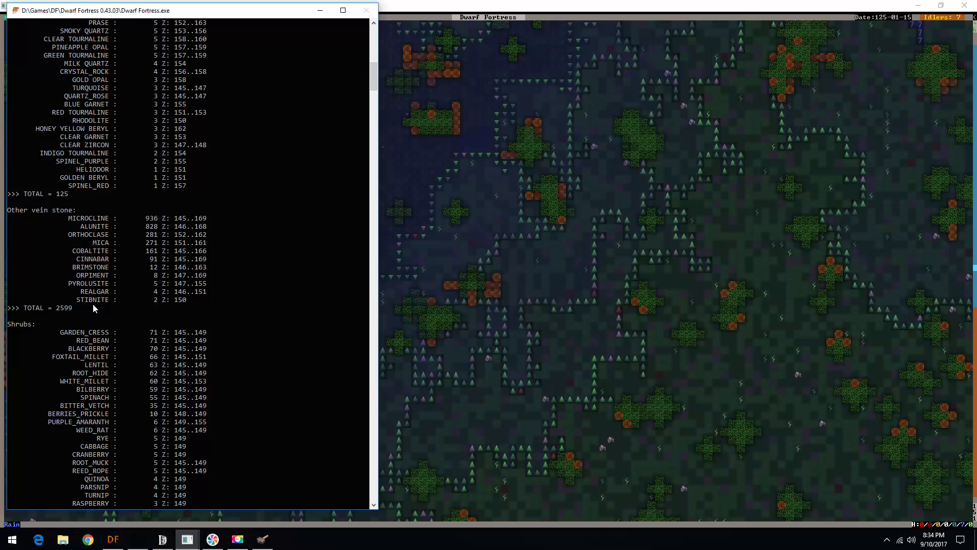
{"action": "scroll", "scroll_direction": "down", "scroll_amount": 3}
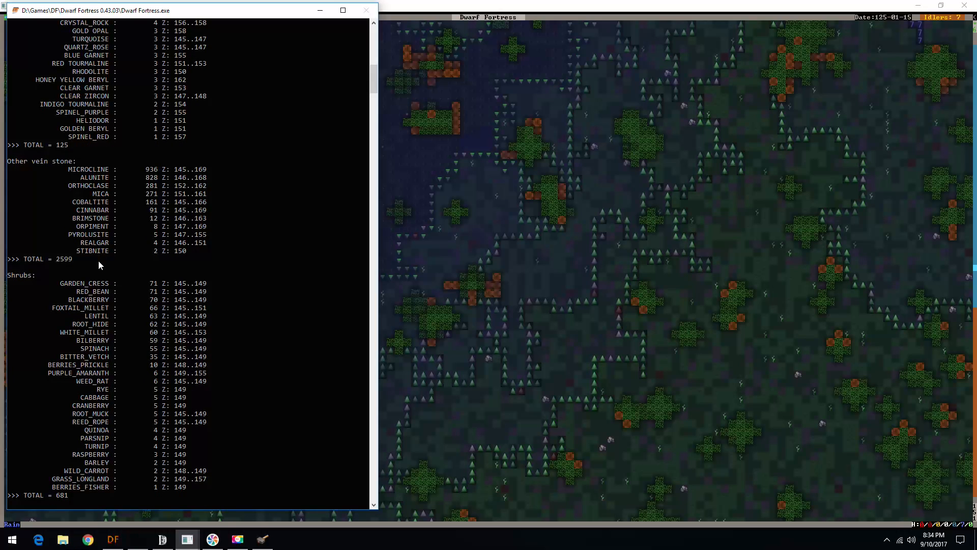
{"action": "scroll", "scroll_direction": "down", "scroll_amount": 3}
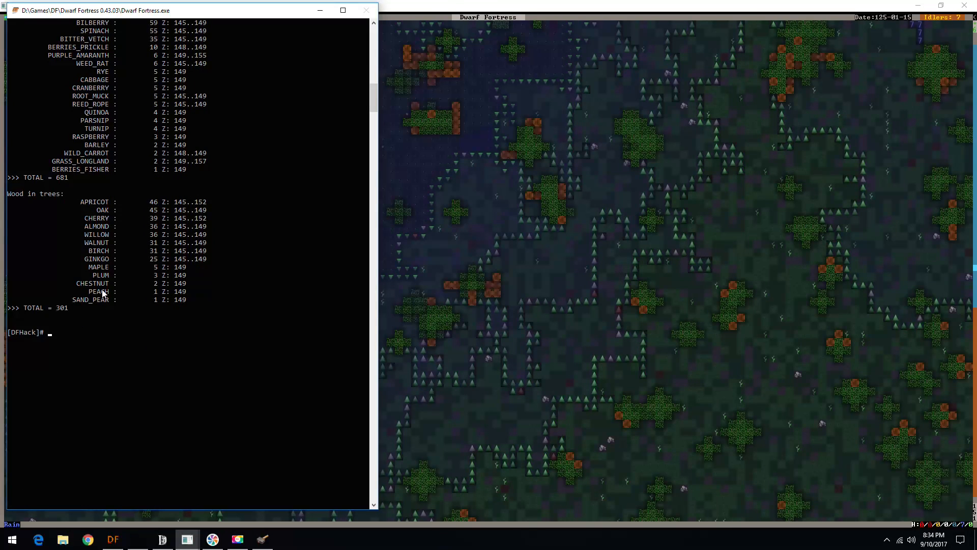
{"action": "mouse_move", "coordinate": [105, 287]}
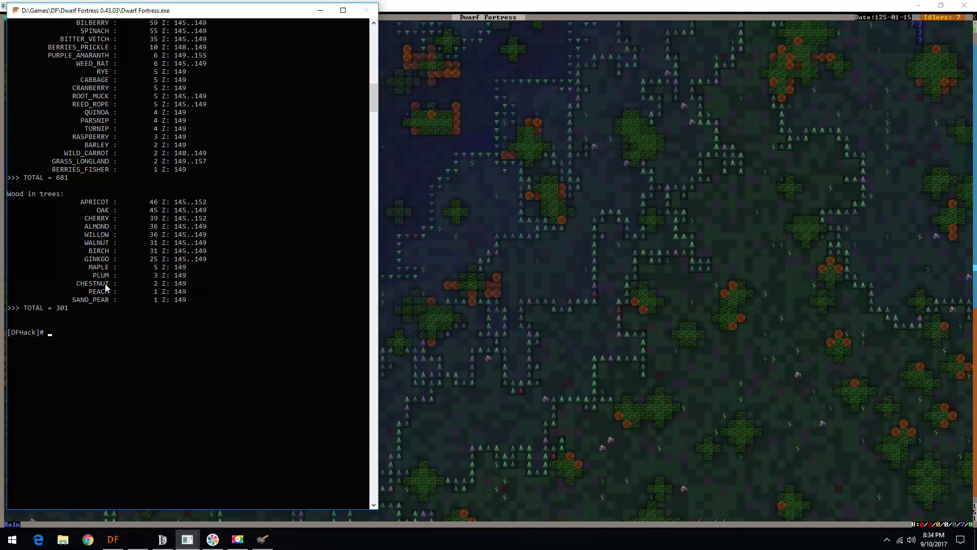
{"action": "scroll", "scroll_direction": "down", "scroll_amount": 3}
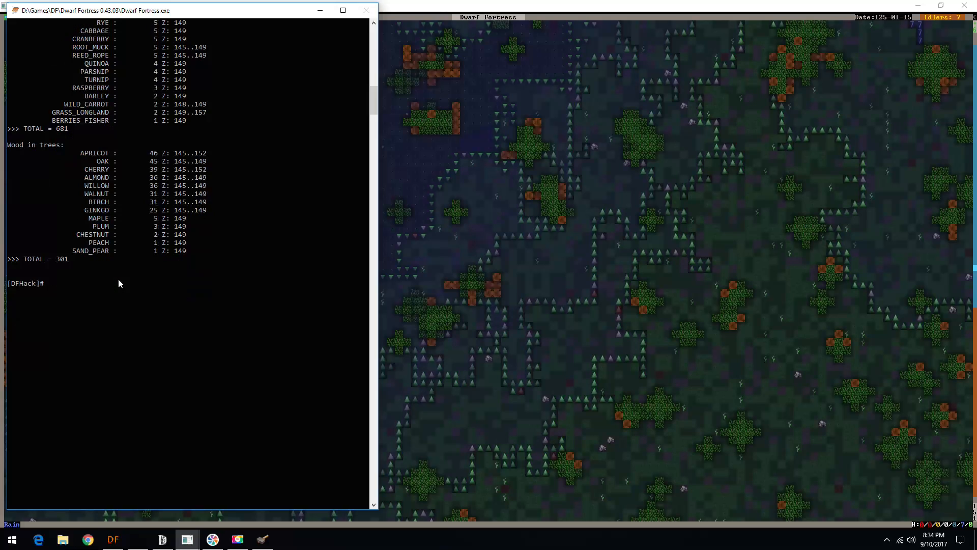
{"action": "scroll", "scroll_direction": "up", "scroll_amount": 3}
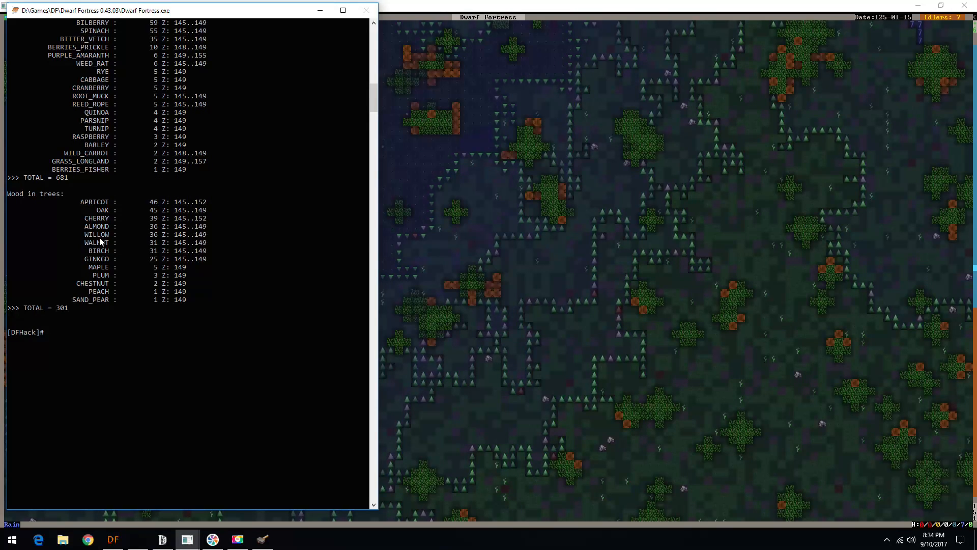
{"action": "mouse_move", "coordinate": [112, 226]}
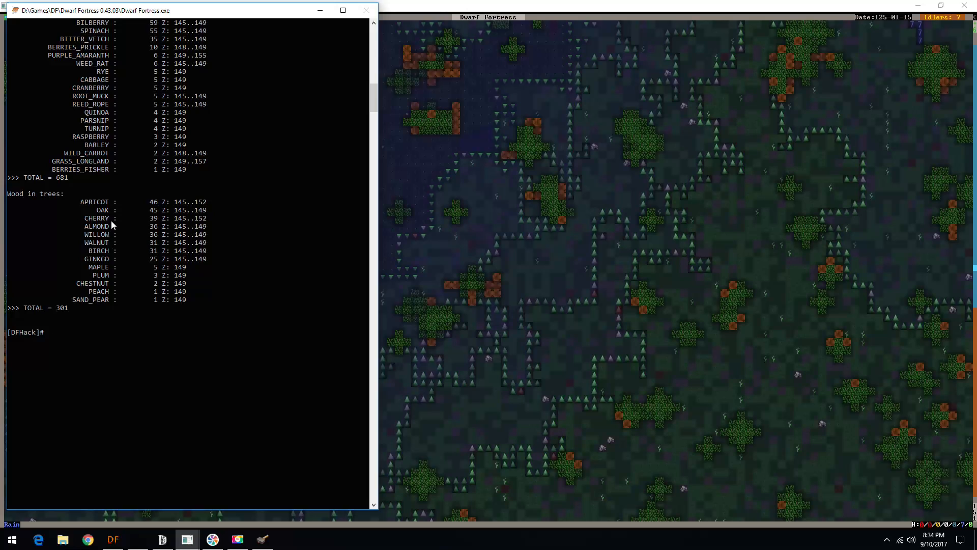
{"action": "mouse_move", "coordinate": [115, 274]}
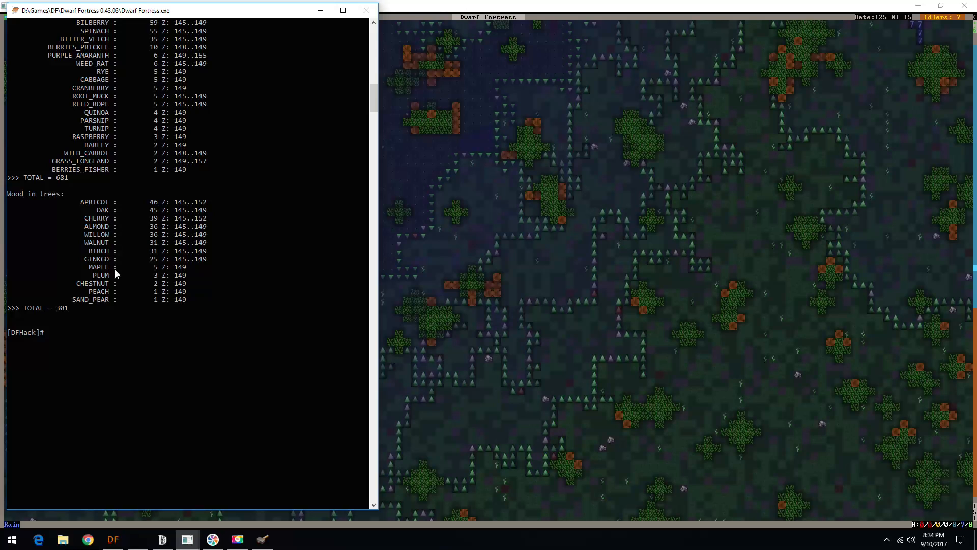
Run 'prospect all' and scroll through base materials, layer stones and ores into the gems list.
{"action": "type", "text": "prospect"}
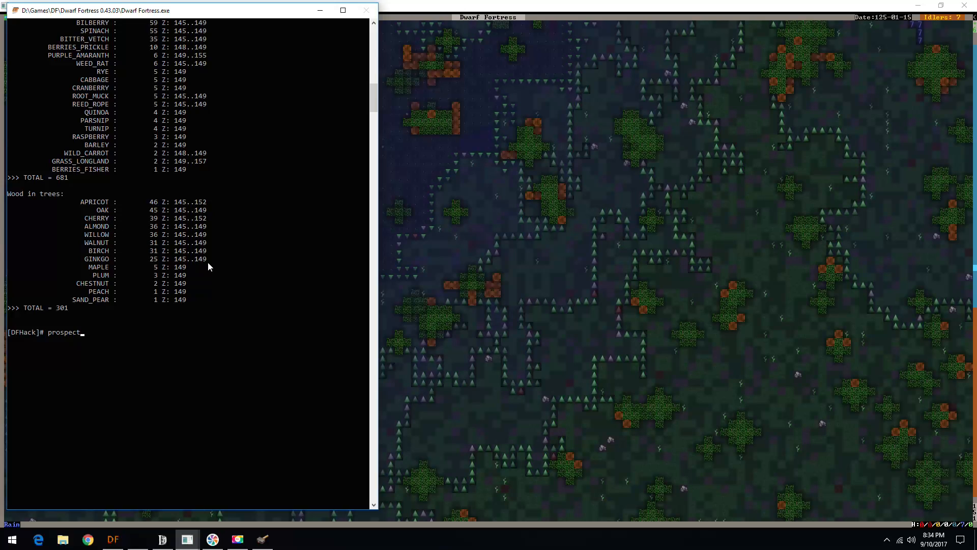
{"action": "type", "text": "all"}
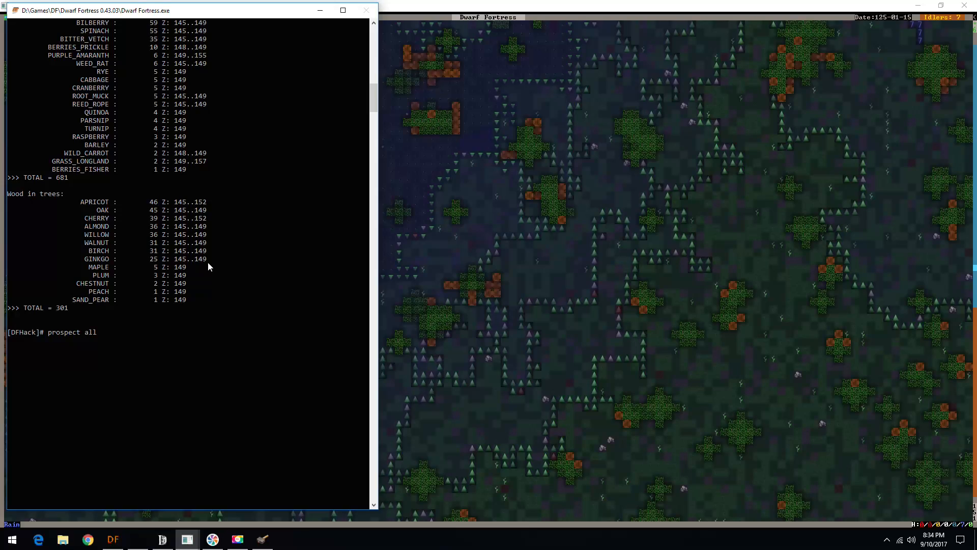
{"action": "key", "text": "Return"}
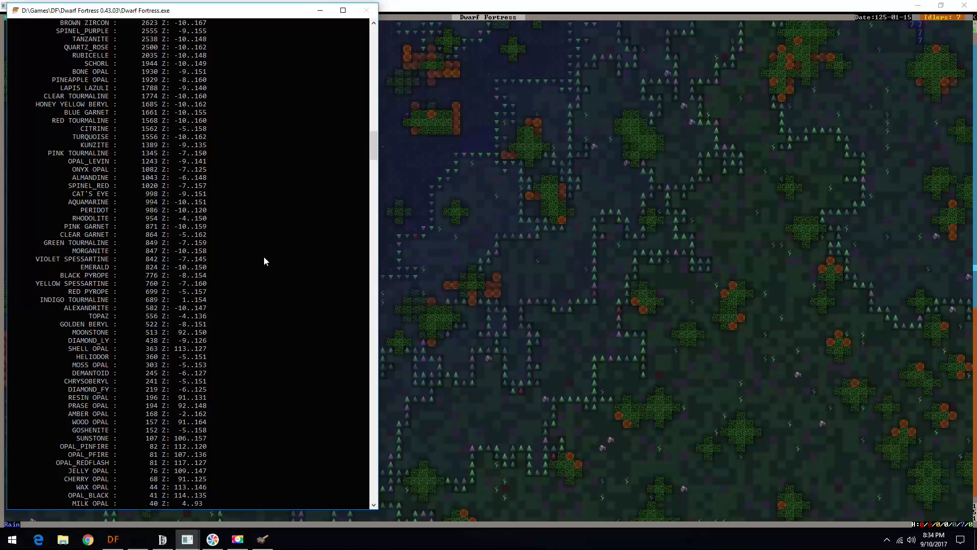
{"action": "scroll", "scroll_direction": "up", "scroll_amount": 3}
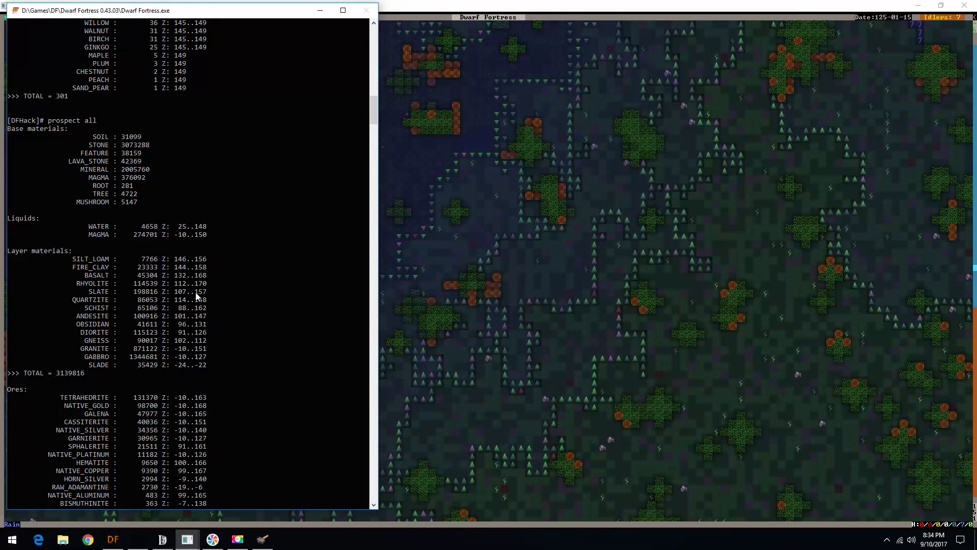
{"action": "mouse_move", "coordinate": [236, 296]}
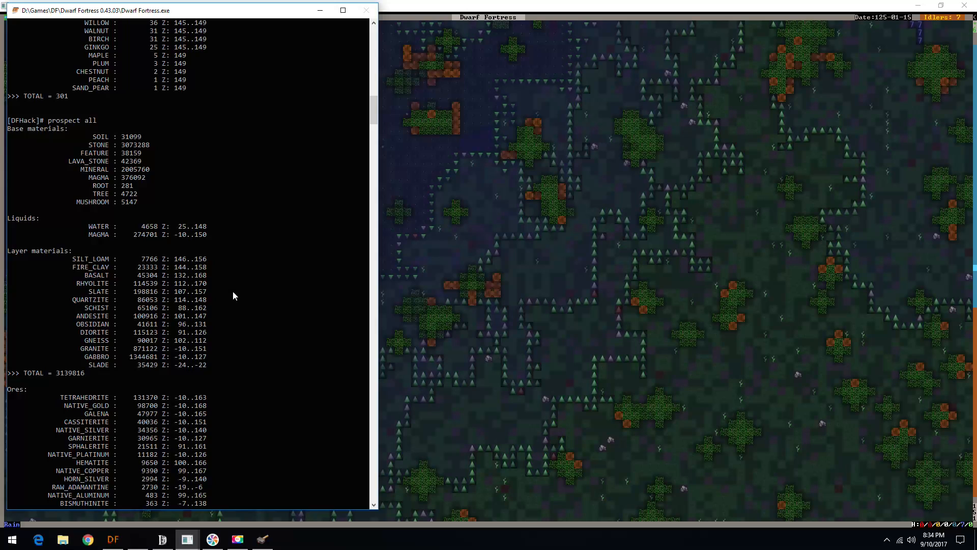
{"action": "mouse_move", "coordinate": [218, 252]}
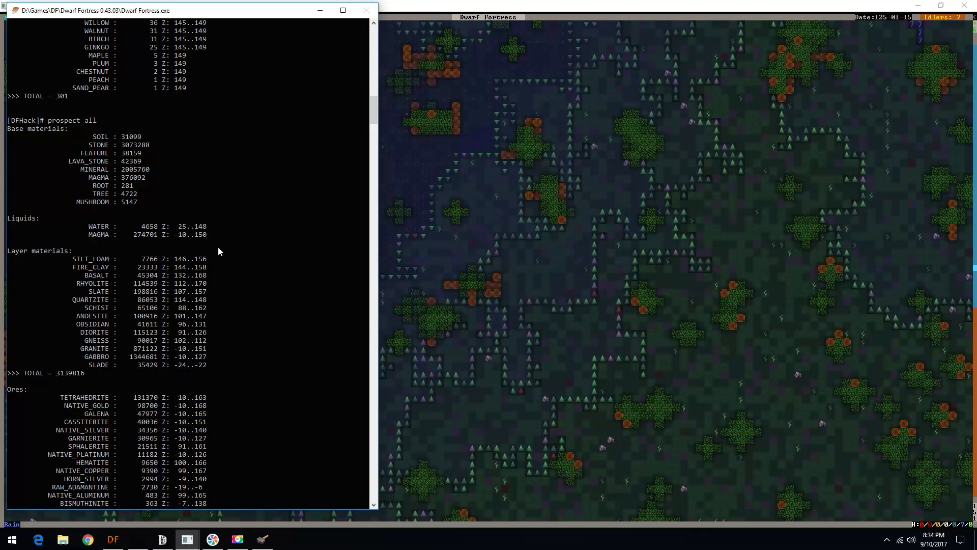
{"action": "mouse_move", "coordinate": [203, 264]}
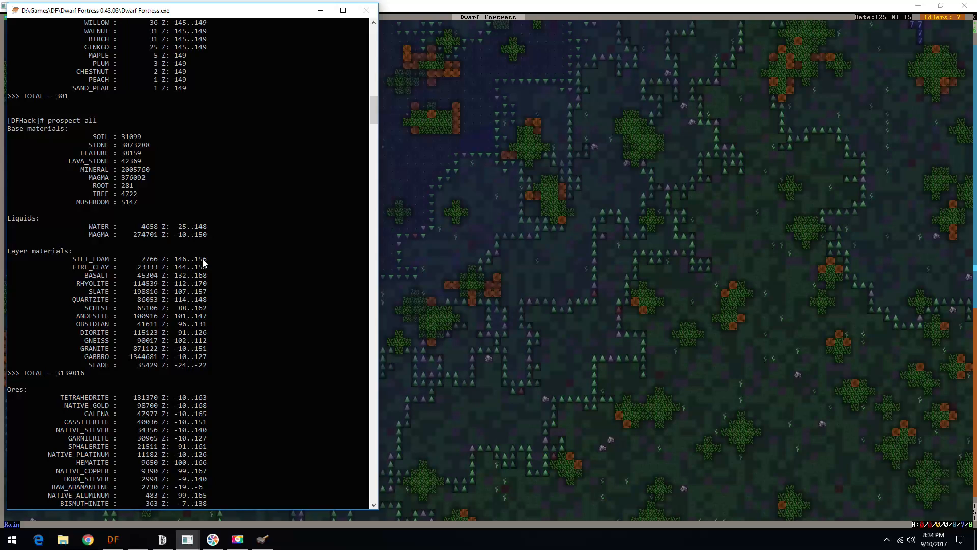
{"action": "mouse_move", "coordinate": [173, 274]}
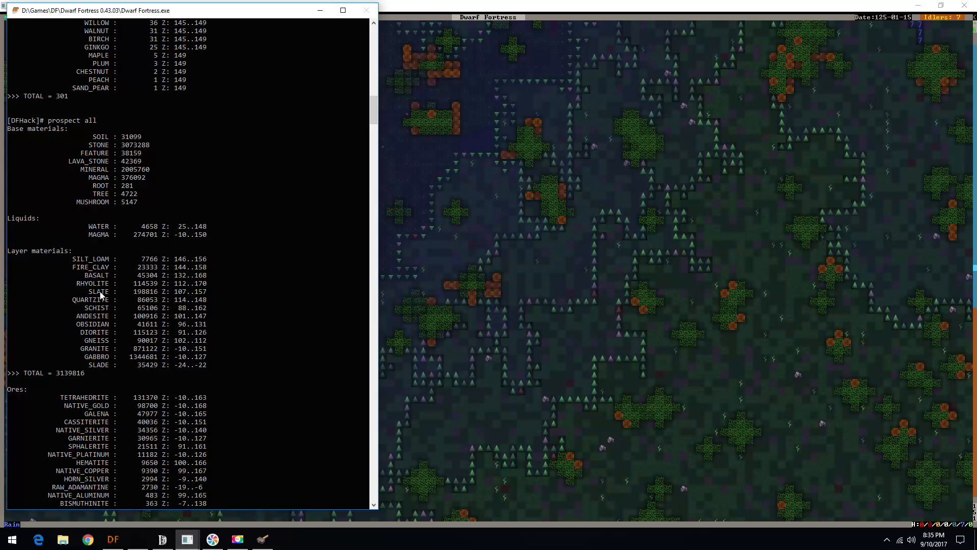
{"action": "mouse_move", "coordinate": [176, 280]}
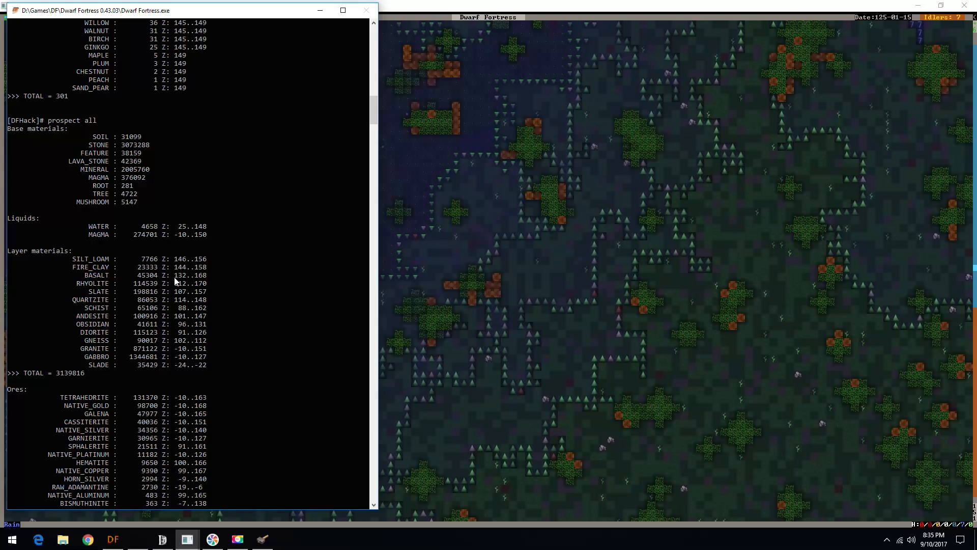
{"action": "mouse_move", "coordinate": [102, 327]}
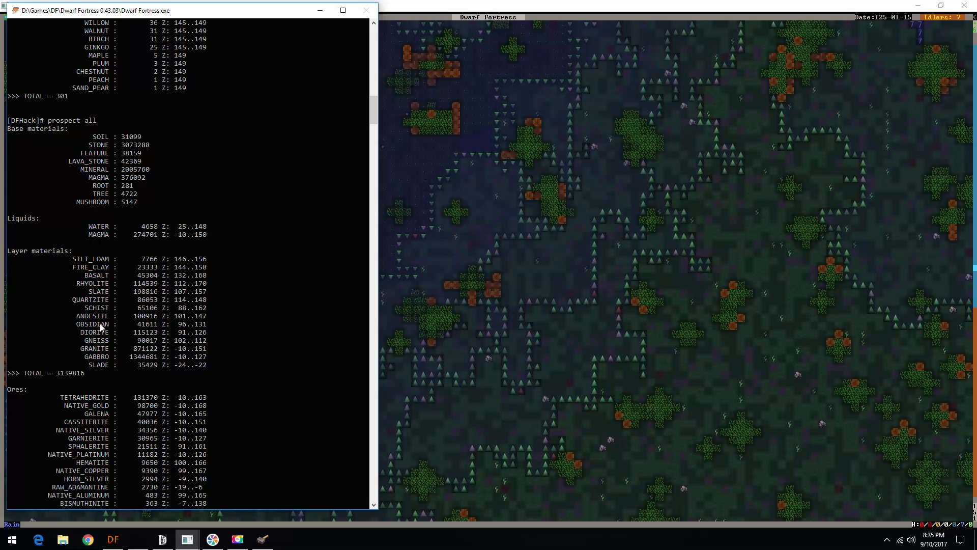
{"action": "mouse_move", "coordinate": [197, 337]}
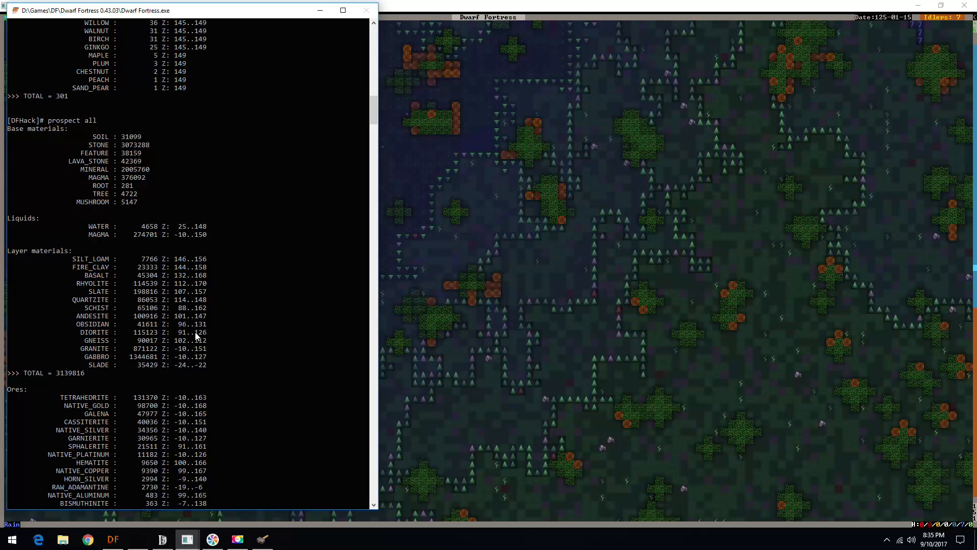
{"action": "mouse_move", "coordinate": [225, 372]}
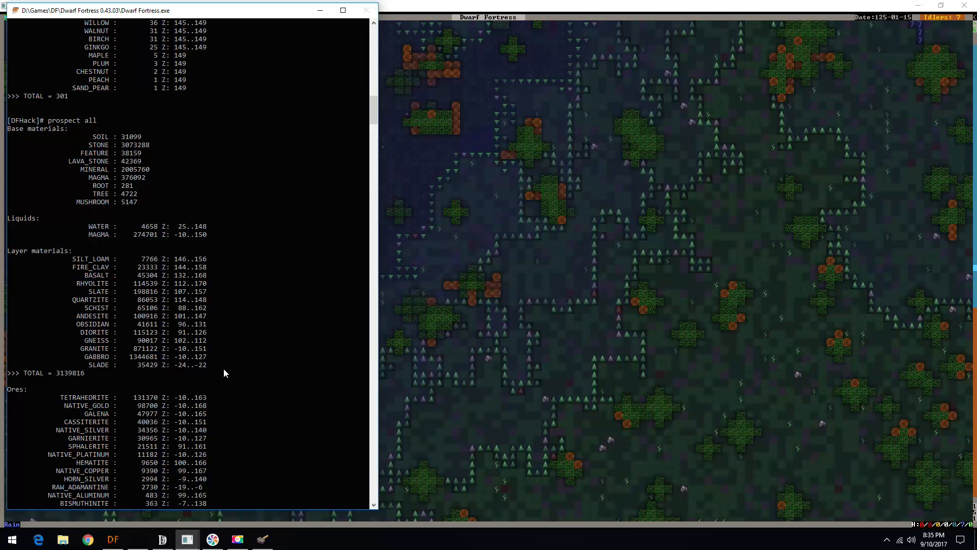
{"action": "mouse_move", "coordinate": [215, 273]}
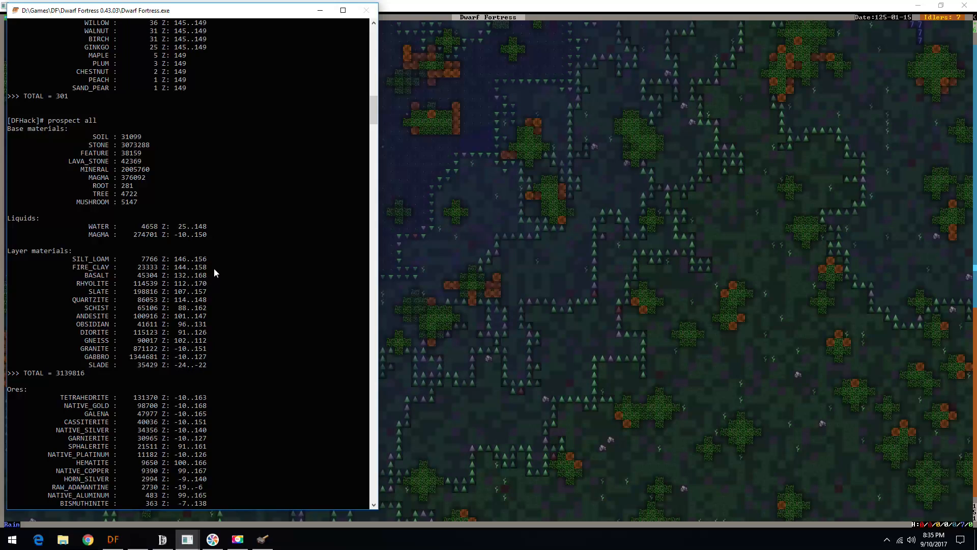
{"action": "mouse_move", "coordinate": [120, 166]}
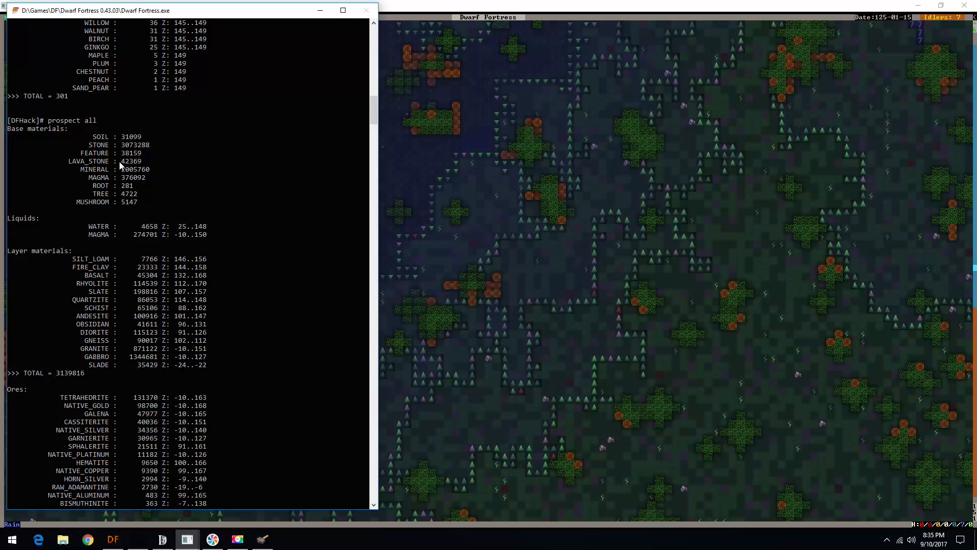
{"action": "mouse_move", "coordinate": [209, 433]}
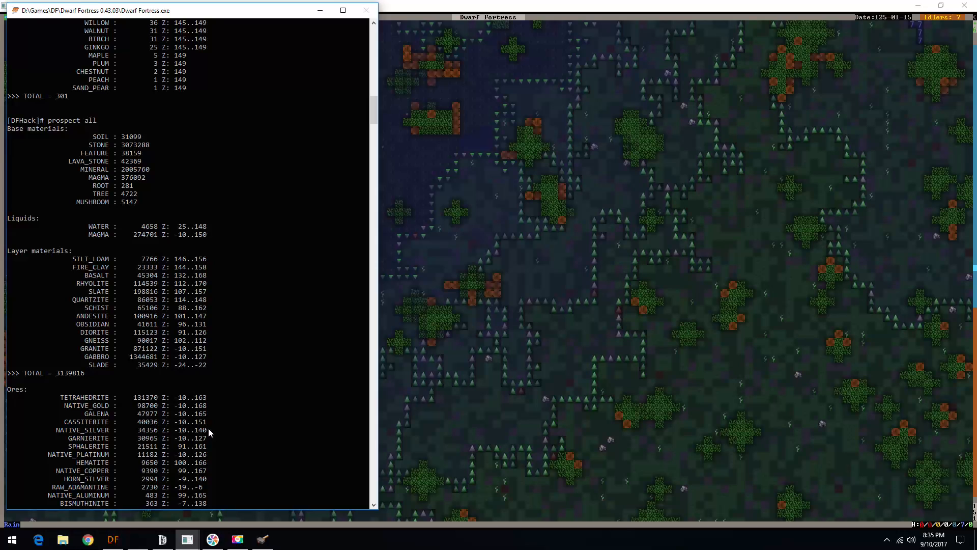
{"action": "mouse_move", "coordinate": [156, 323]}
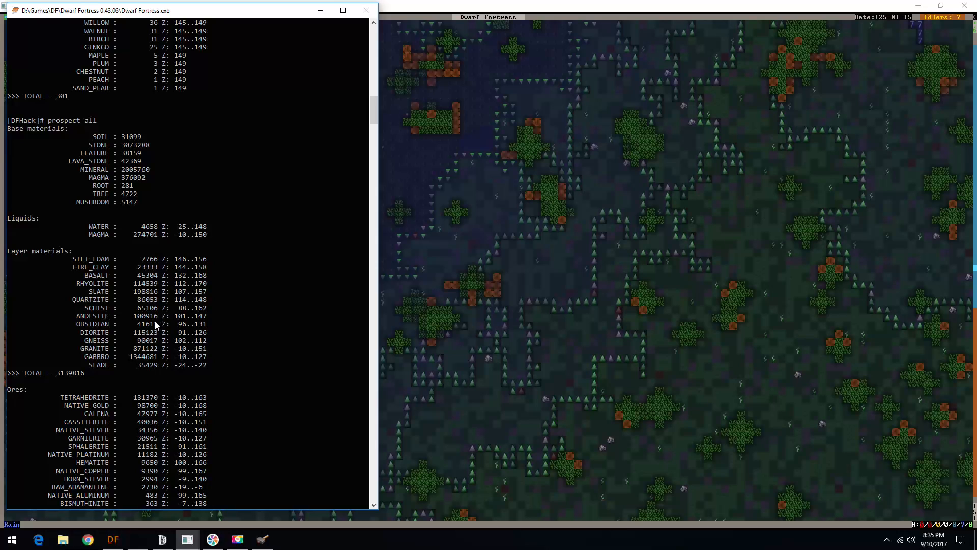
{"action": "mouse_move", "coordinate": [165, 330]}
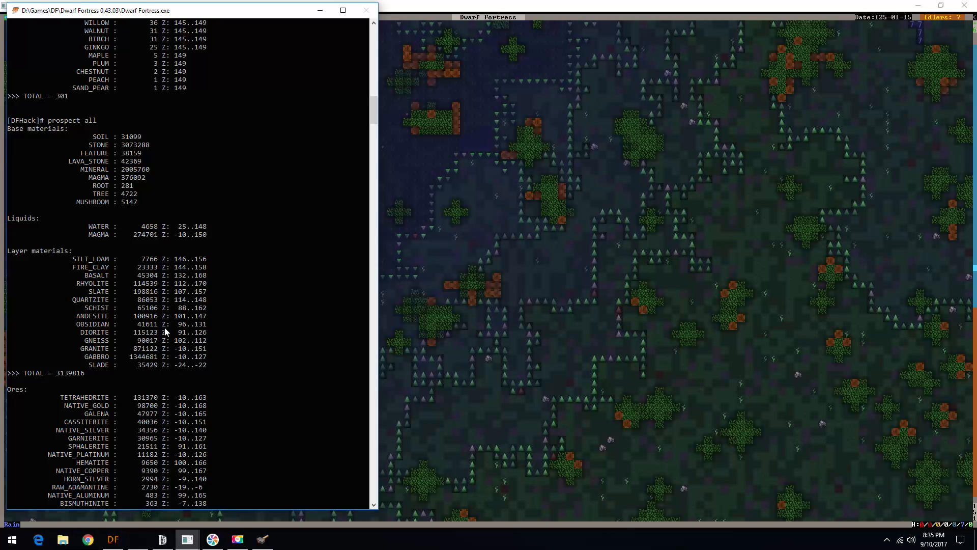
{"action": "mouse_move", "coordinate": [123, 351]}
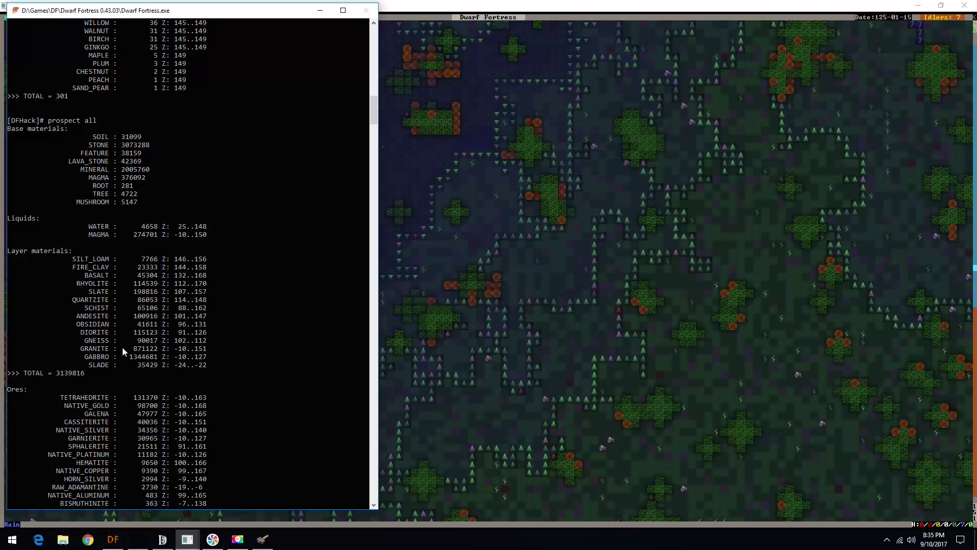
{"action": "mouse_move", "coordinate": [98, 357]}
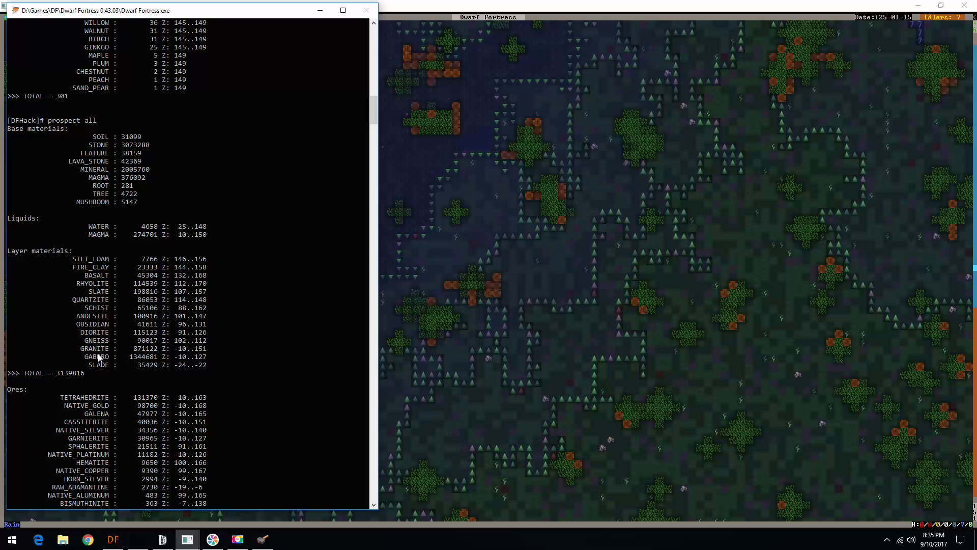
{"action": "scroll", "scroll_direction": "down", "scroll_amount": 3}
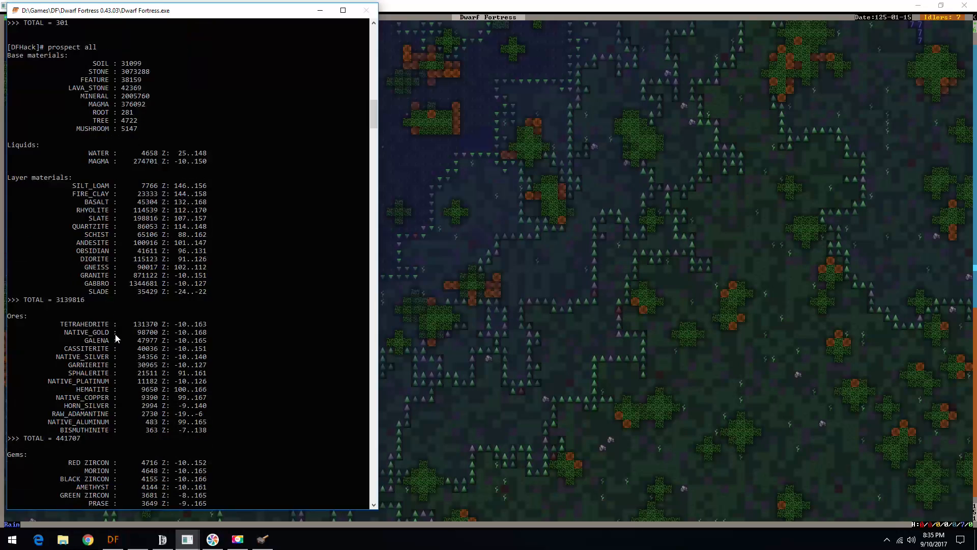
{"action": "scroll", "scroll_direction": "down", "scroll_amount": 3}
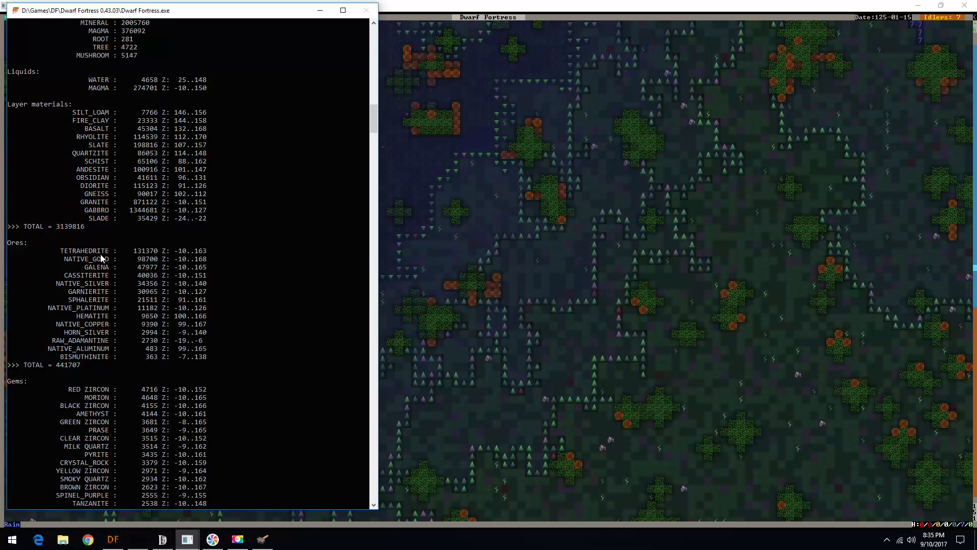
{"action": "mouse_move", "coordinate": [97, 272]}
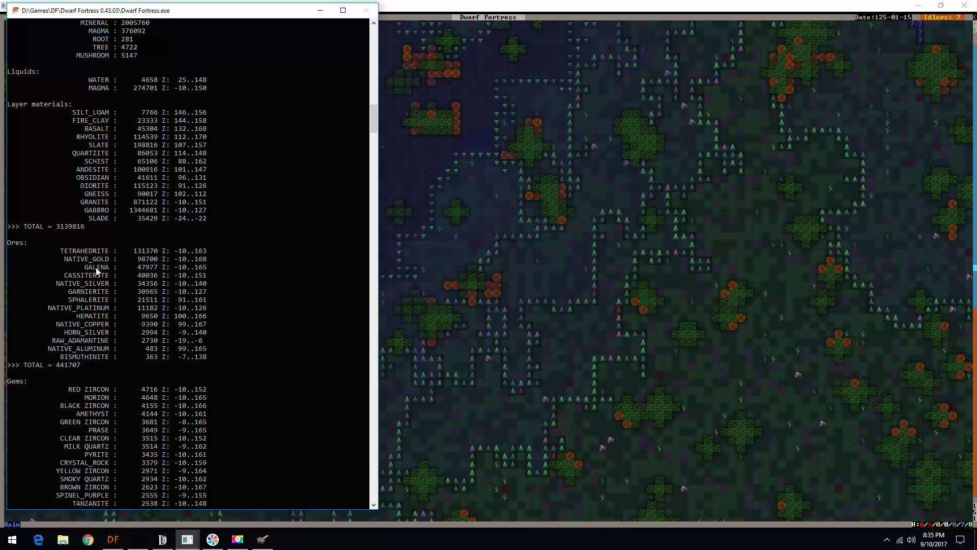
{"action": "mouse_move", "coordinate": [87, 259]}
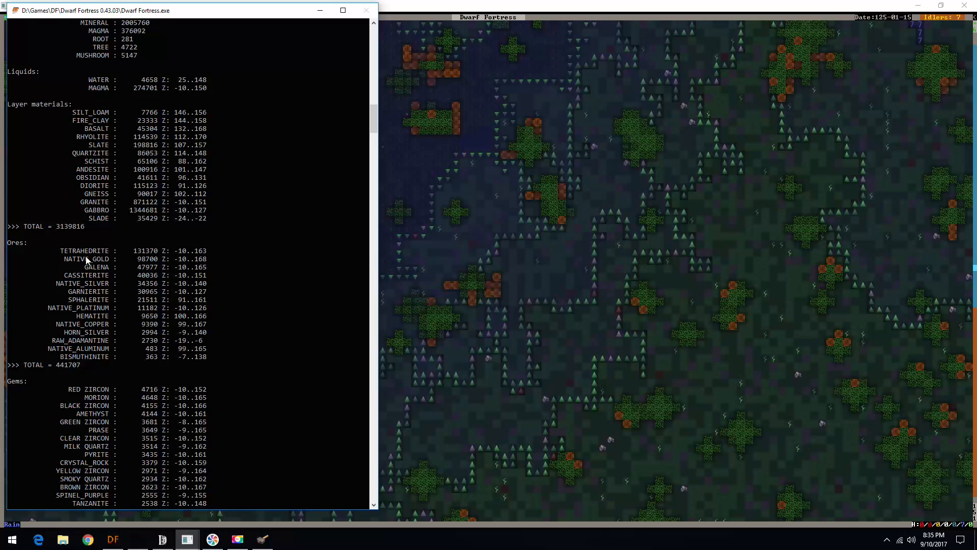
{"action": "mouse_move", "coordinate": [81, 263]}
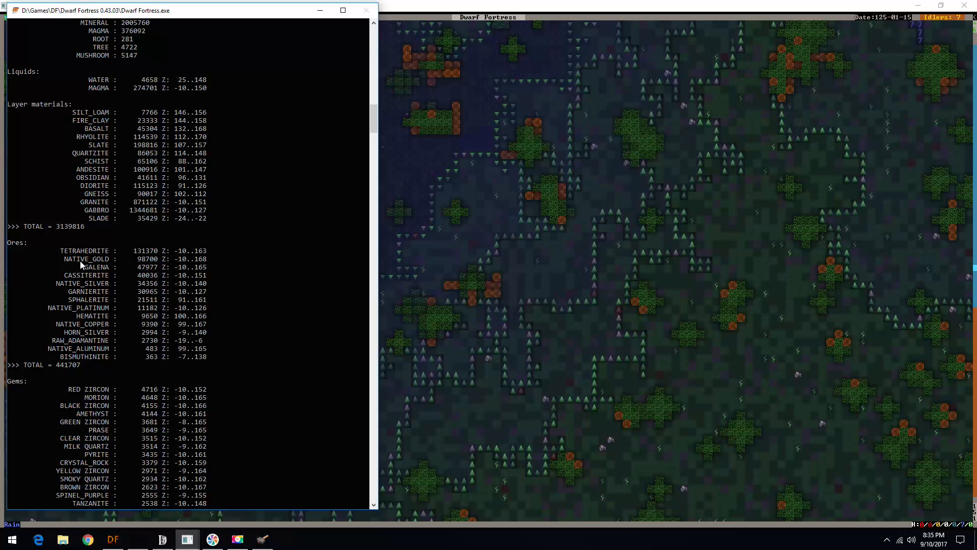
{"action": "mouse_move", "coordinate": [84, 285]}
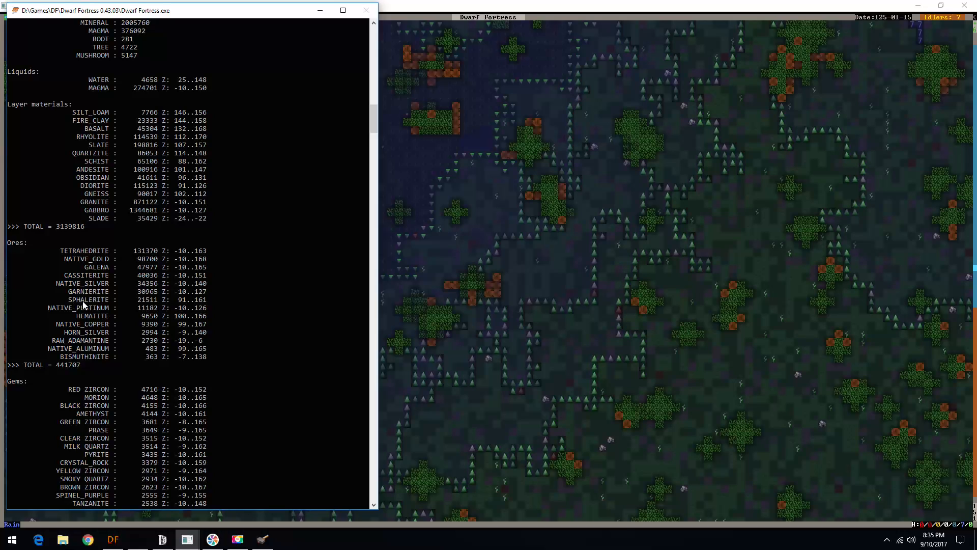
{"action": "mouse_move", "coordinate": [104, 305]}
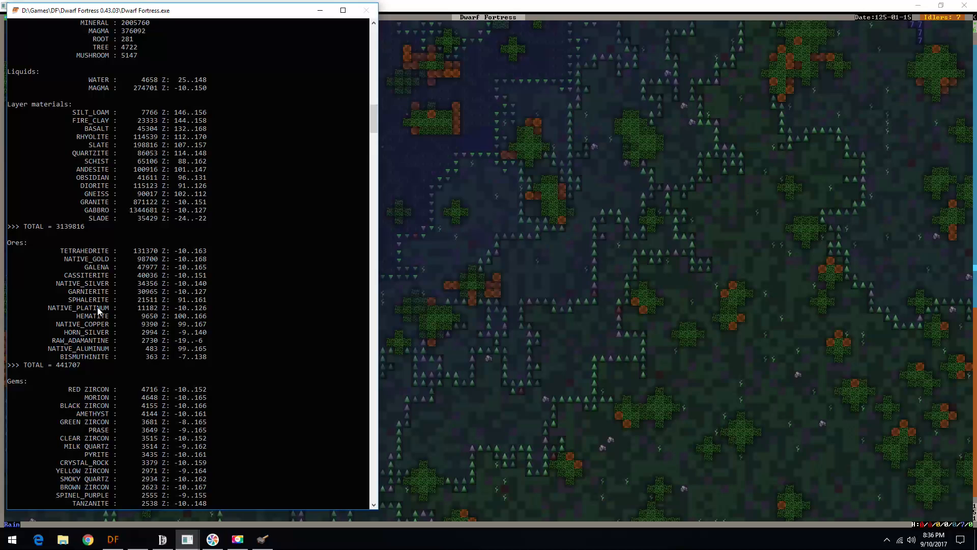
{"action": "mouse_move", "coordinate": [97, 323]}
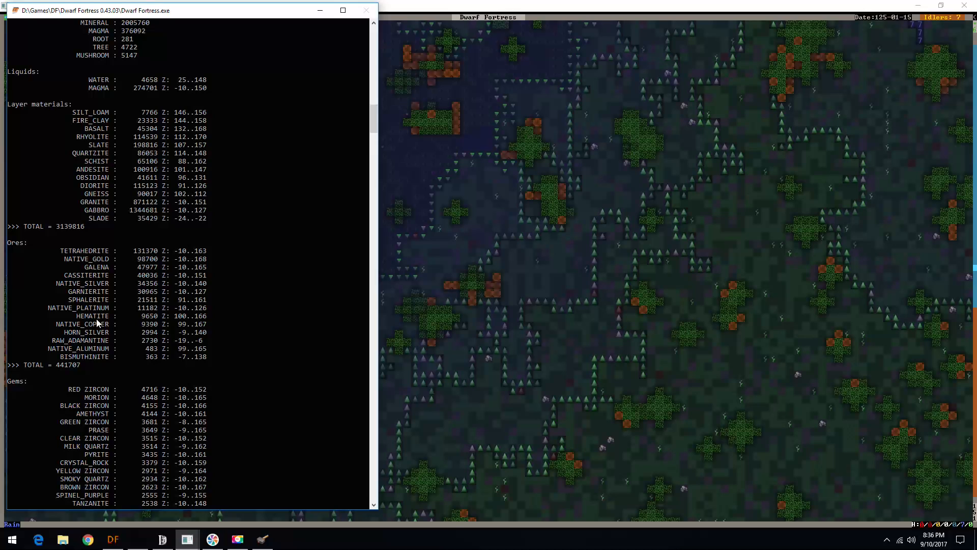
{"action": "mouse_move", "coordinate": [106, 345]}
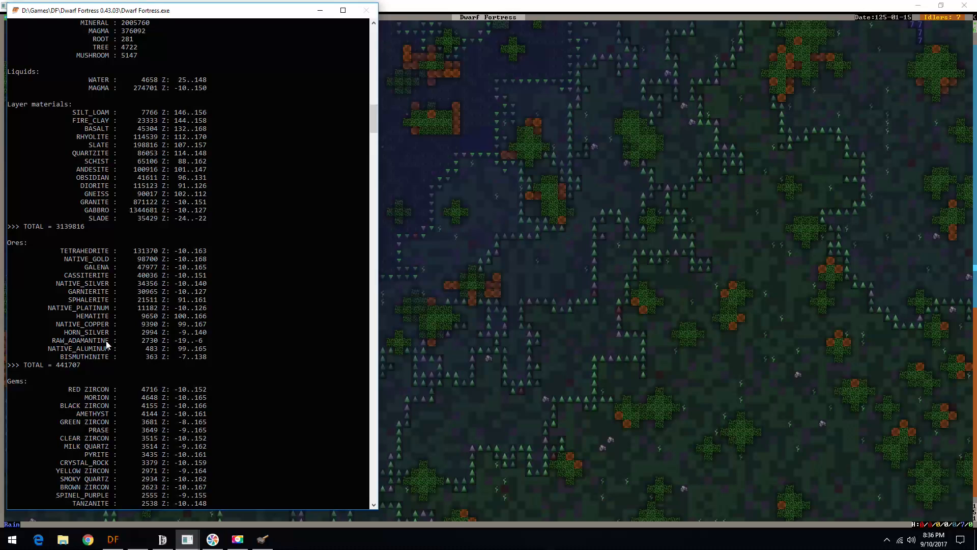
{"action": "mouse_move", "coordinate": [105, 335]}
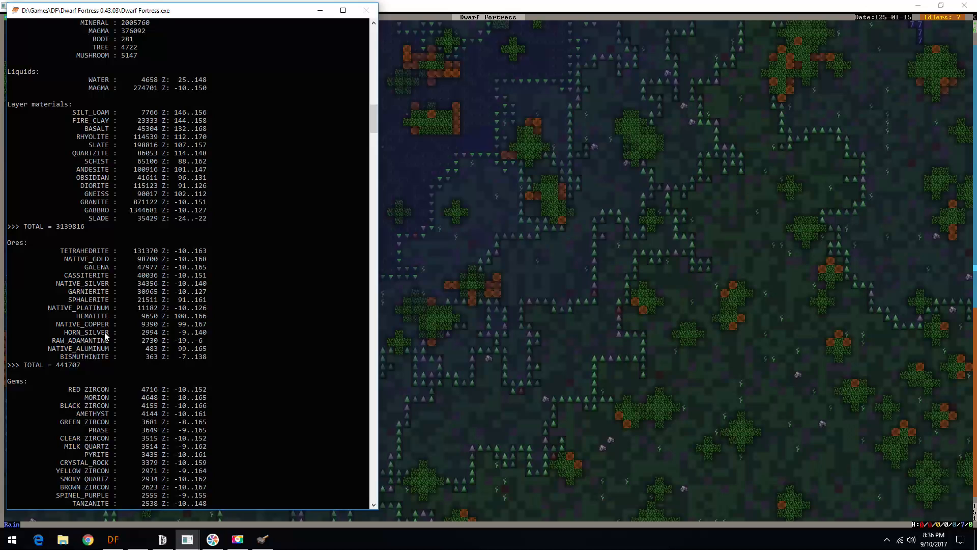
{"action": "mouse_move", "coordinate": [149, 344]}
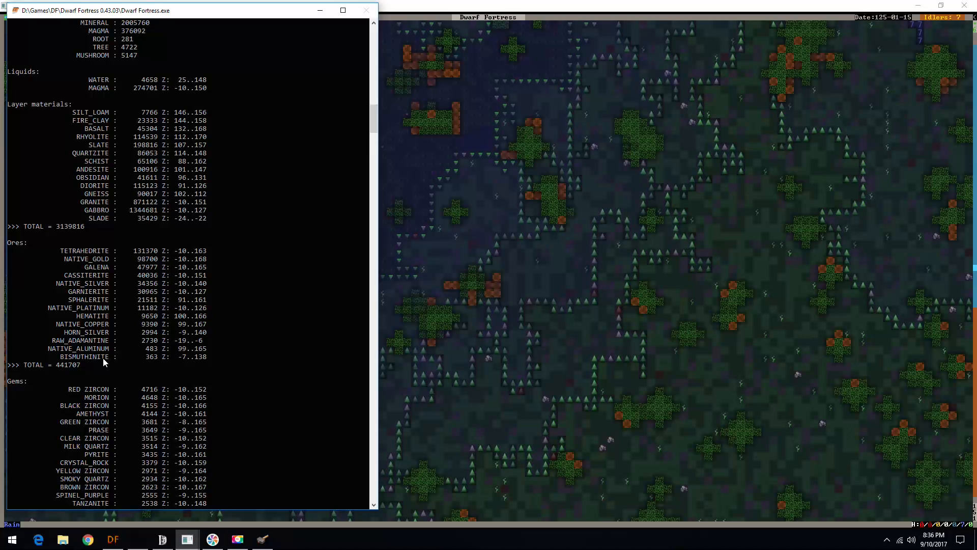
Scroll the report down through the gems and other vein stone sections.
{"action": "scroll", "scroll_direction": "down", "scroll_amount": 3}
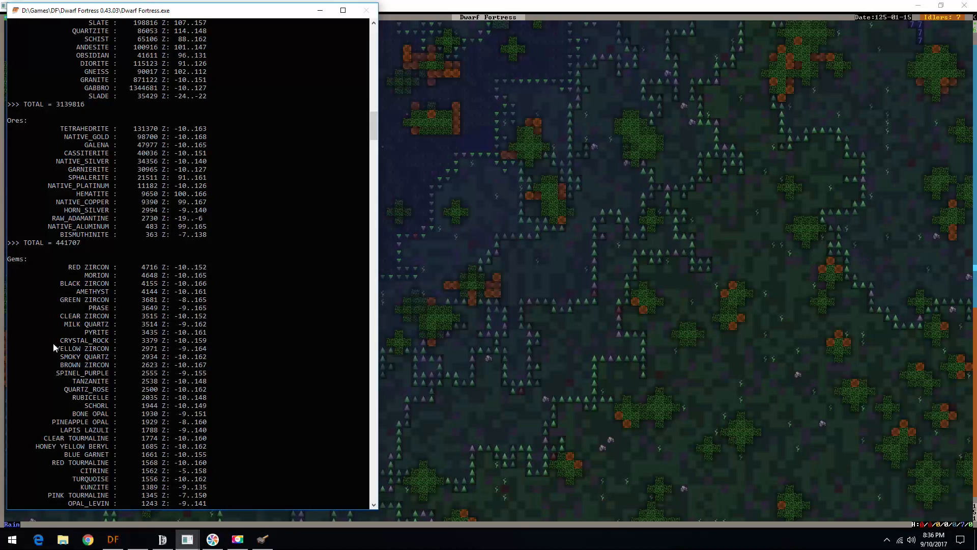
{"action": "mouse_move", "coordinate": [102, 348]}
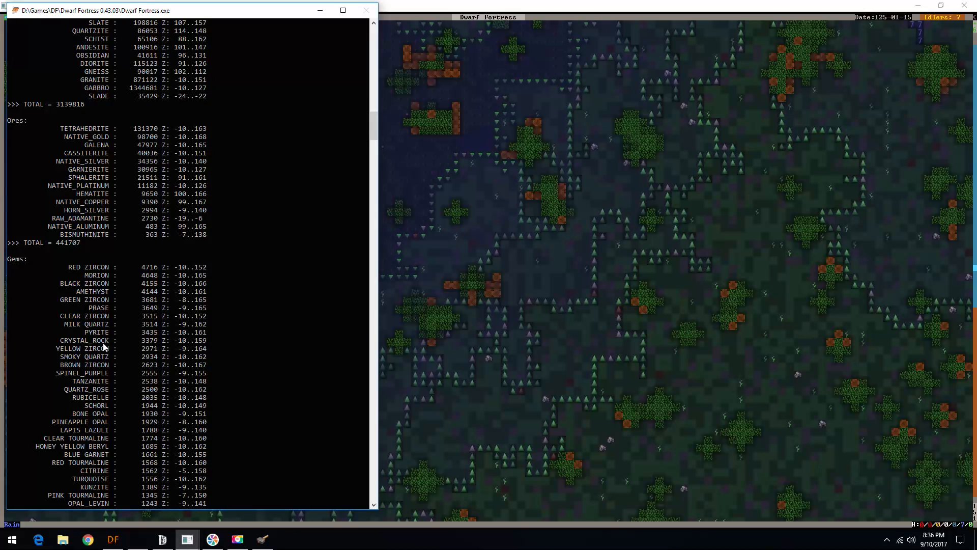
{"action": "scroll", "scroll_direction": "down", "scroll_amount": 3}
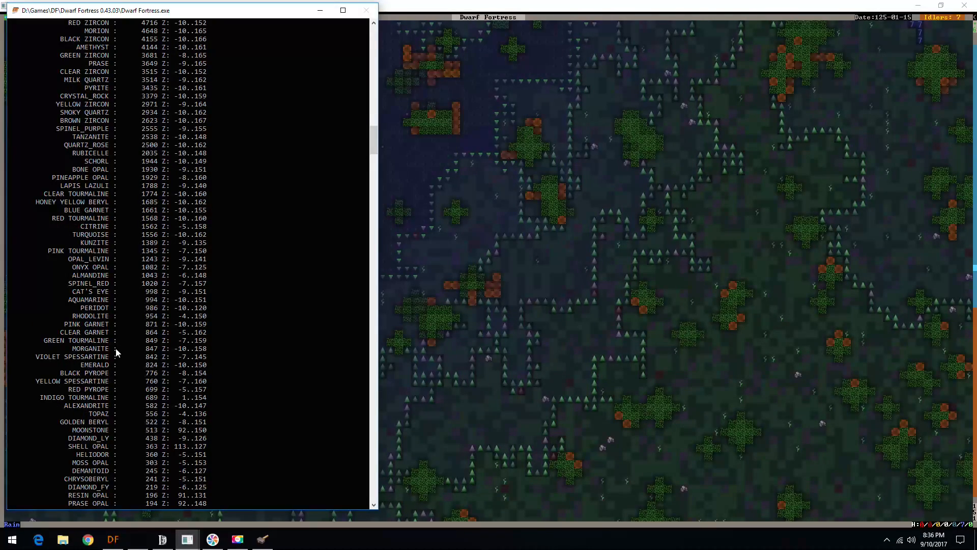
{"action": "scroll", "scroll_direction": "down", "scroll_amount": 3}
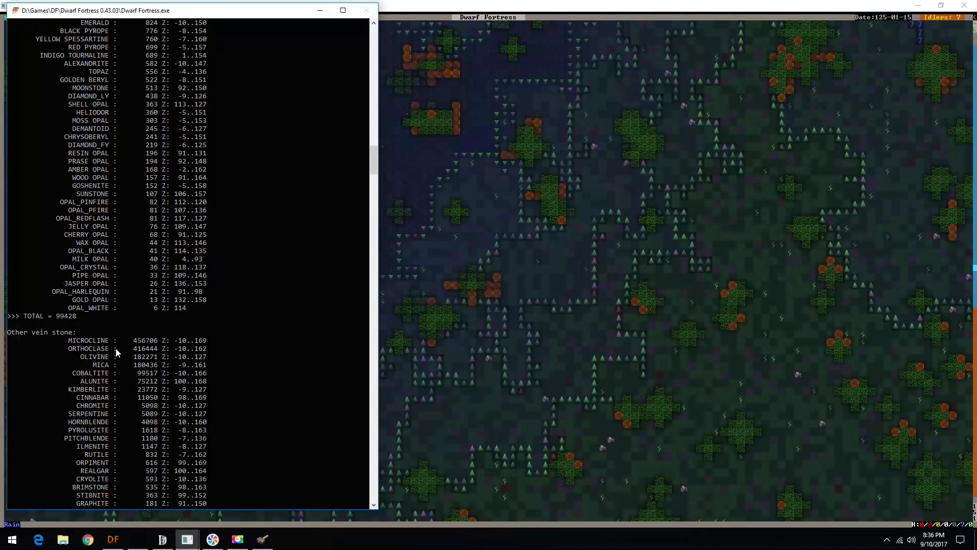
{"action": "scroll", "scroll_direction": "down", "scroll_amount": 3}
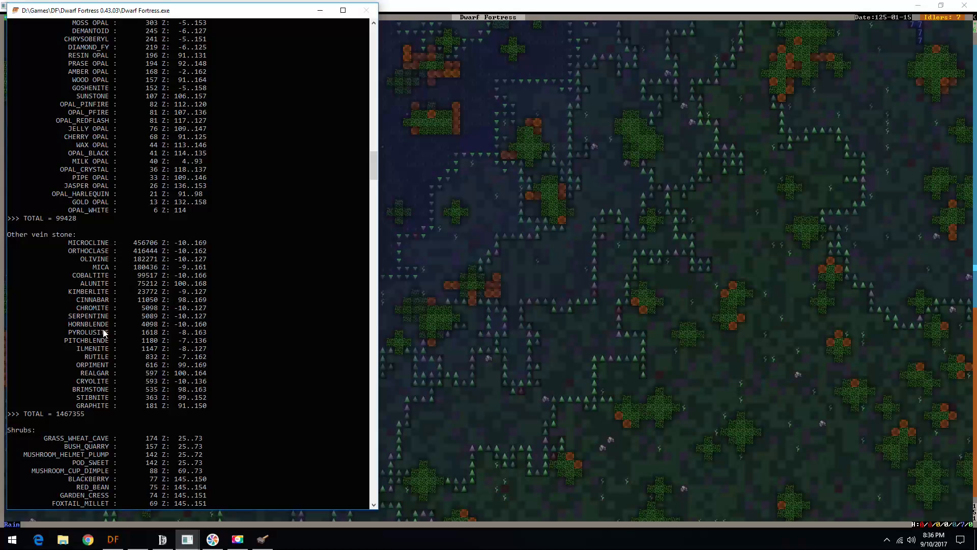
{"action": "mouse_move", "coordinate": [98, 387]}
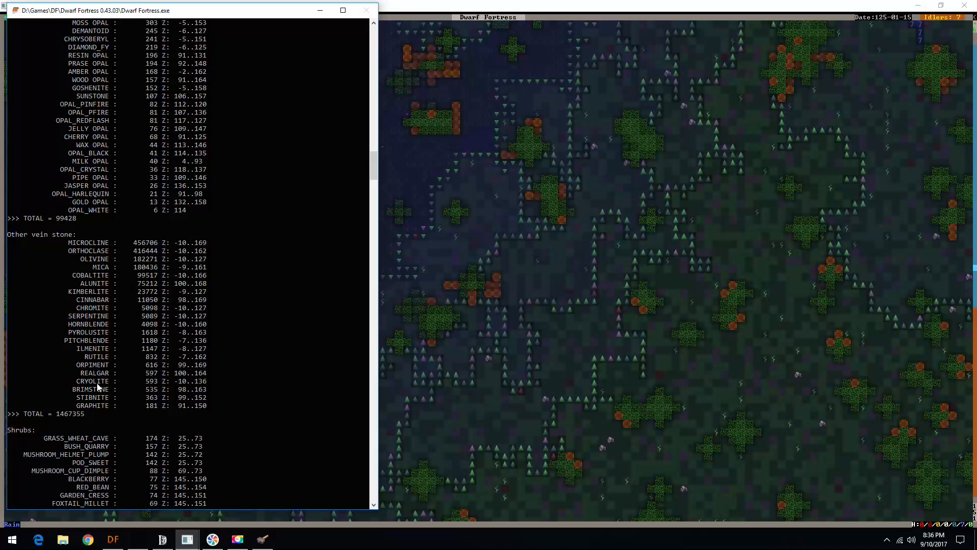
{"action": "scroll", "scroll_direction": "up", "scroll_amount": 3}
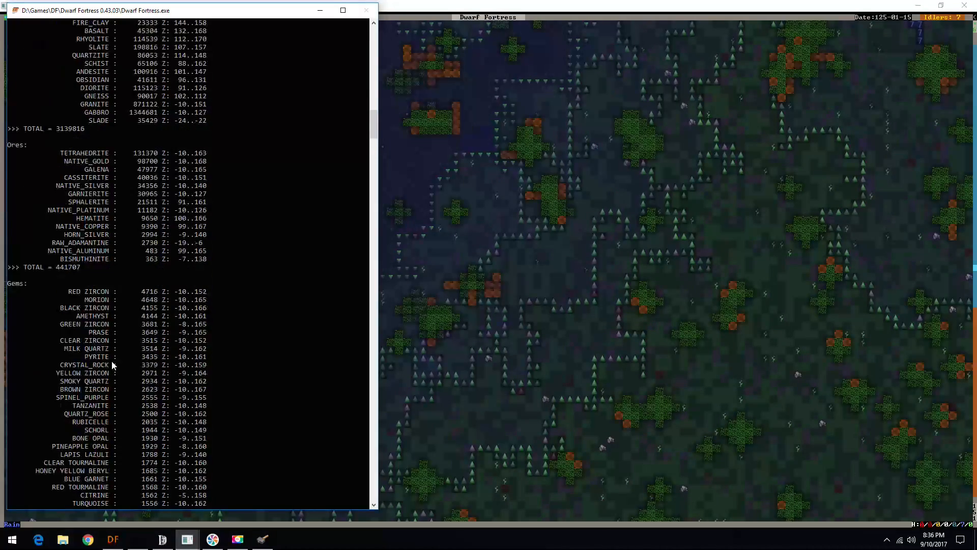
{"action": "scroll", "scroll_direction": "down", "scroll_amount": 3}
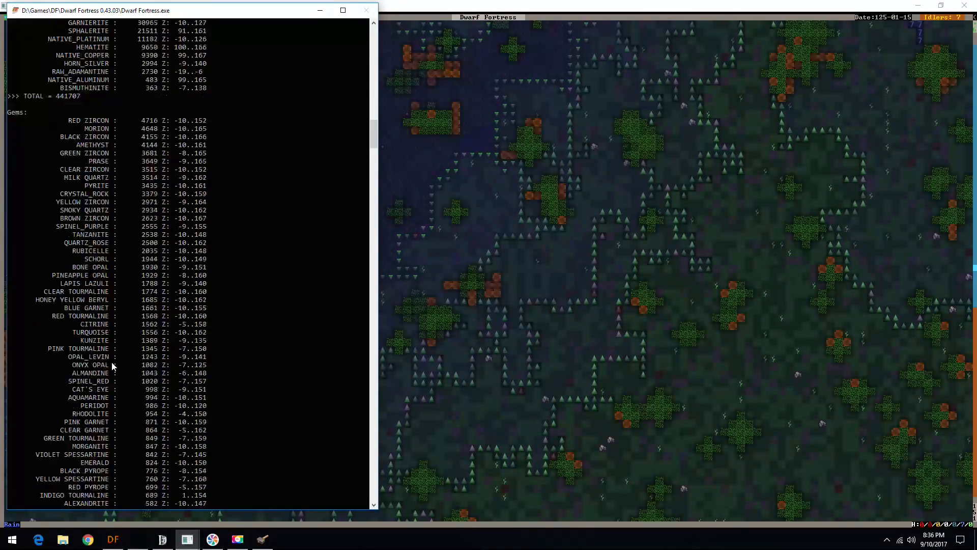
{"action": "scroll", "scroll_direction": "down", "scroll_amount": 3}
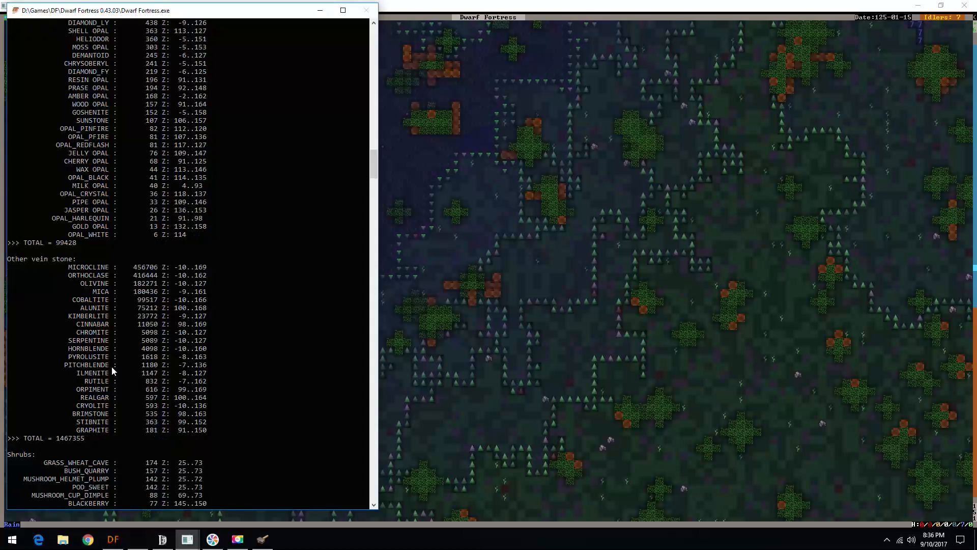
{"action": "scroll", "scroll_direction": "down", "scroll_amount": 3}
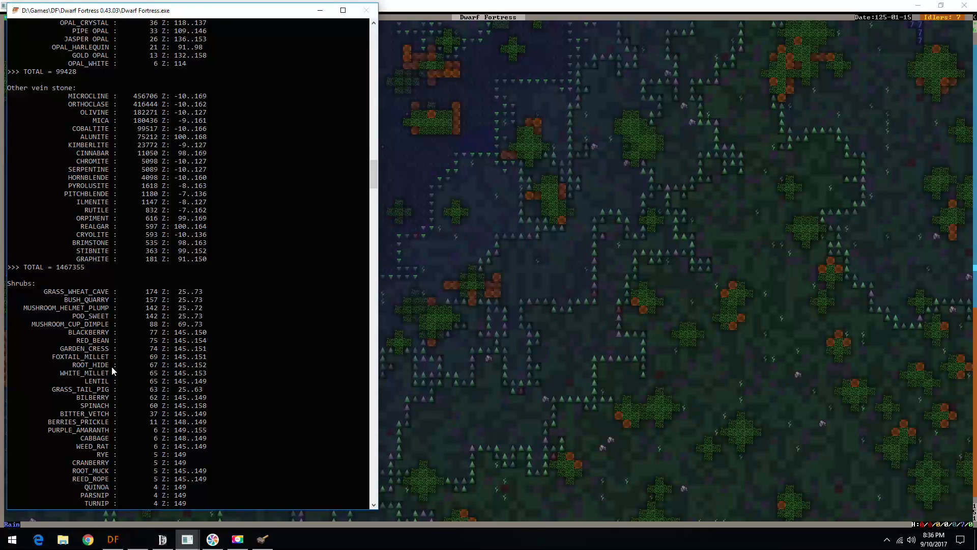
{"action": "mouse_move", "coordinate": [102, 120]}
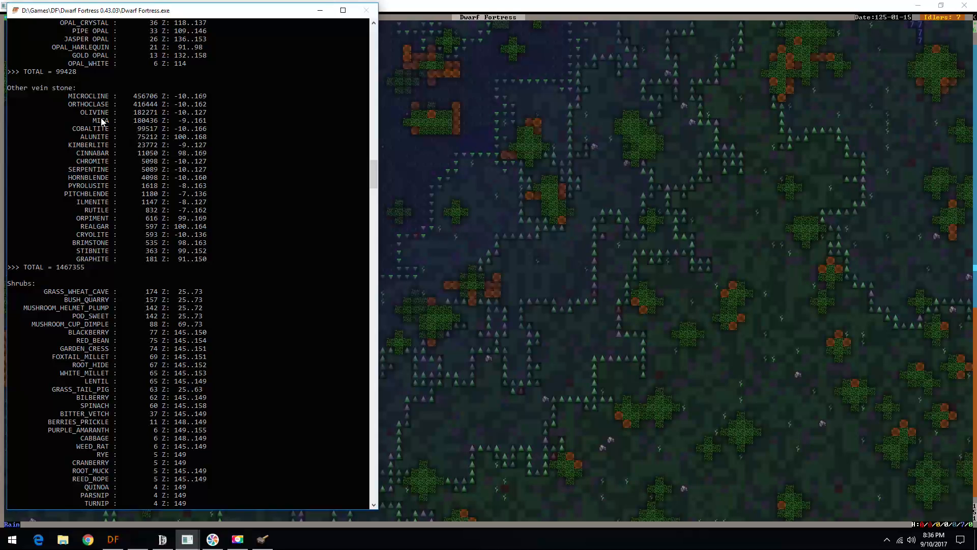
Scroll on through shrubs and wood in trees to the final total of 984.
{"action": "scroll", "scroll_direction": "down", "scroll_amount": 3}
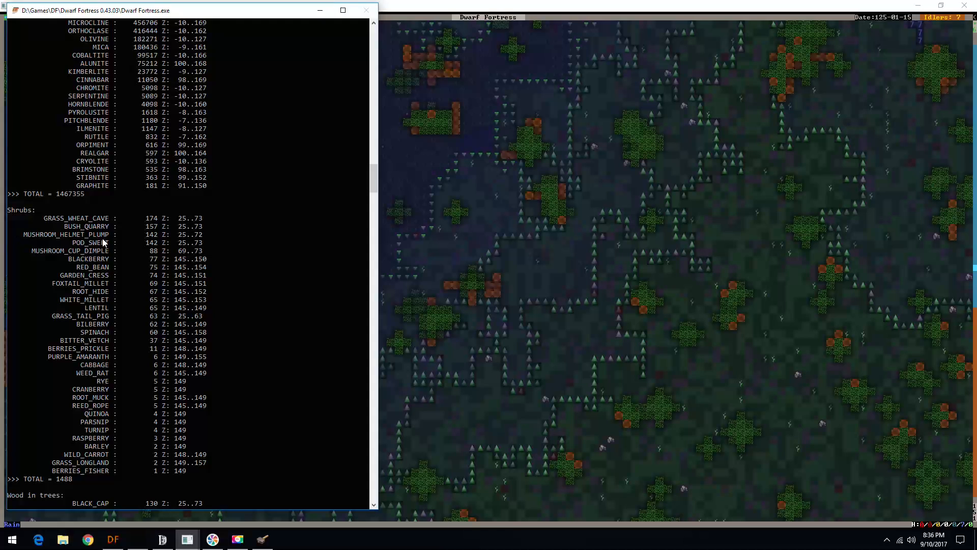
{"action": "mouse_move", "coordinate": [96, 293]}
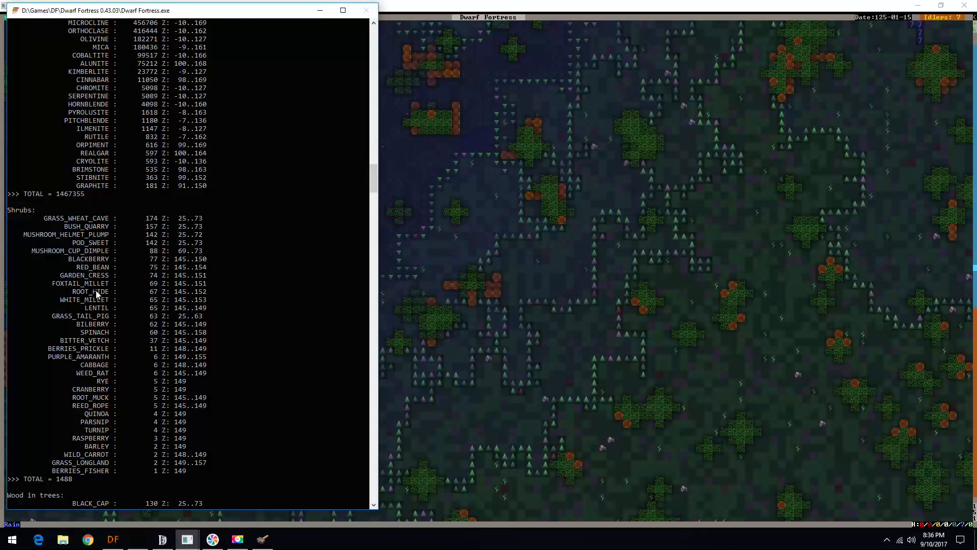
{"action": "scroll", "scroll_direction": "down", "scroll_amount": 3}
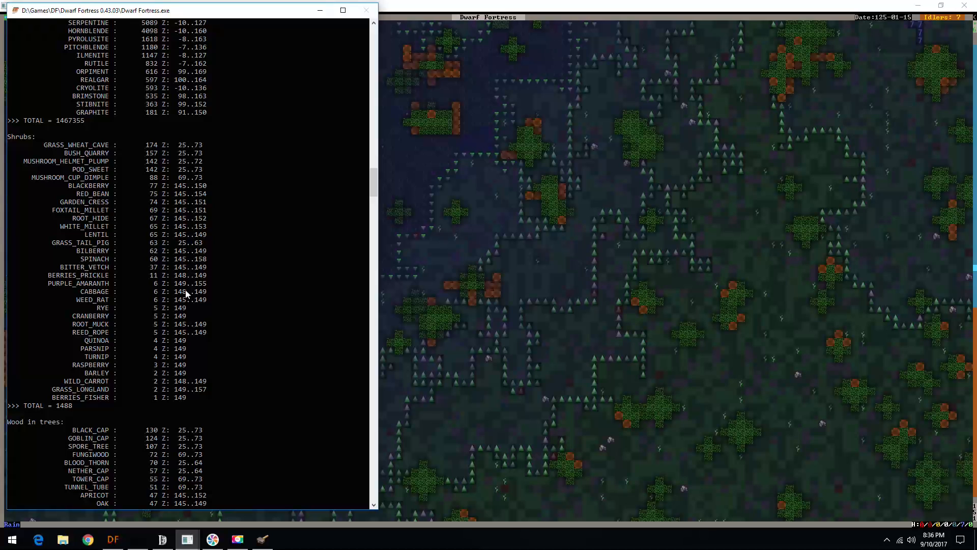
{"action": "scroll", "scroll_direction": "down", "scroll_amount": 3}
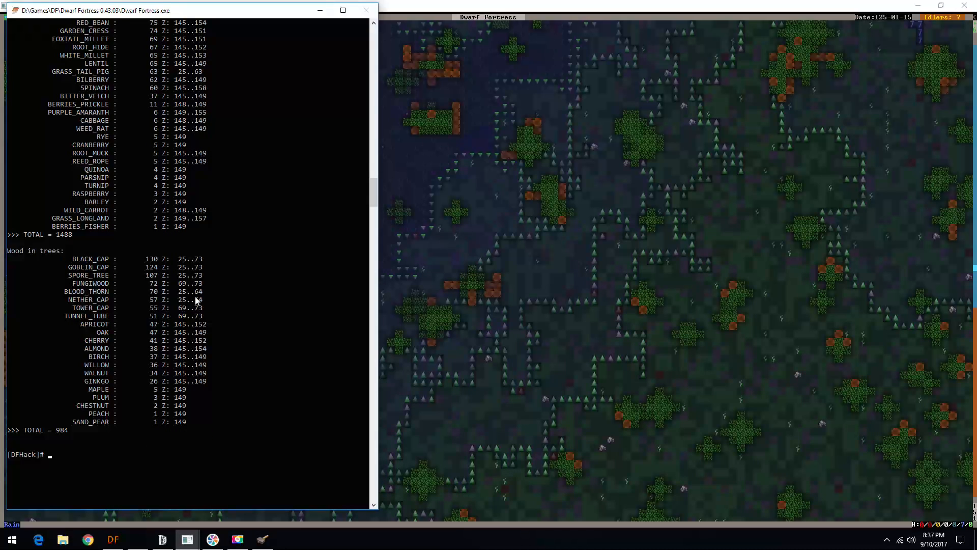
{"action": "mouse_move", "coordinate": [165, 324]}
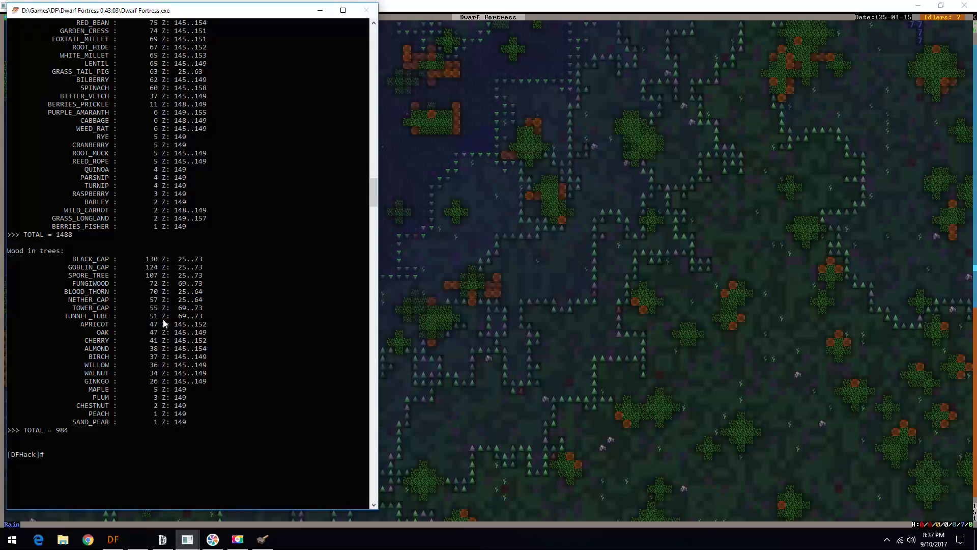
{"action": "scroll", "scroll_direction": "up", "scroll_amount": 3}
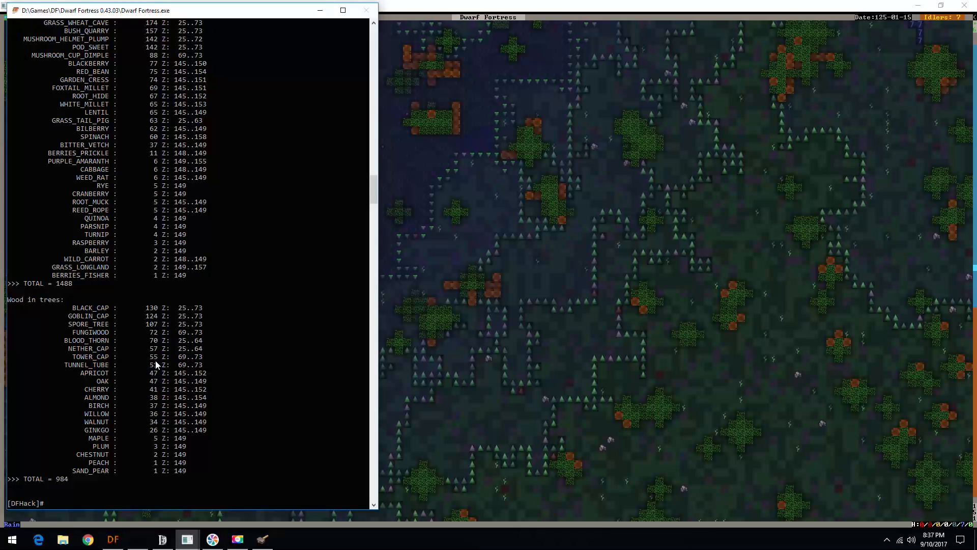
{"action": "scroll", "scroll_direction": "up", "scroll_amount": 3}
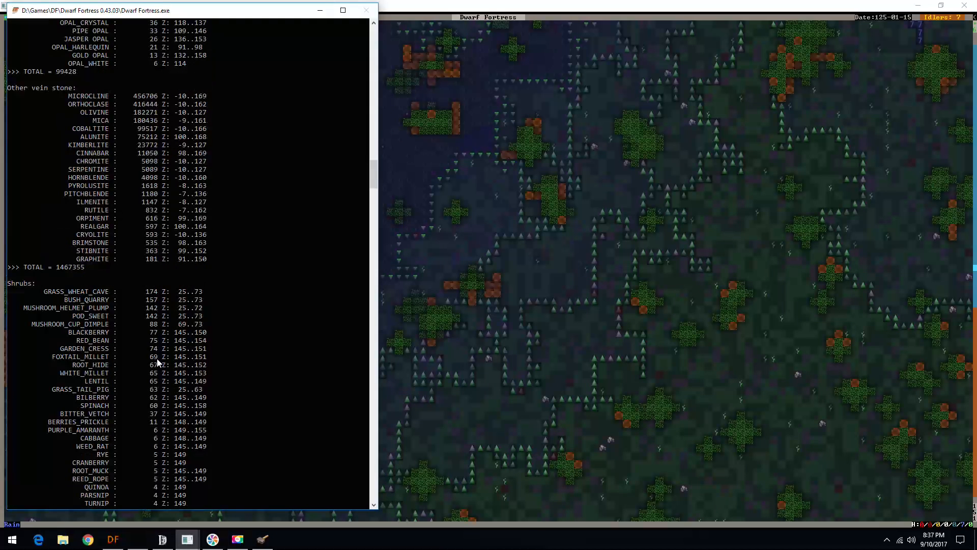
{"action": "scroll", "scroll_direction": "down", "scroll_amount": 3}
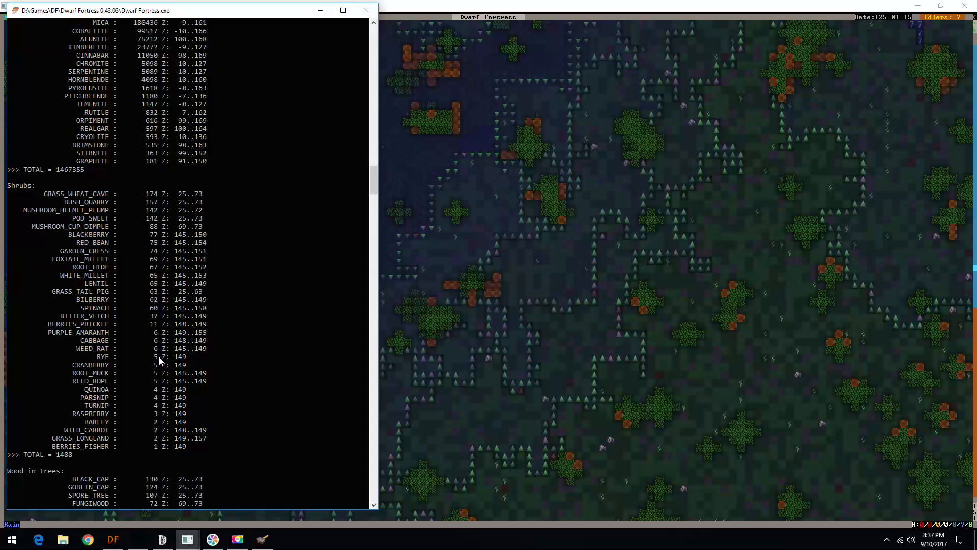
{"action": "mouse_move", "coordinate": [163, 341]}
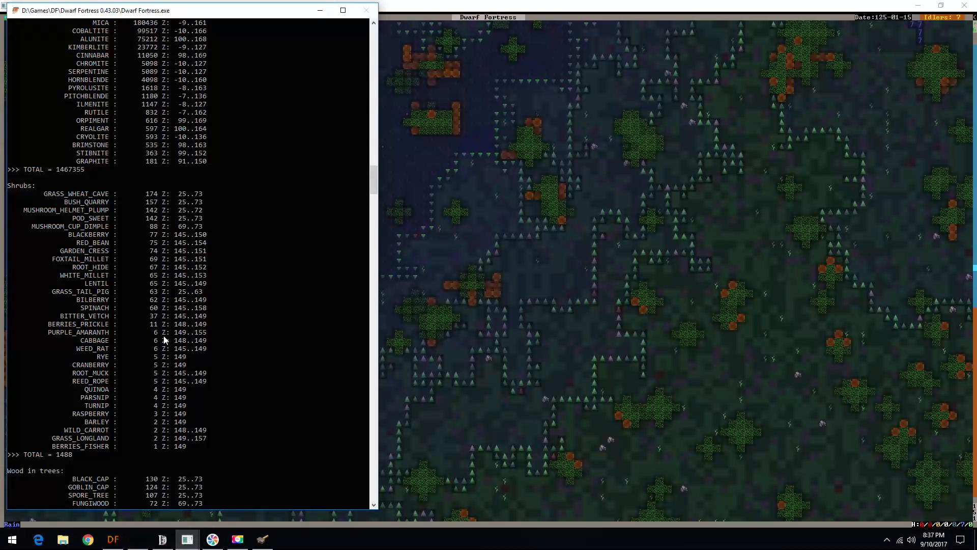
{"action": "scroll", "scroll_direction": "down", "scroll_amount": 3}
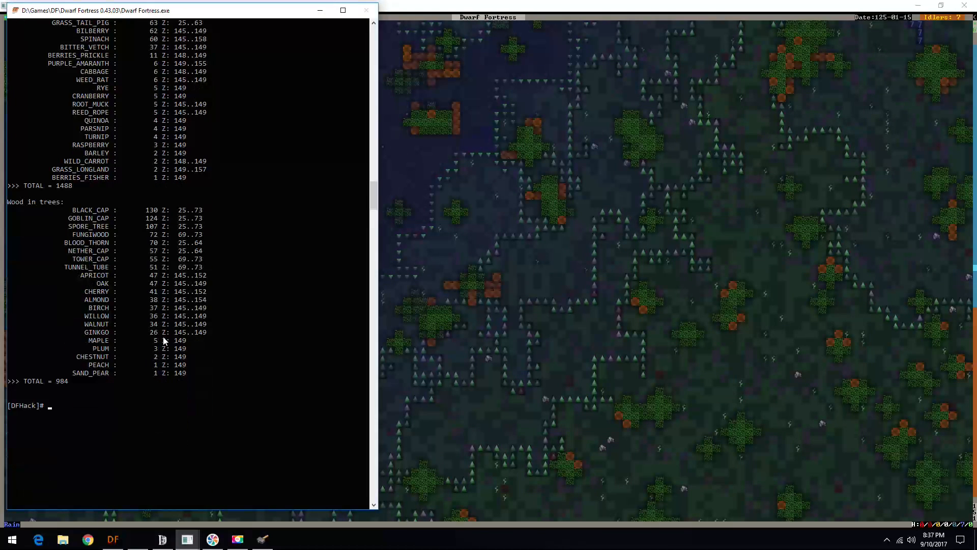
{"action": "mouse_move", "coordinate": [176, 271]}
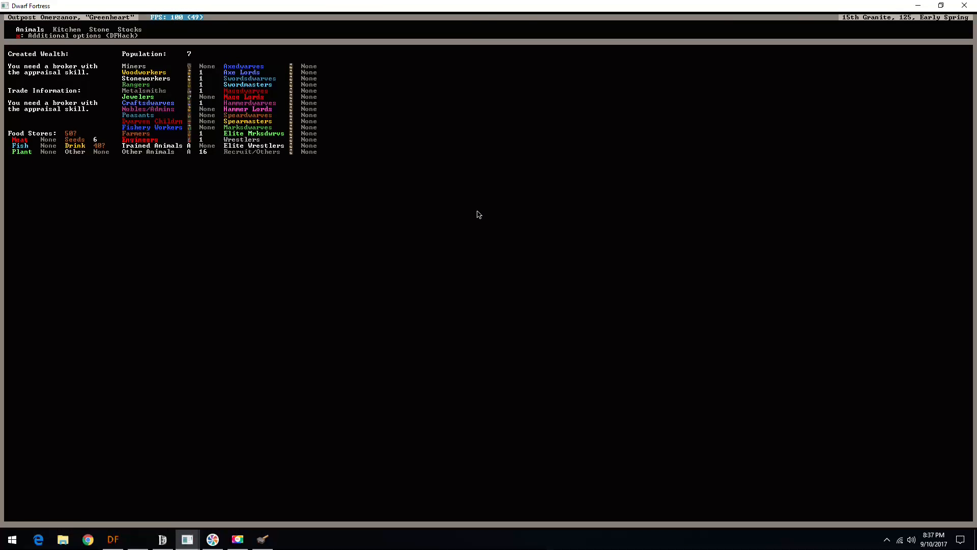
View the fort's animals list, then return to the paused surface map.
{"action": "left_click", "coordinate": [29, 29]}
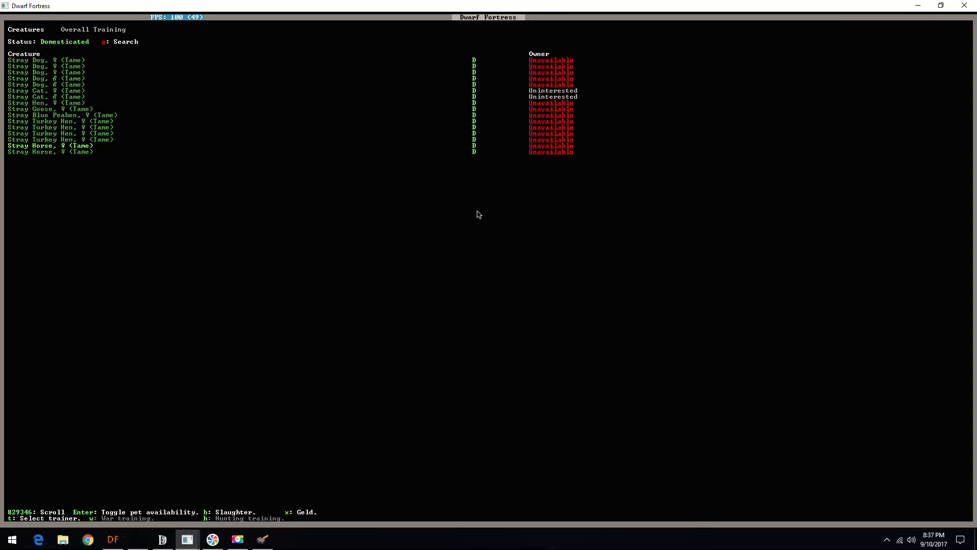
{"action": "key", "text": "Escape"}
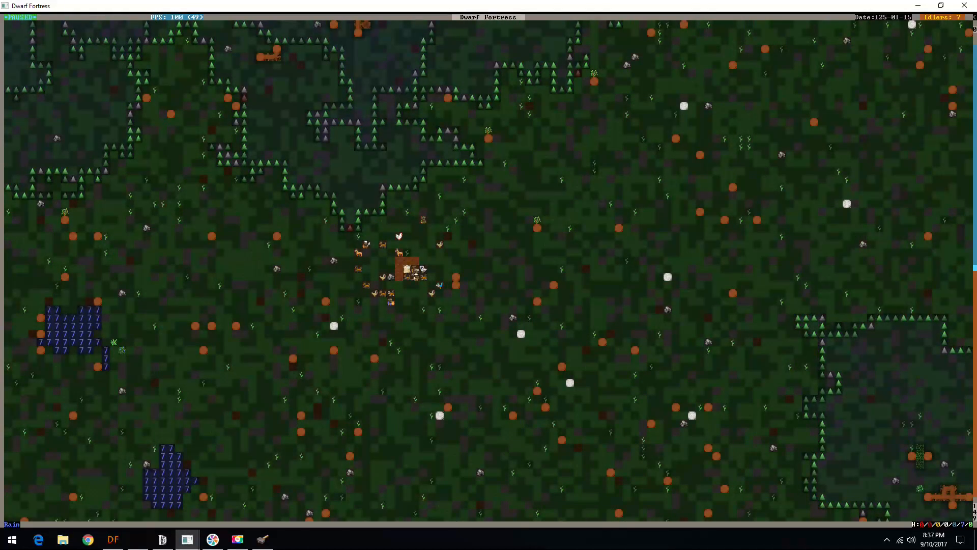
Shift the surface map view until the dark chasm at the western edge shows.
{"action": "scroll", "scroll_direction": "down", "scroll_amount": 3}
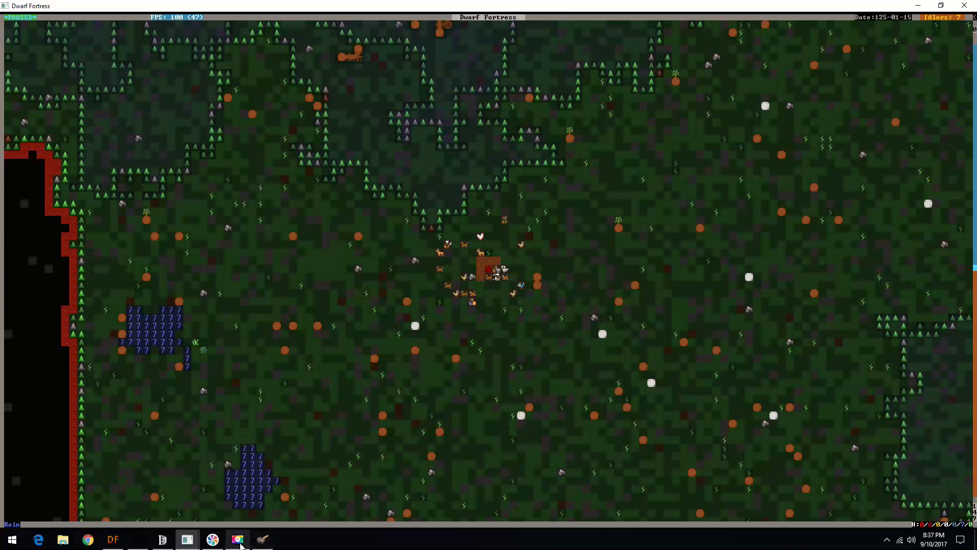
Bring up the Movavi Capture Screen panel showing about 22 minutes recorded.
{"action": "left_click", "coordinate": [237, 539]}
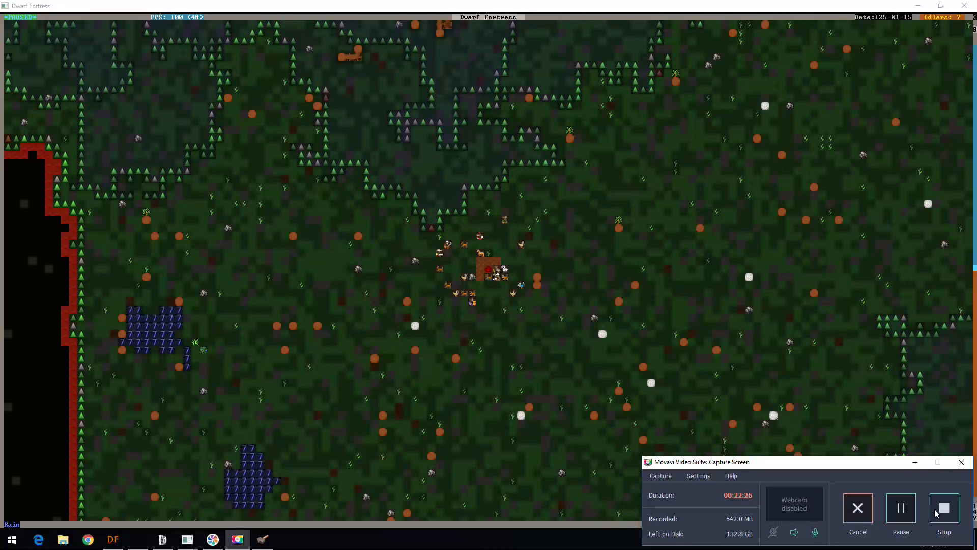
{"action": "mouse_move", "coordinate": [944, 507]}
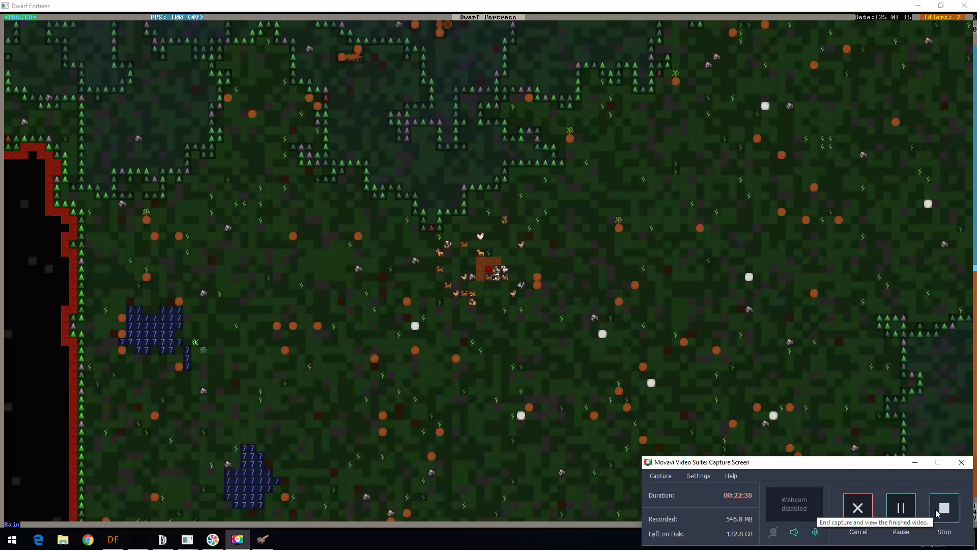
{"action": "mouse_move", "coordinate": [942, 514]}
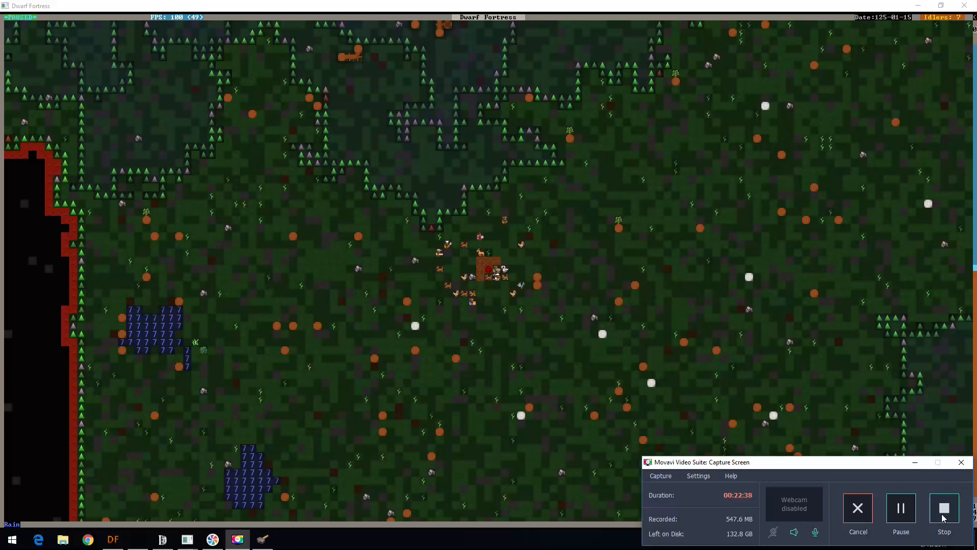